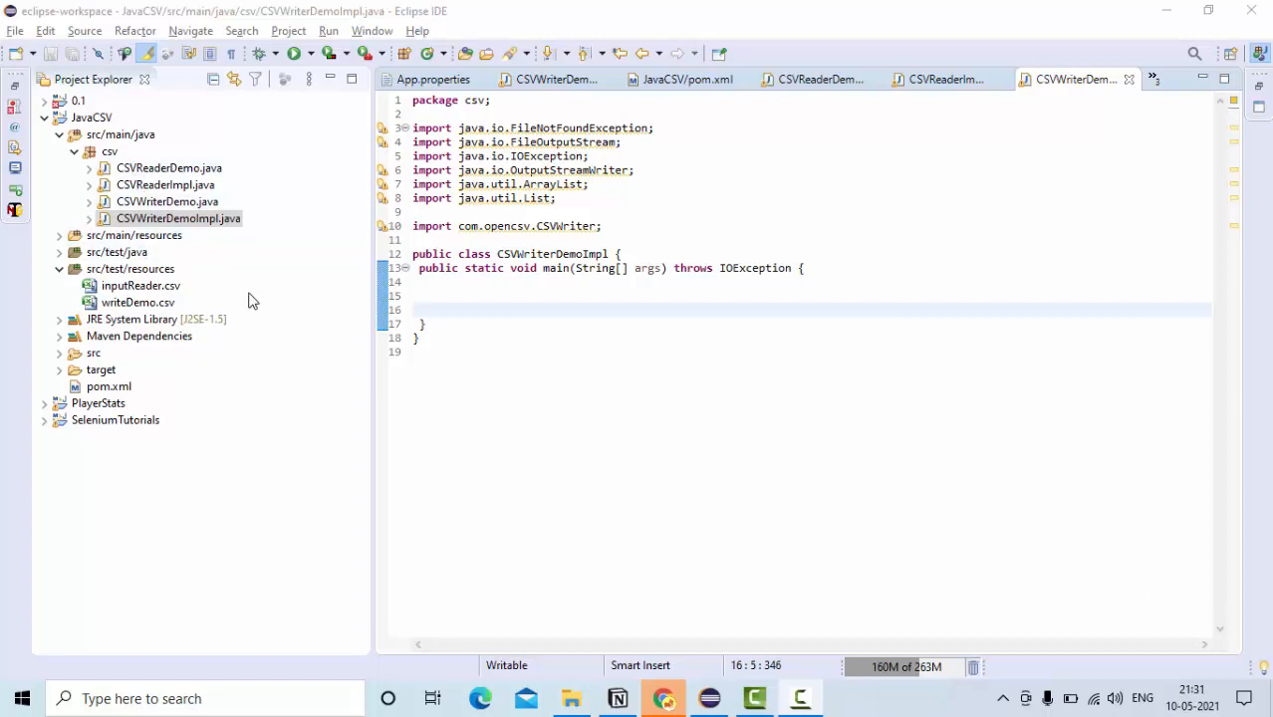
- Open writeDemo.csv from the Project Explorer so it shows in Excel
left_click(138, 303)
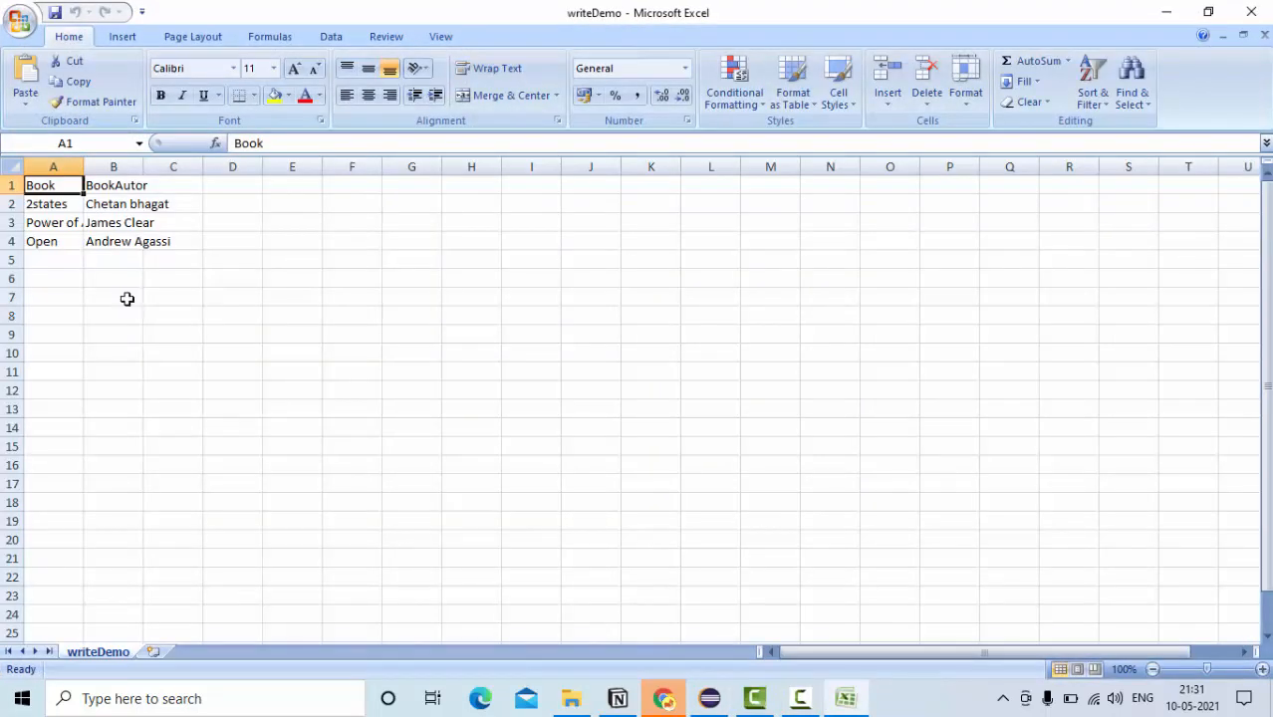
mouse_move(150, 271)
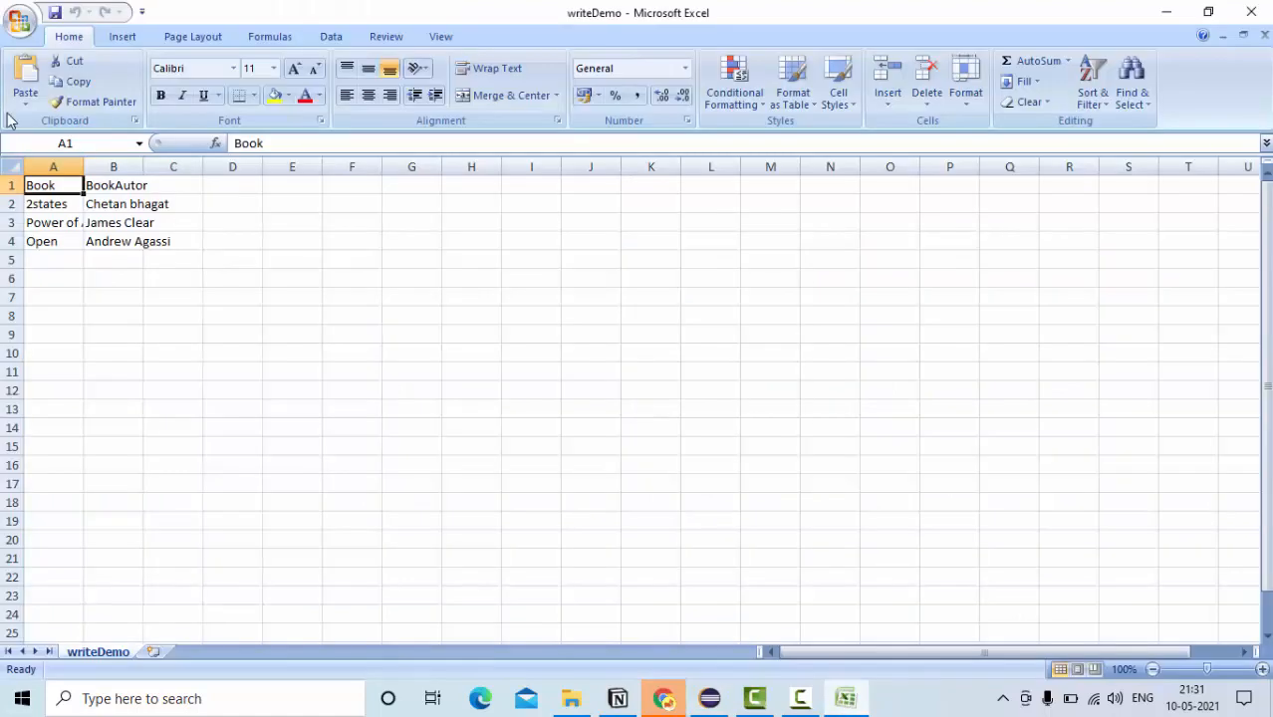
- Close the writeDemo.csv workbook, declining to save changes
left_click(16, 168)
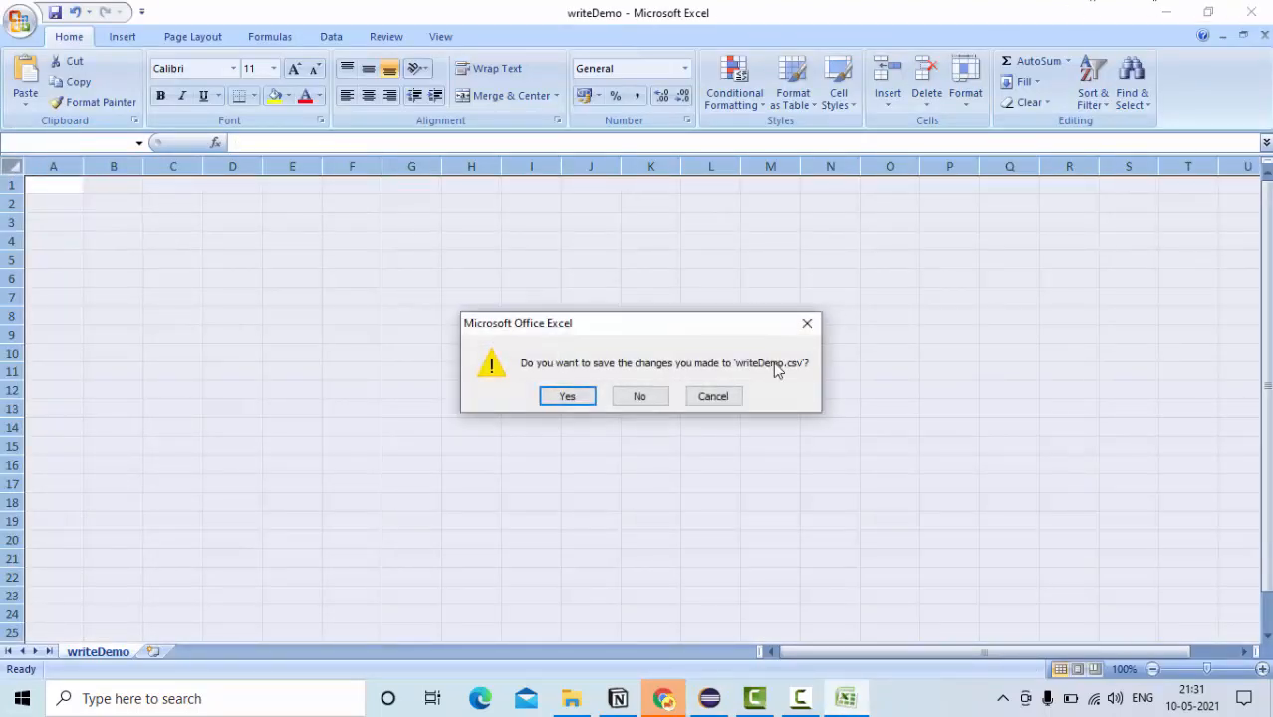
left_click(566, 396)
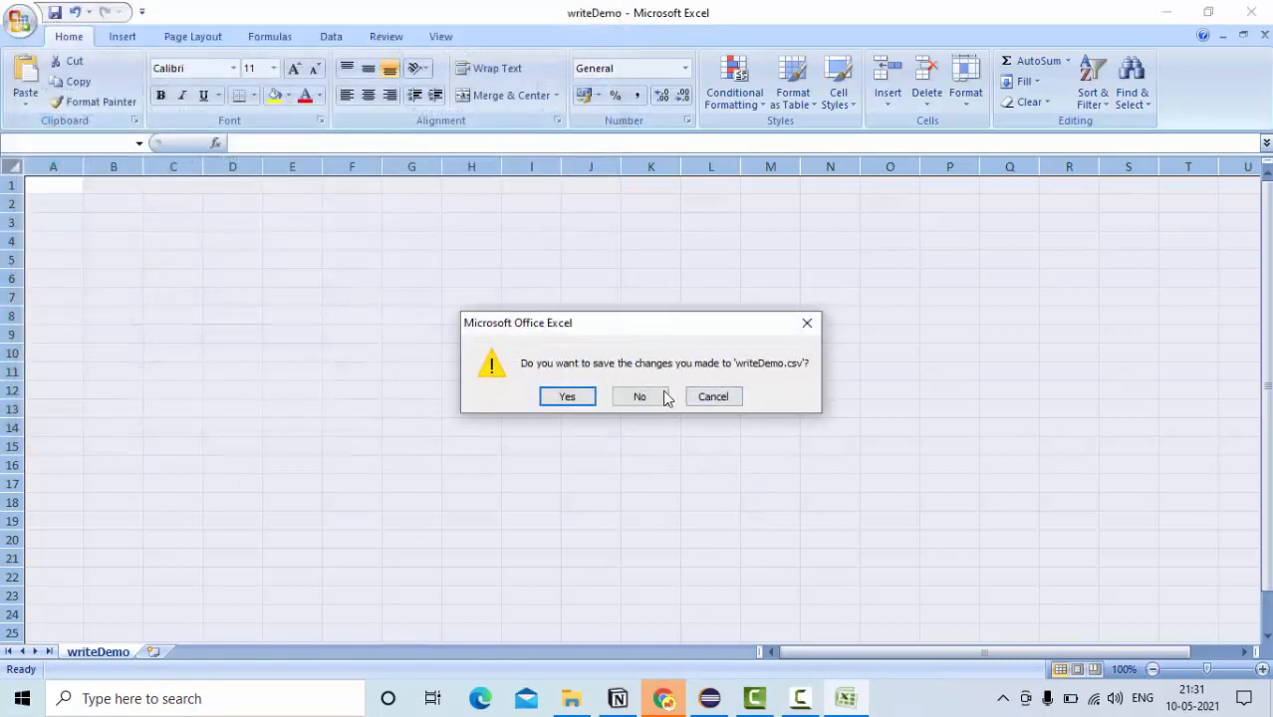
left_click(637, 397)
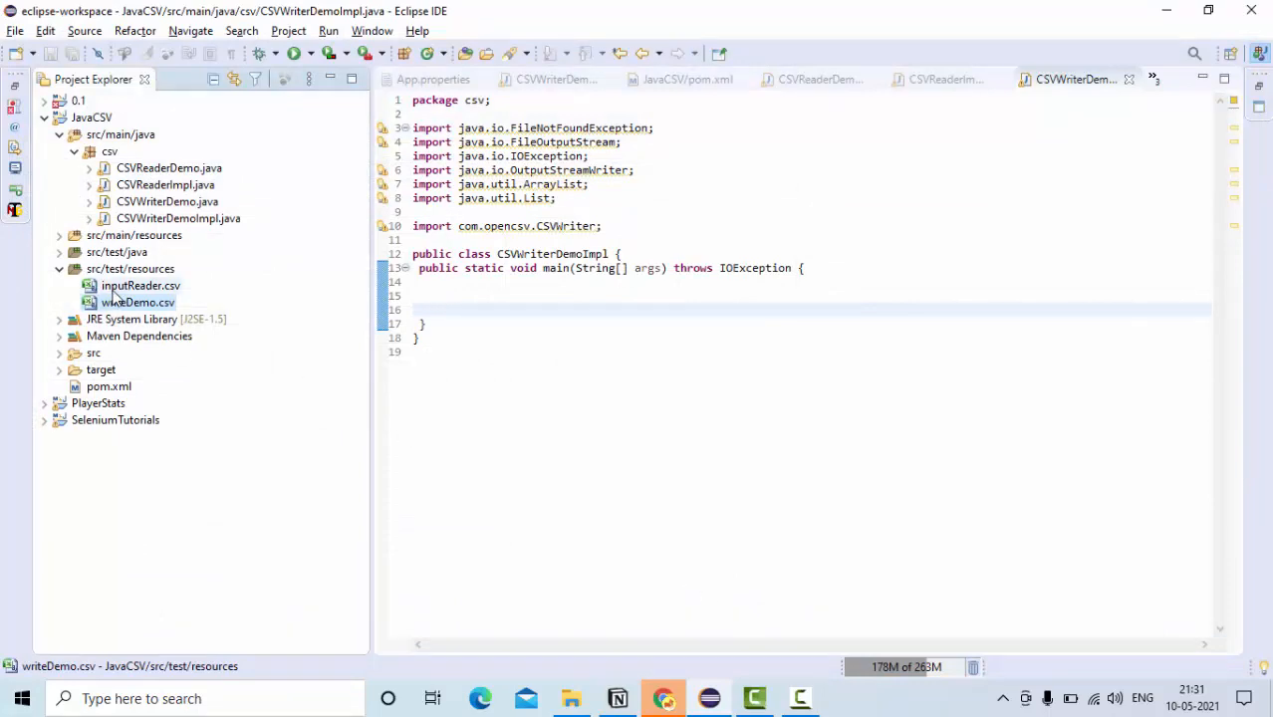
- Dismiss the Marketplace dialog and begin FileOutputStream fos = new FileOutputStream( in main
left_click(844, 697)
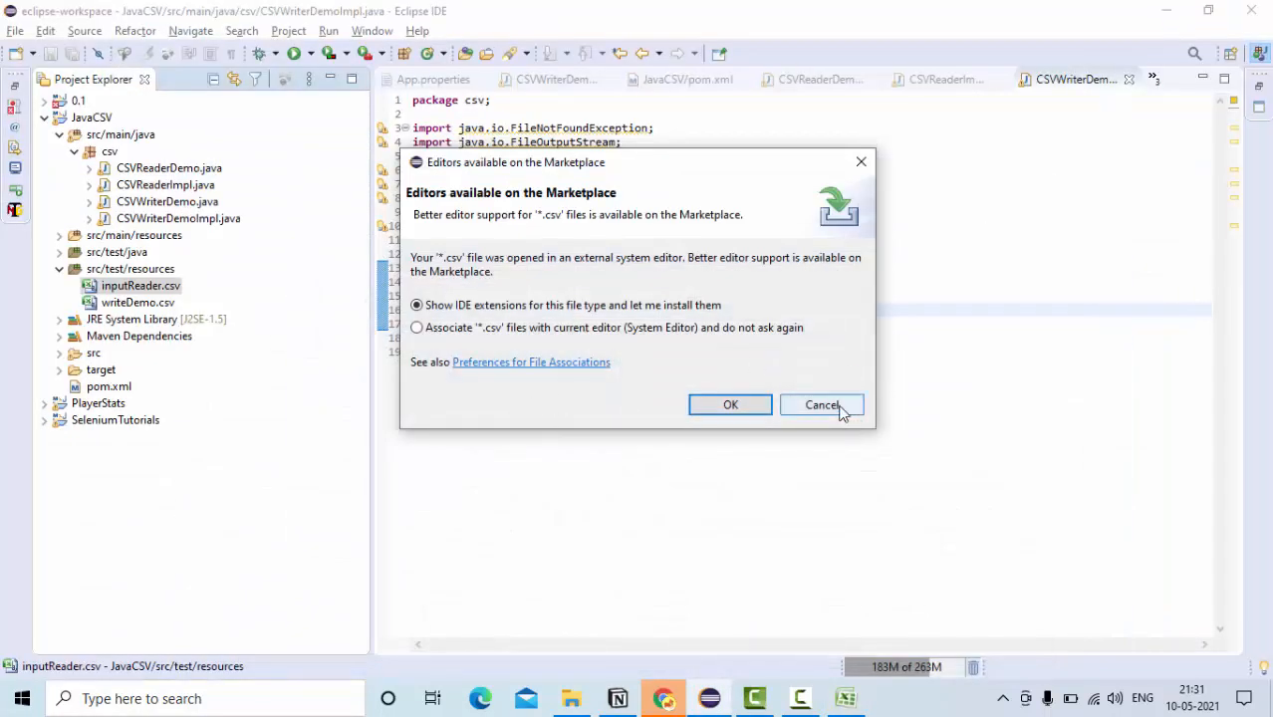
left_click(820, 405)
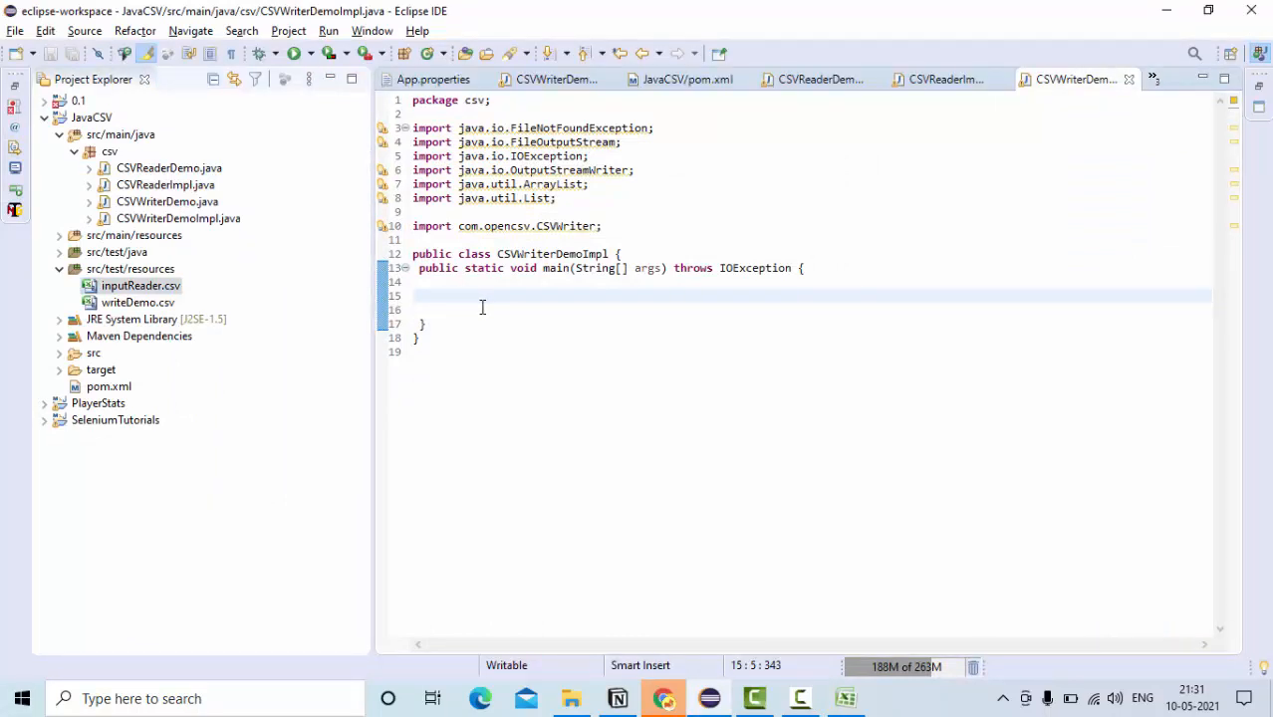
type("Fil")
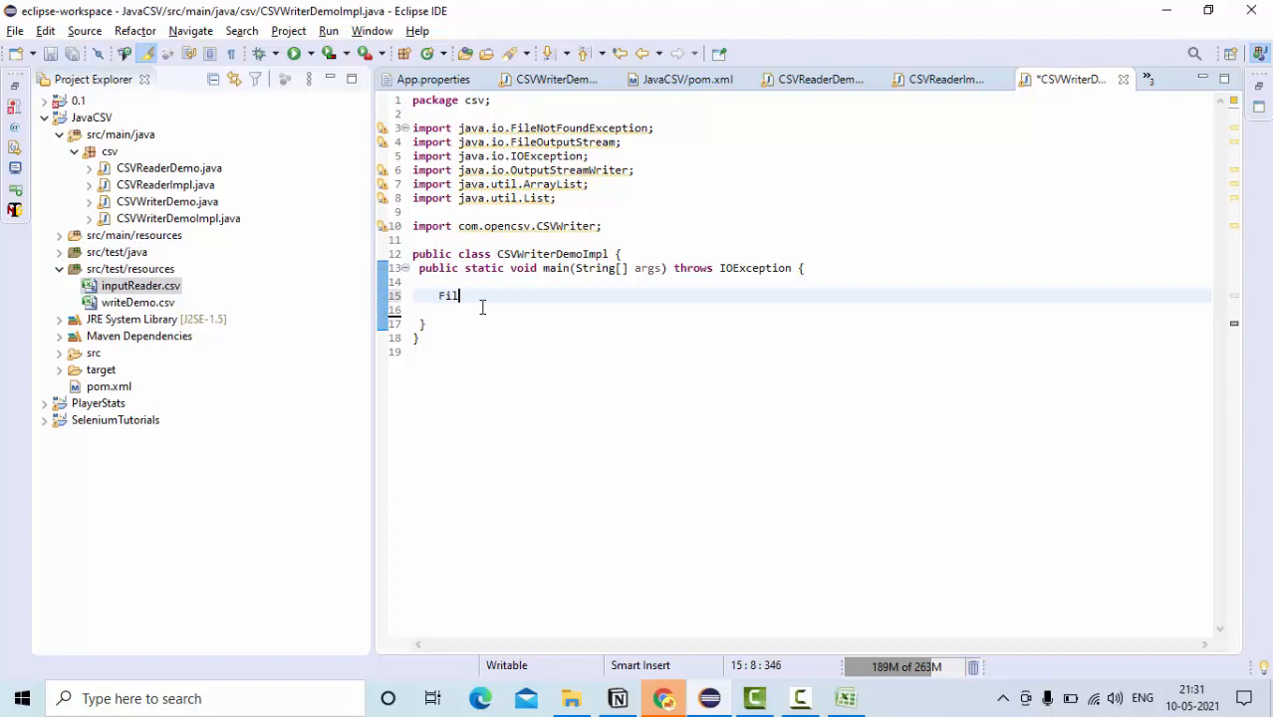
type("eOutStrea")
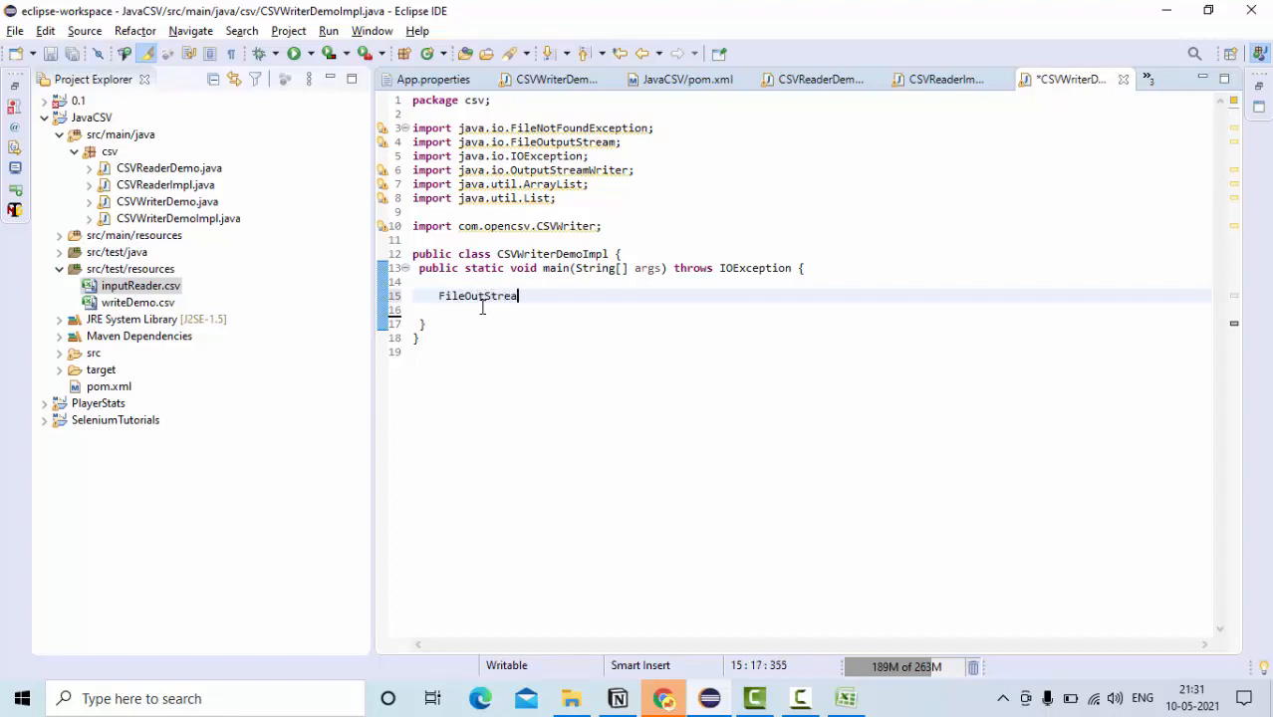
type("m")
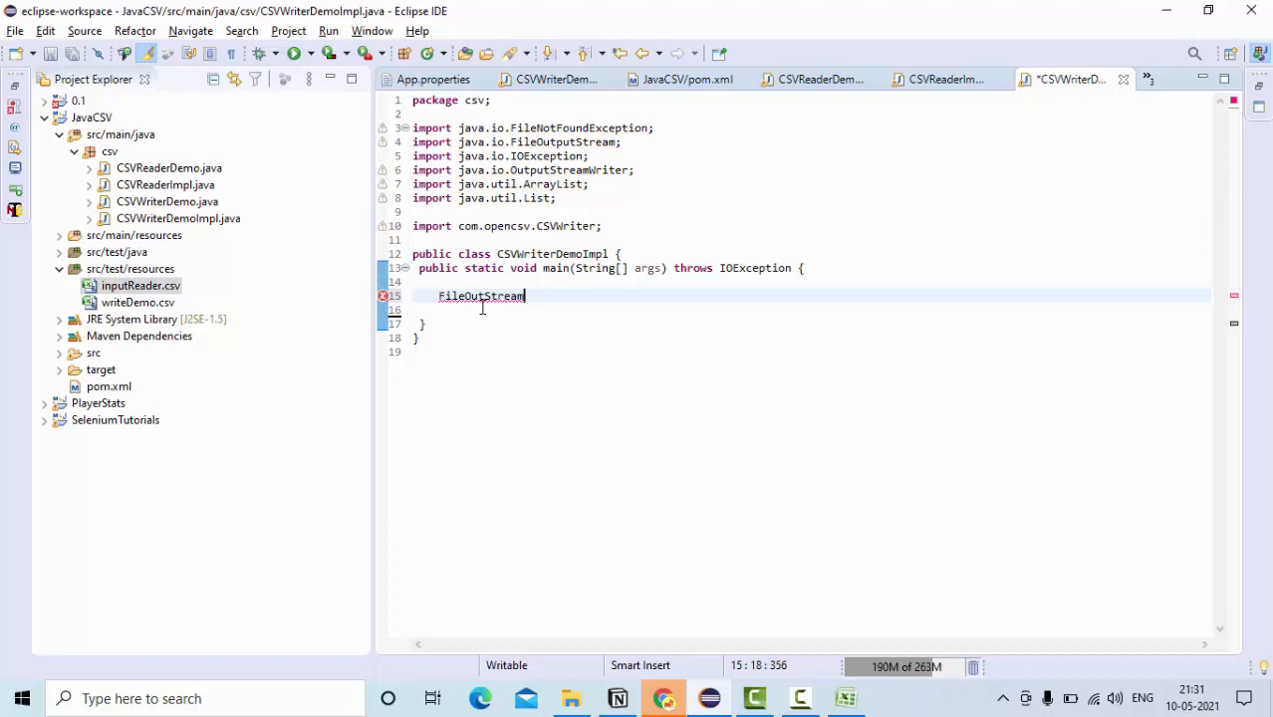
type("fos")
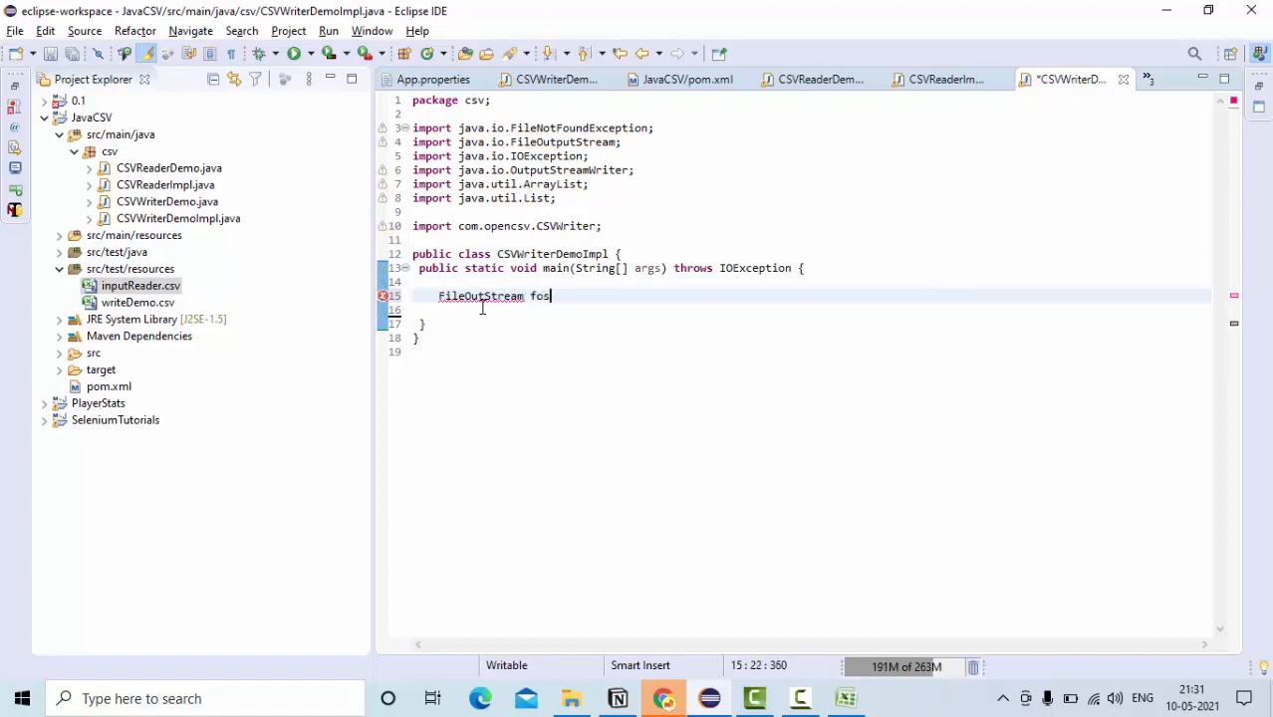
type("= new")
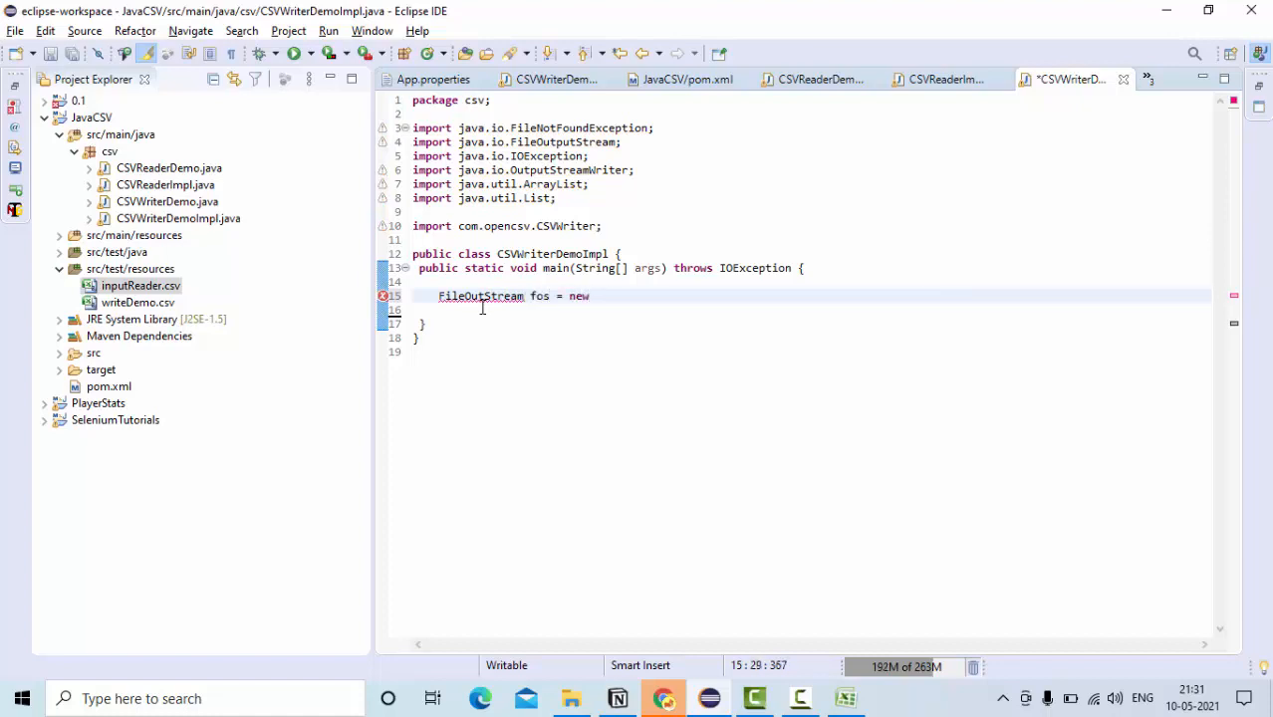
type("File")
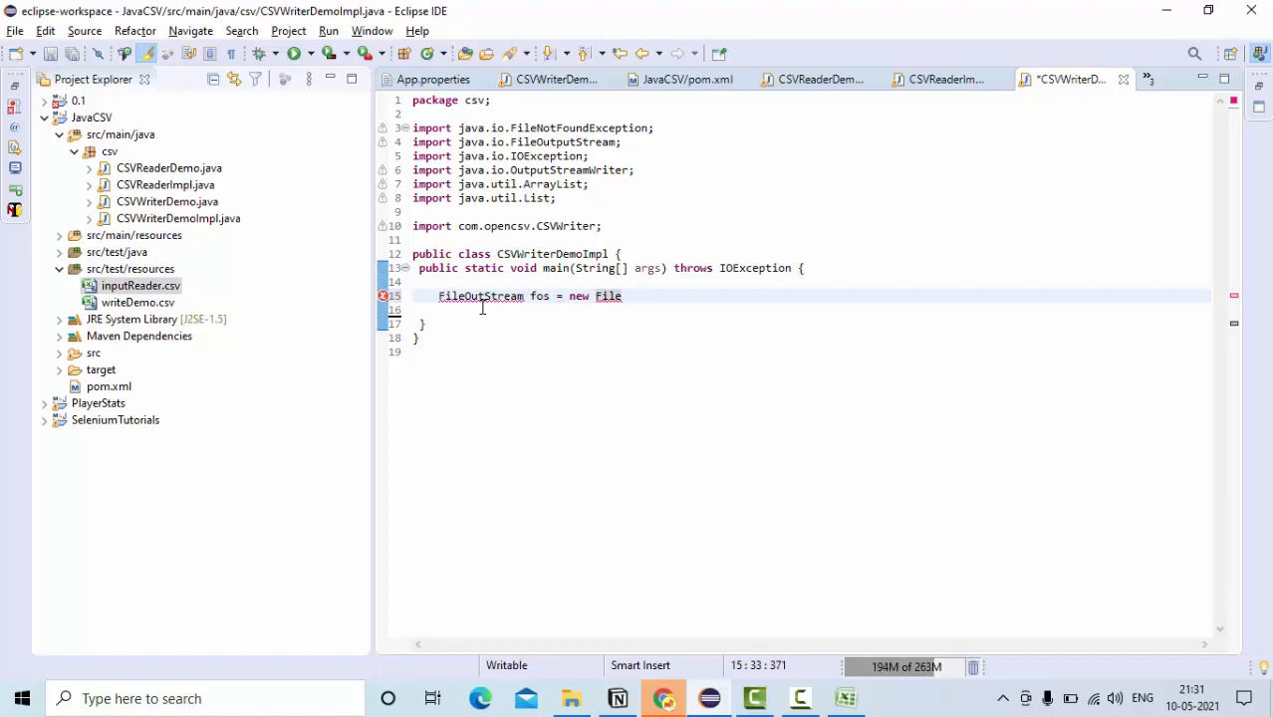
mouse_move(470, 311)
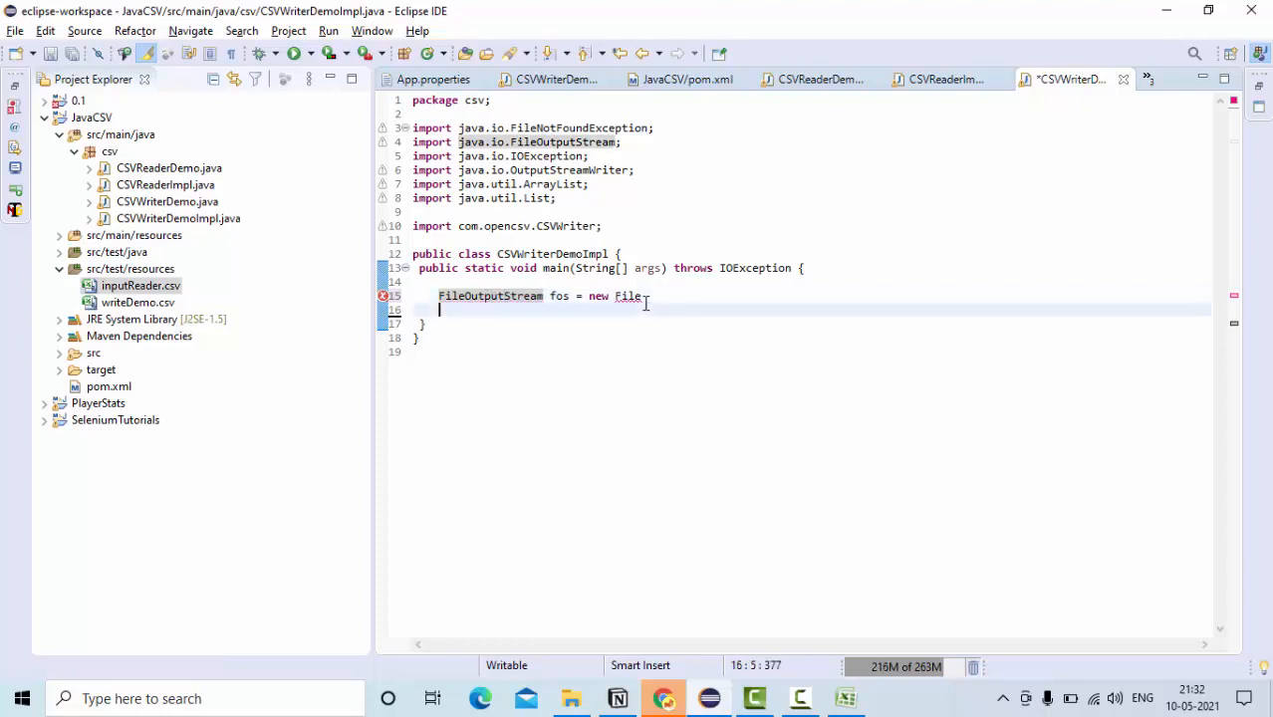
type("Output")
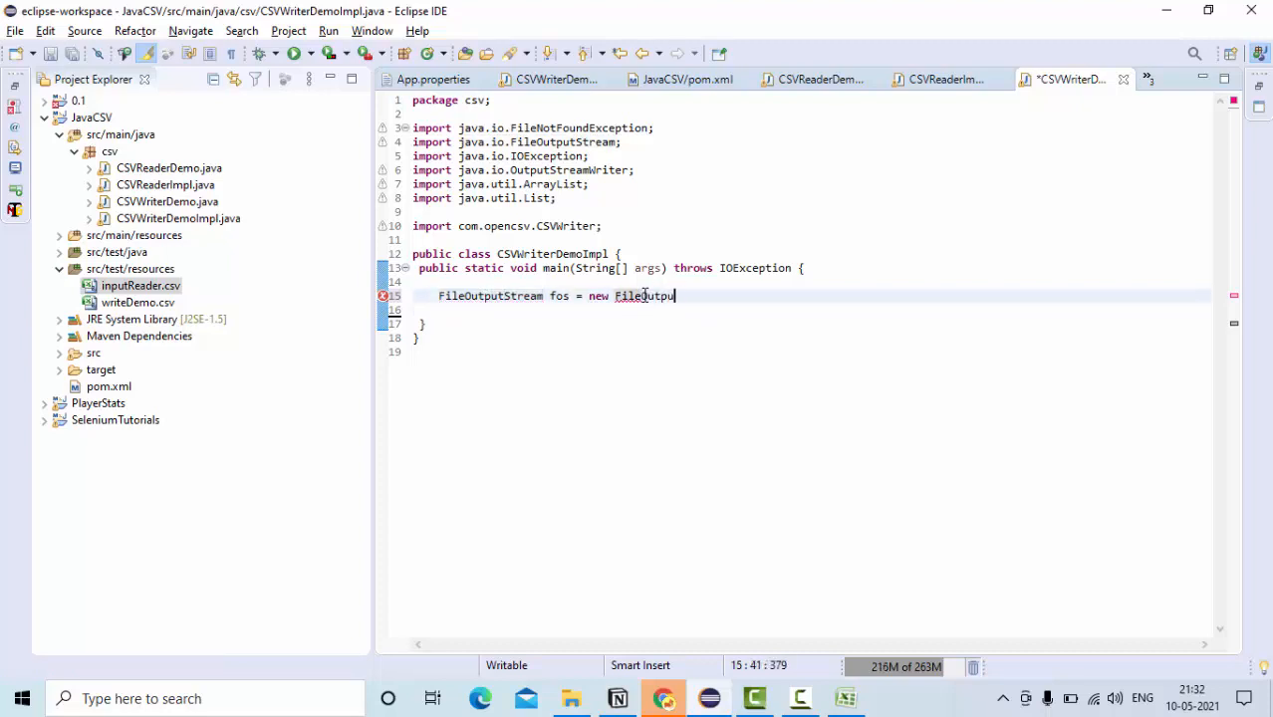
type("Stream(\"")
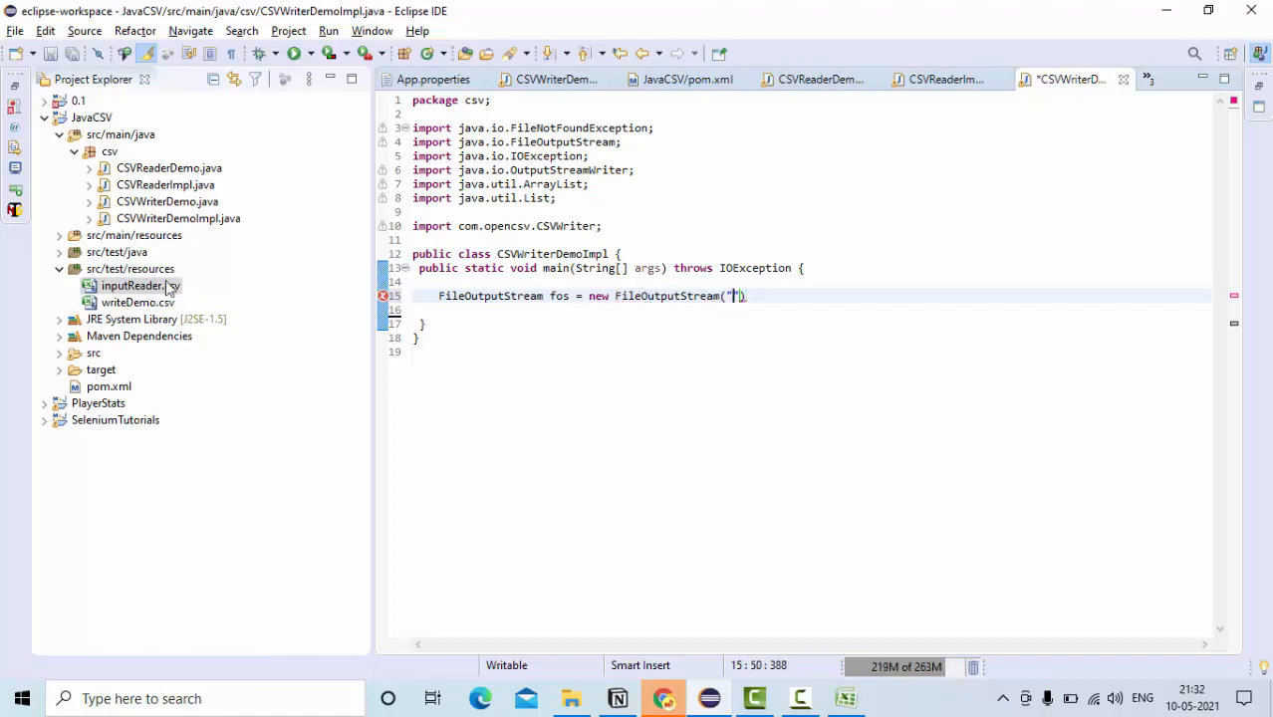
right_click(139, 302)
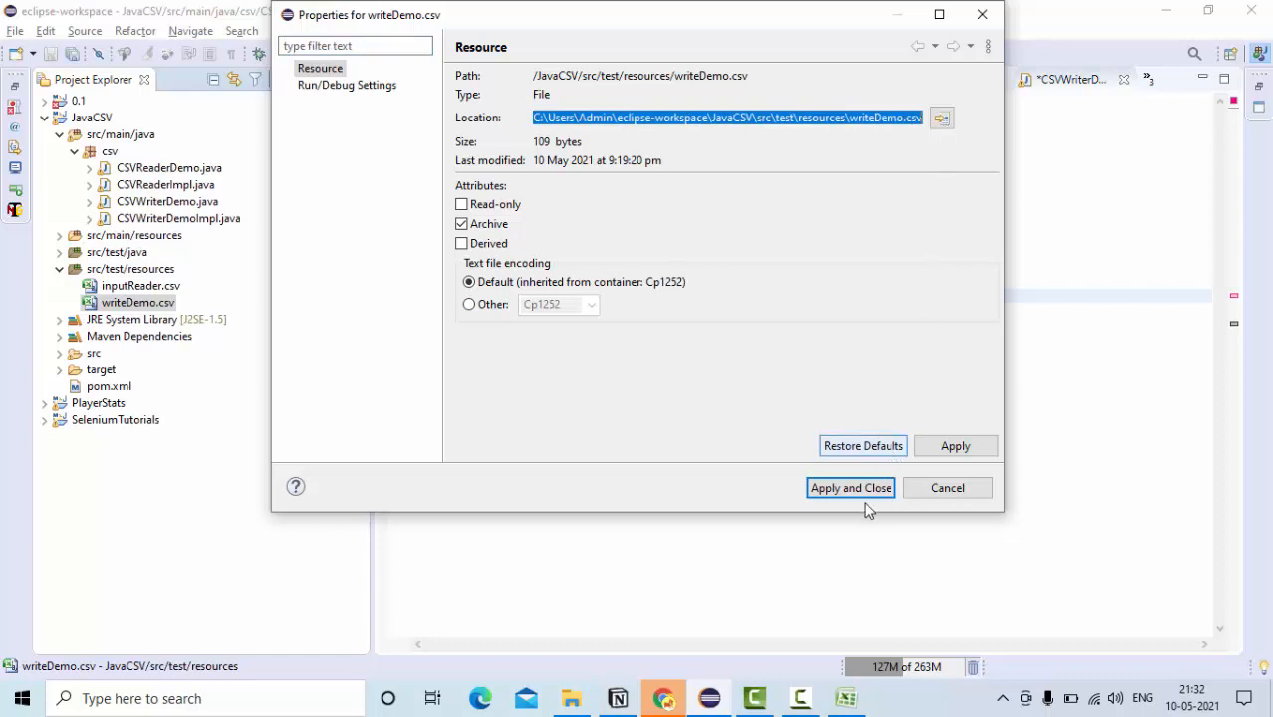
left_click(849, 486)
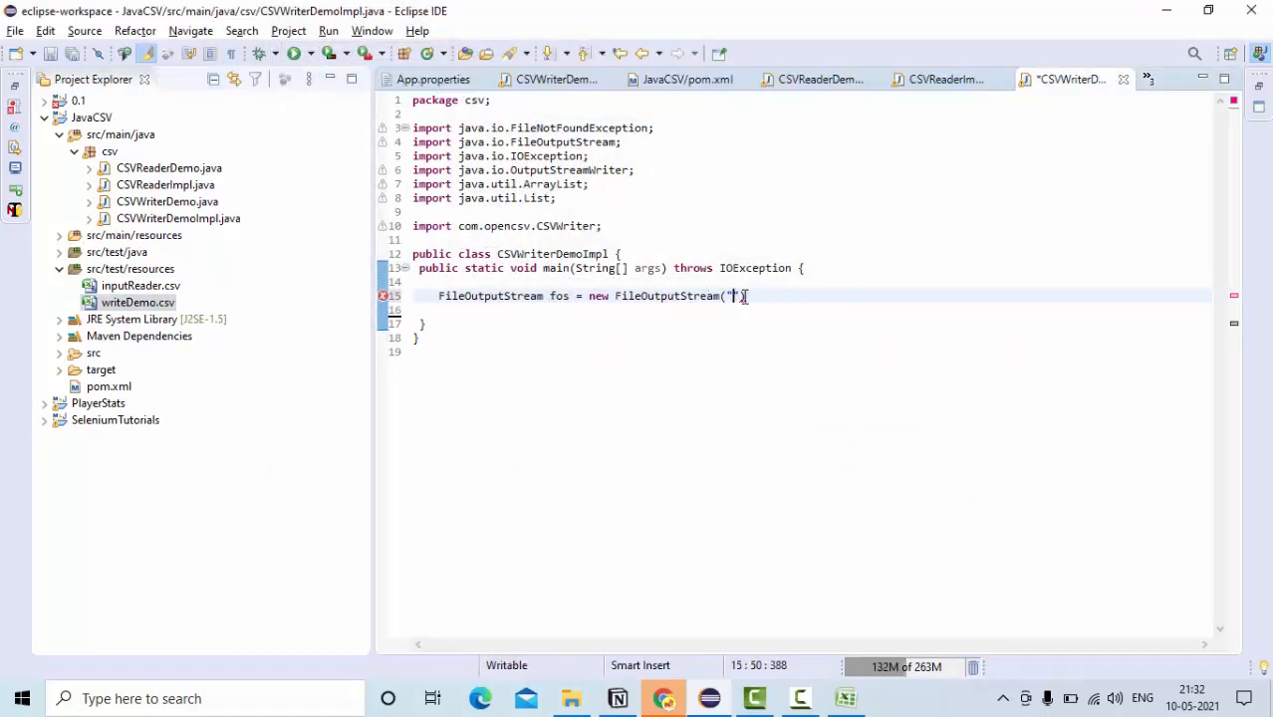
- Point fos at the writeDemo.csv resource path and declare OutputStreamWriter osw over fos
type("C:\\\\Users\\\\Admin\\\\eclipse-workspace\\\\JavaCSV\\\\src\\\\test\\\\resources\\\\writeDemo.csv")
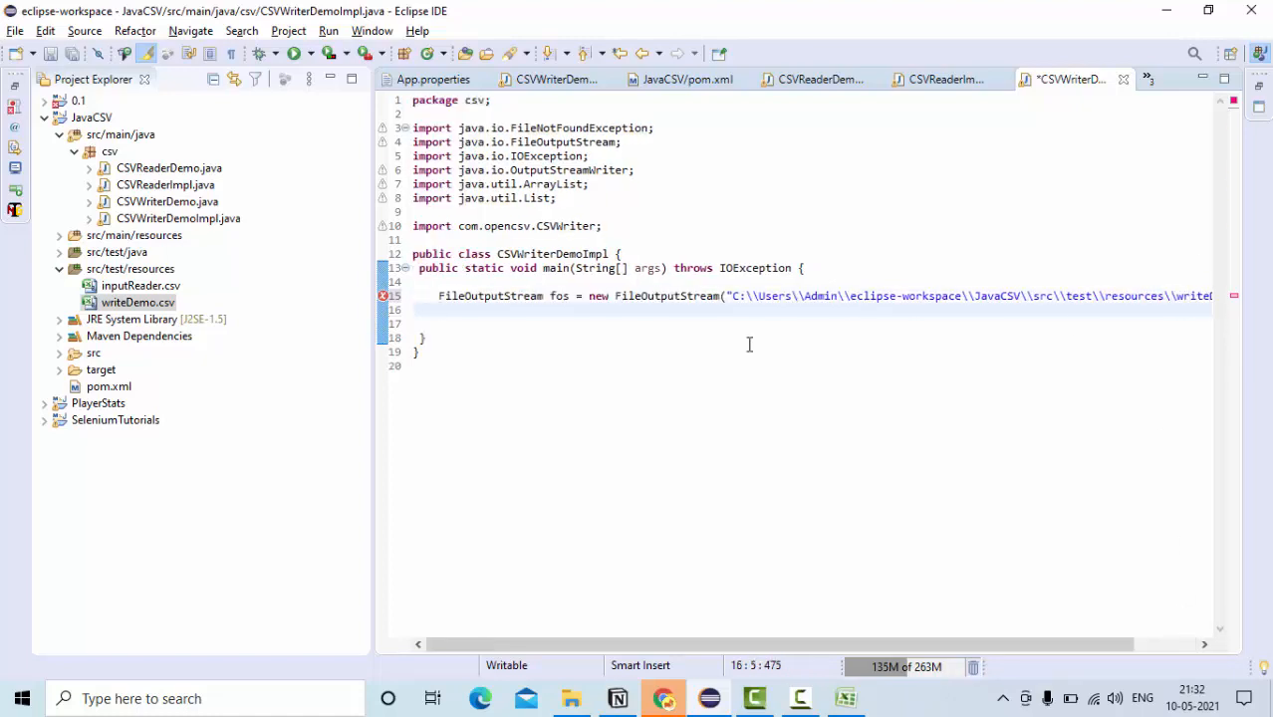
type("OutputStrea")
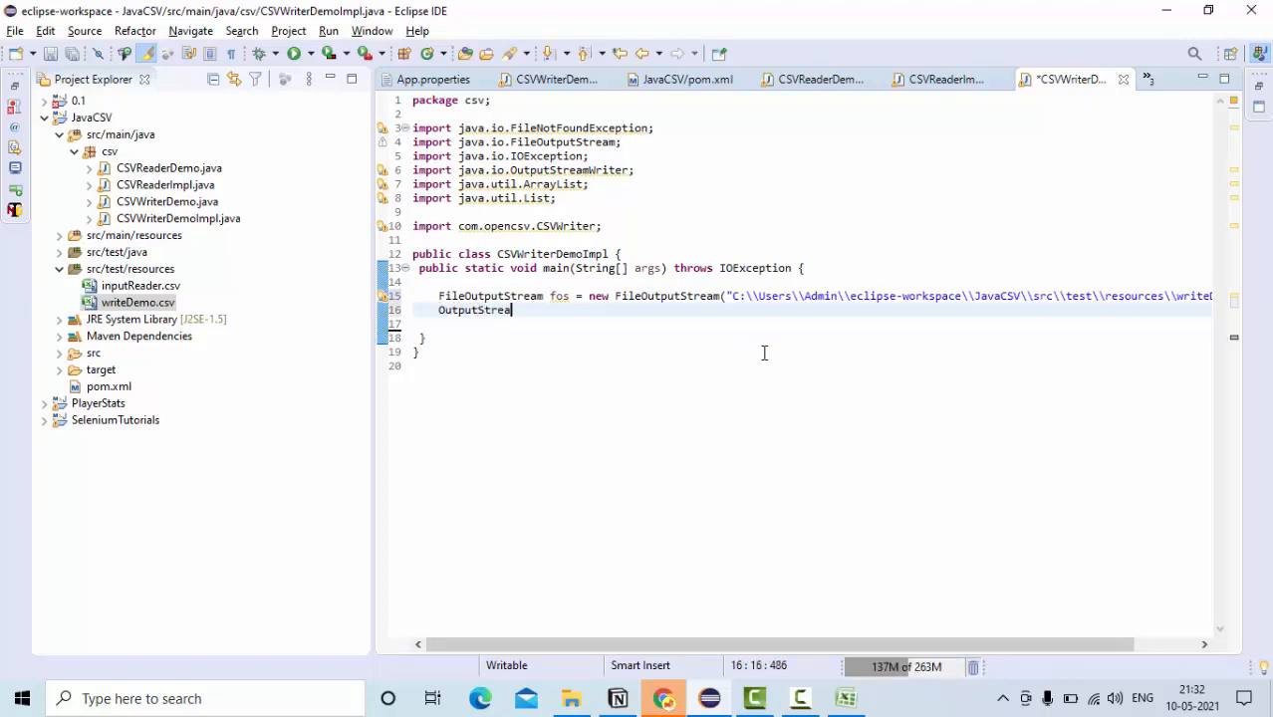
type("Writer")
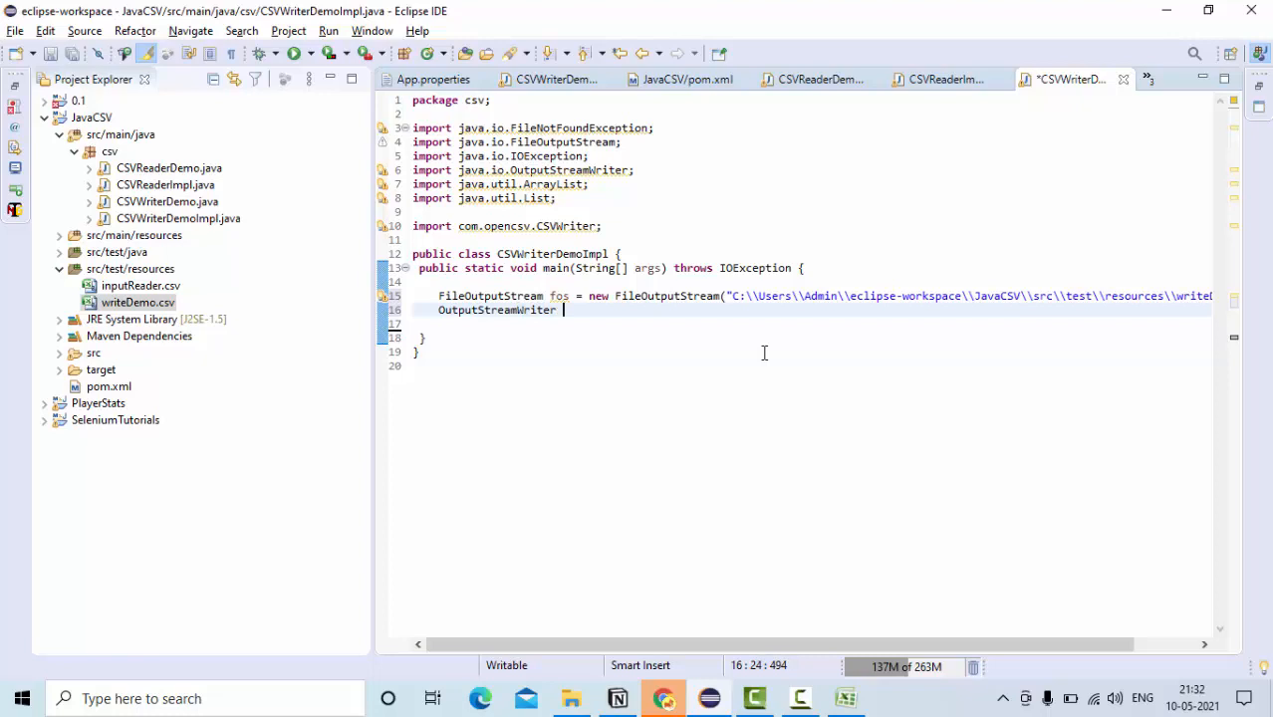
type("osw")
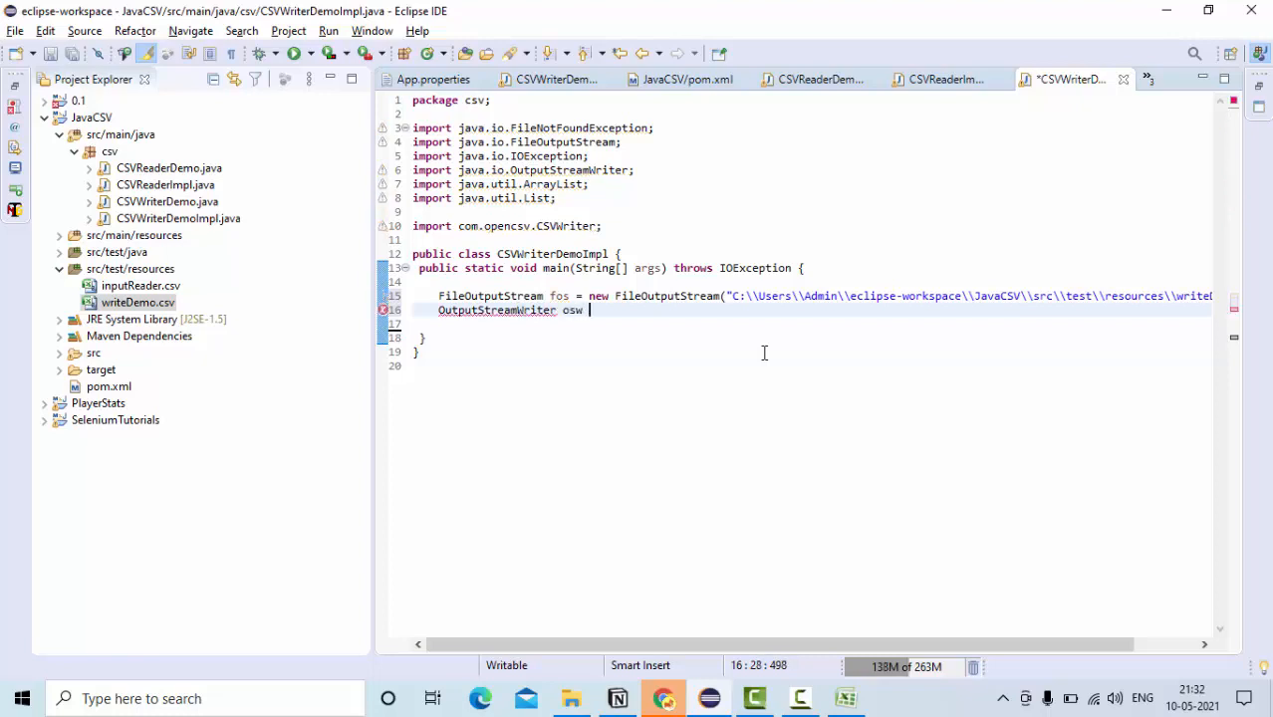
type("= n")
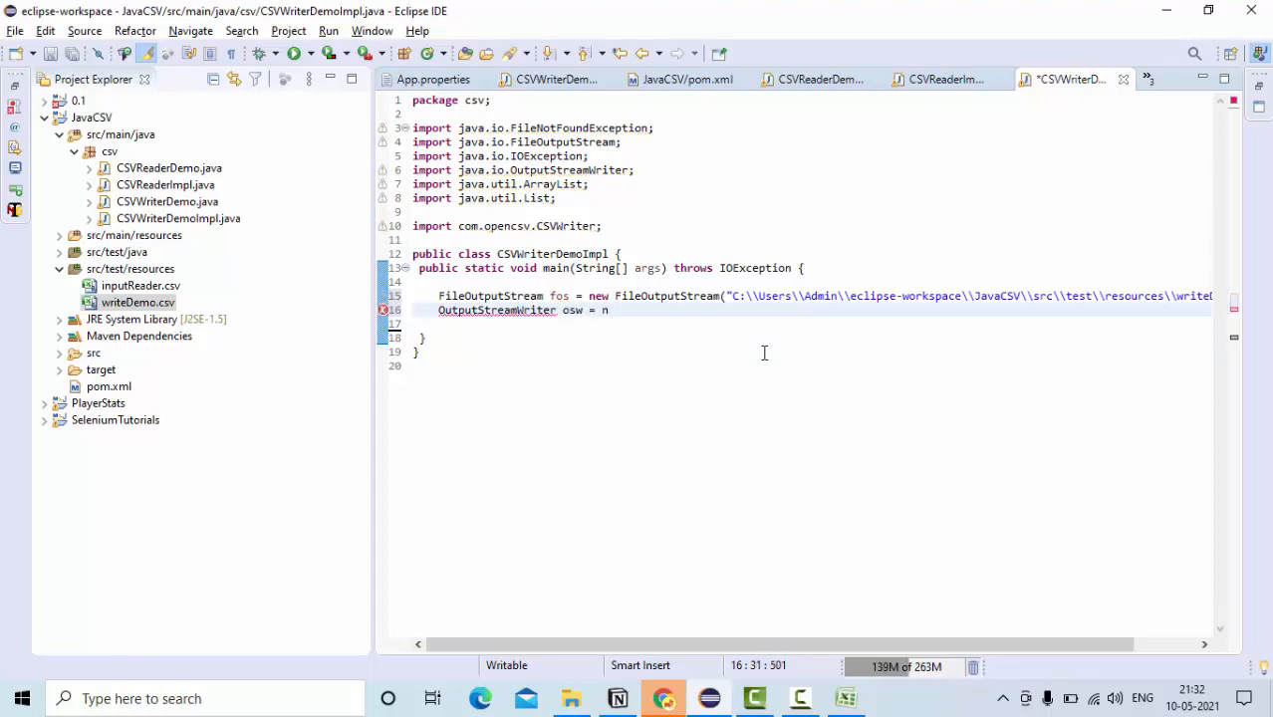
type("ew OutputStrea")
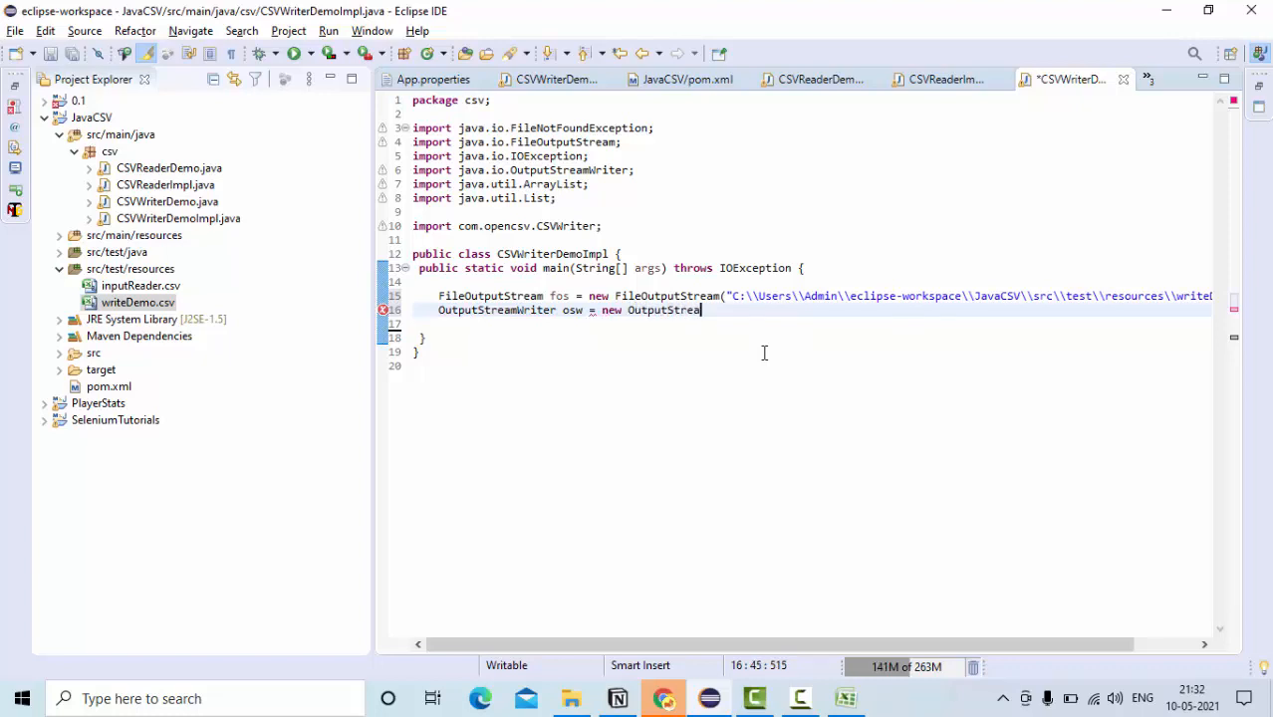
type("Writer(fos);")
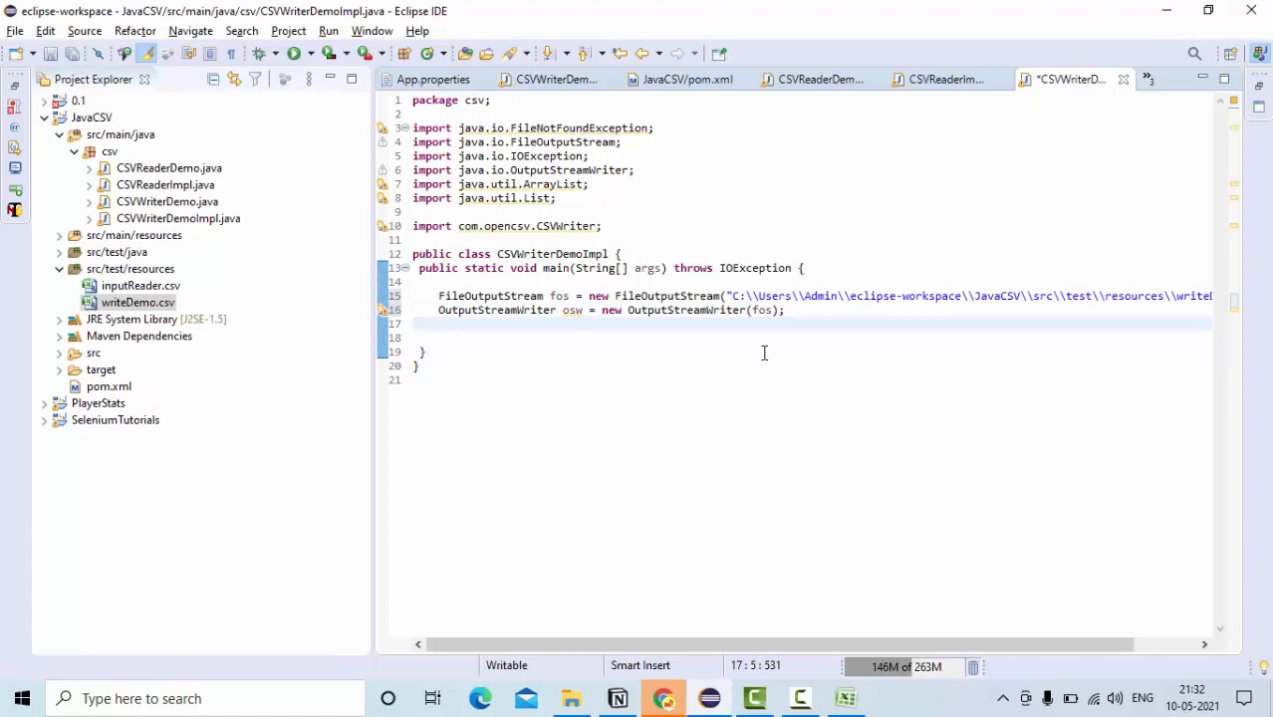
- Declare CSVWriter writer = new CSVWriter(osw) and move to a new line
type("c")
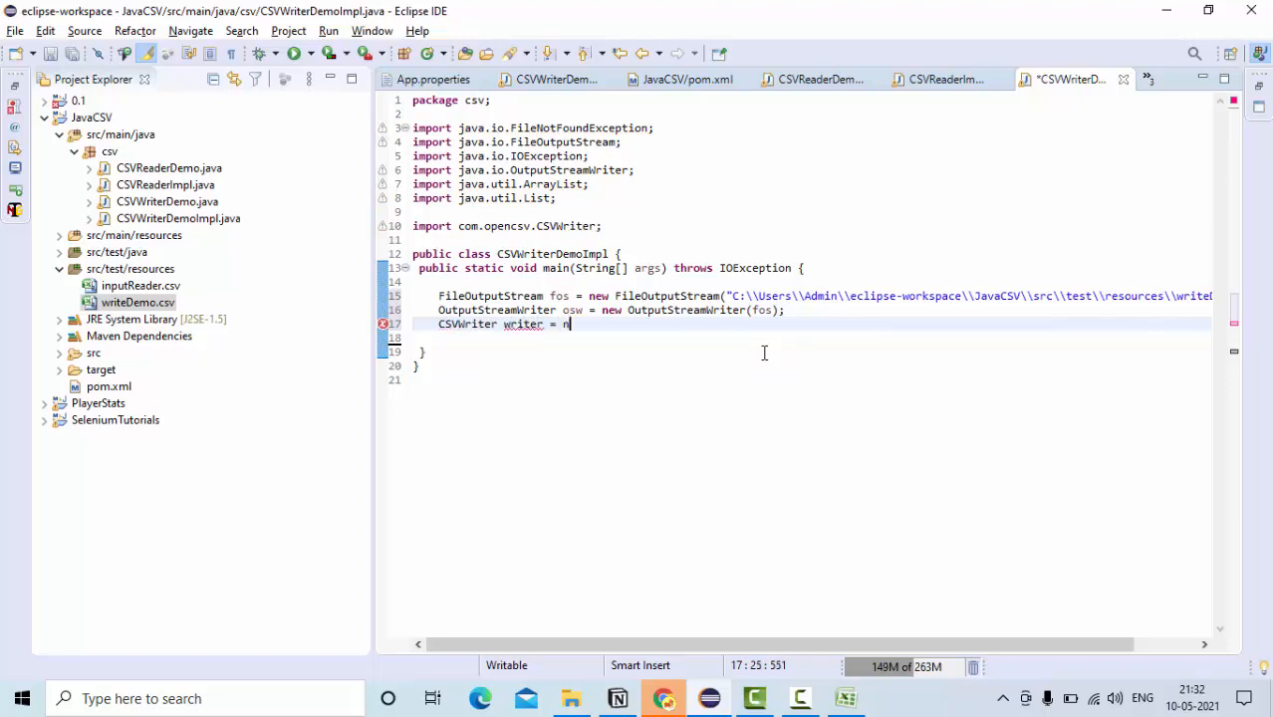
type("ew CSV")
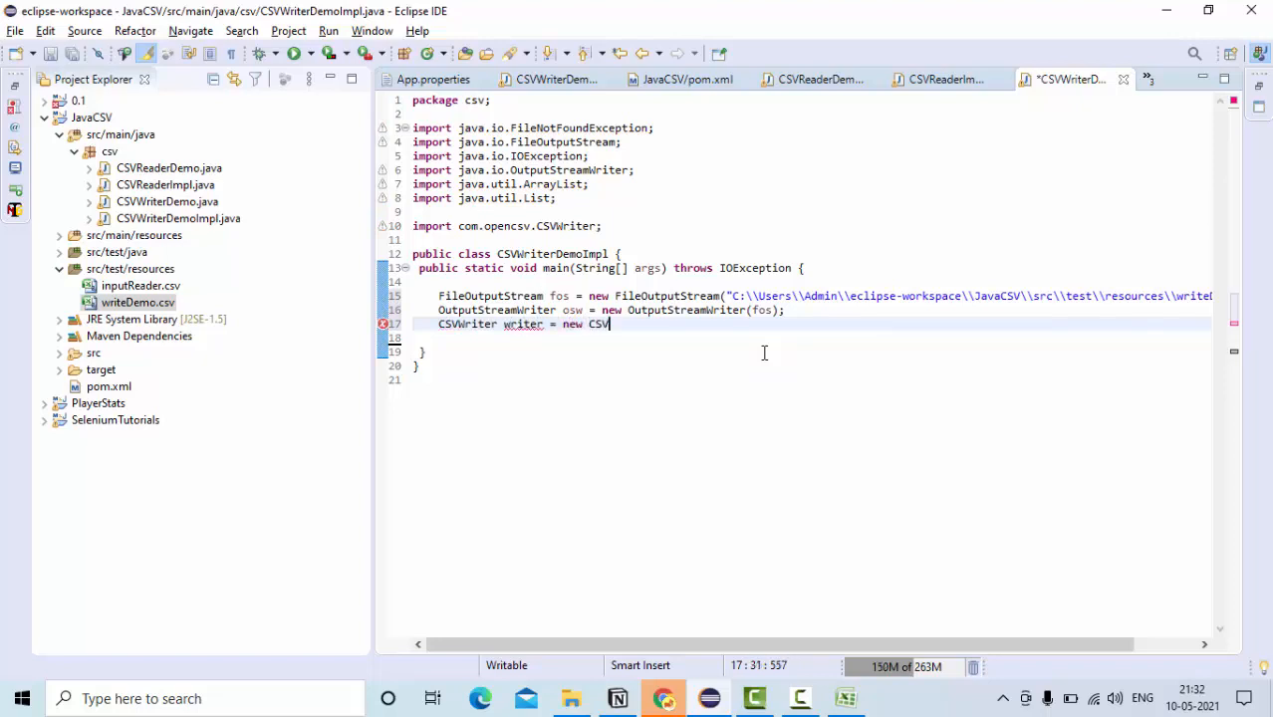
type("Writer")
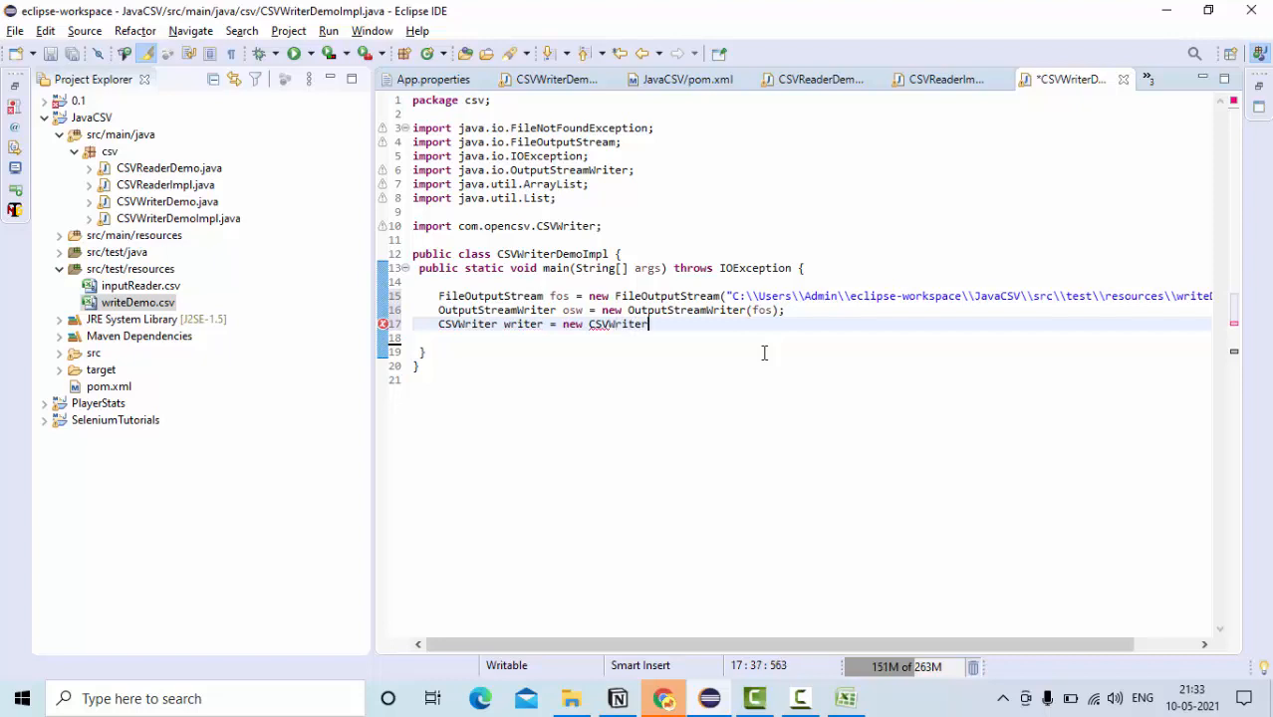
type("(osw")
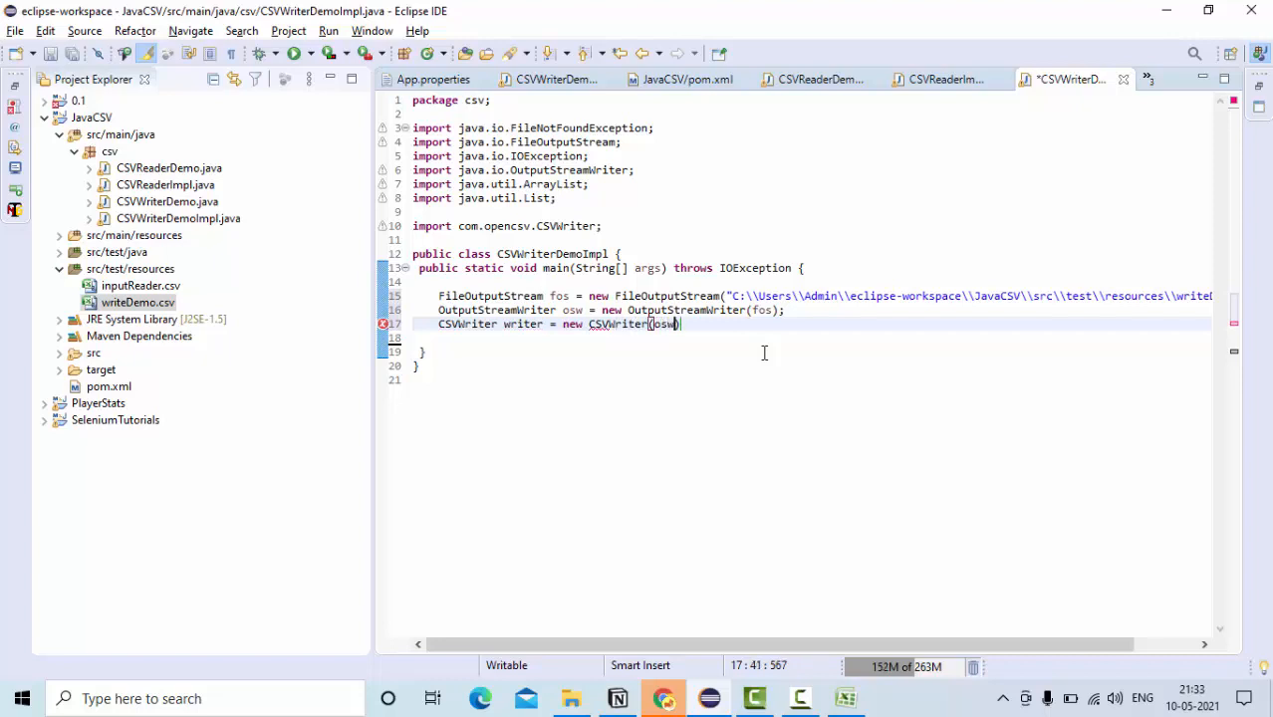
key("enter")
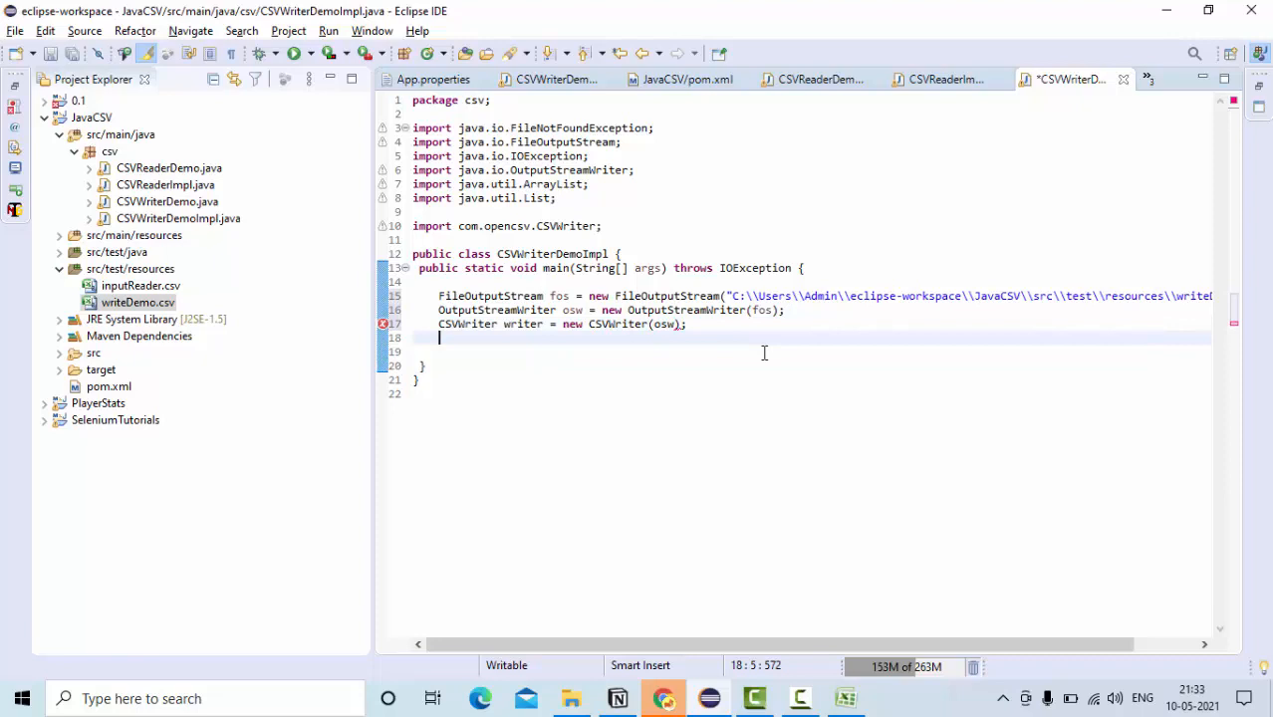
type("w")
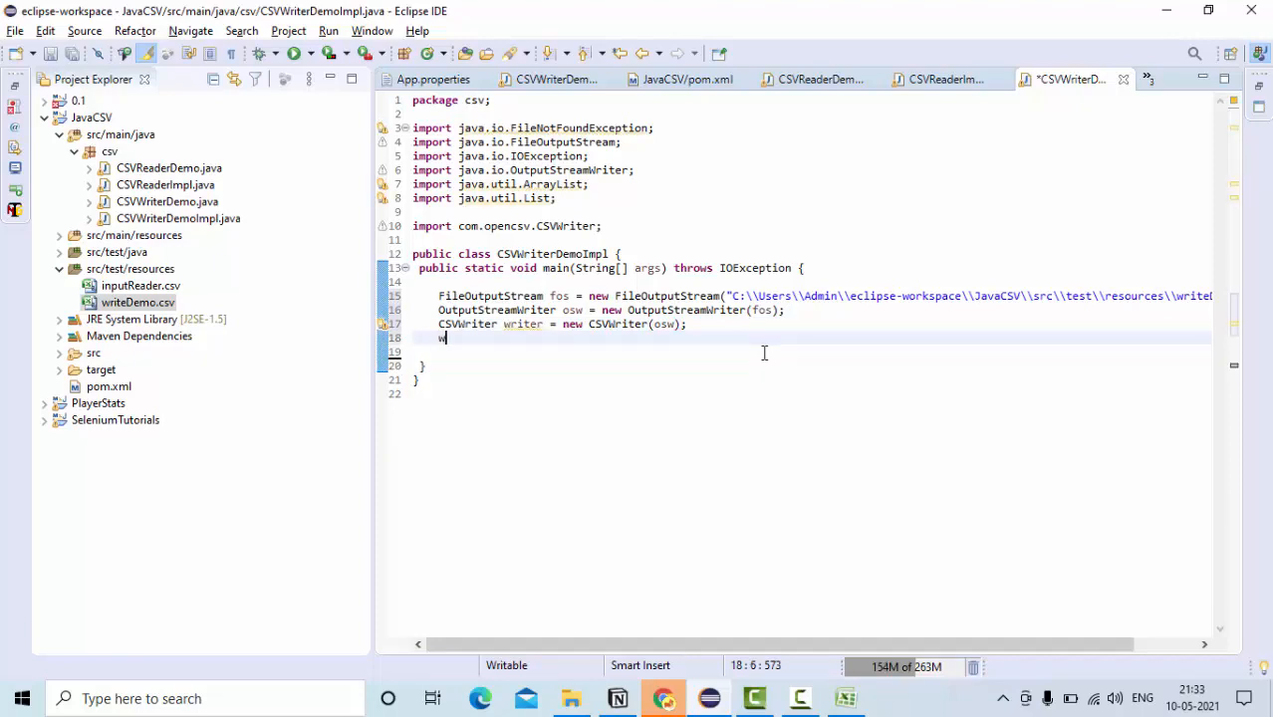
- Add writer.writeAll(allLines, applyQuotesToAll) via Content Assist
type("writer.")
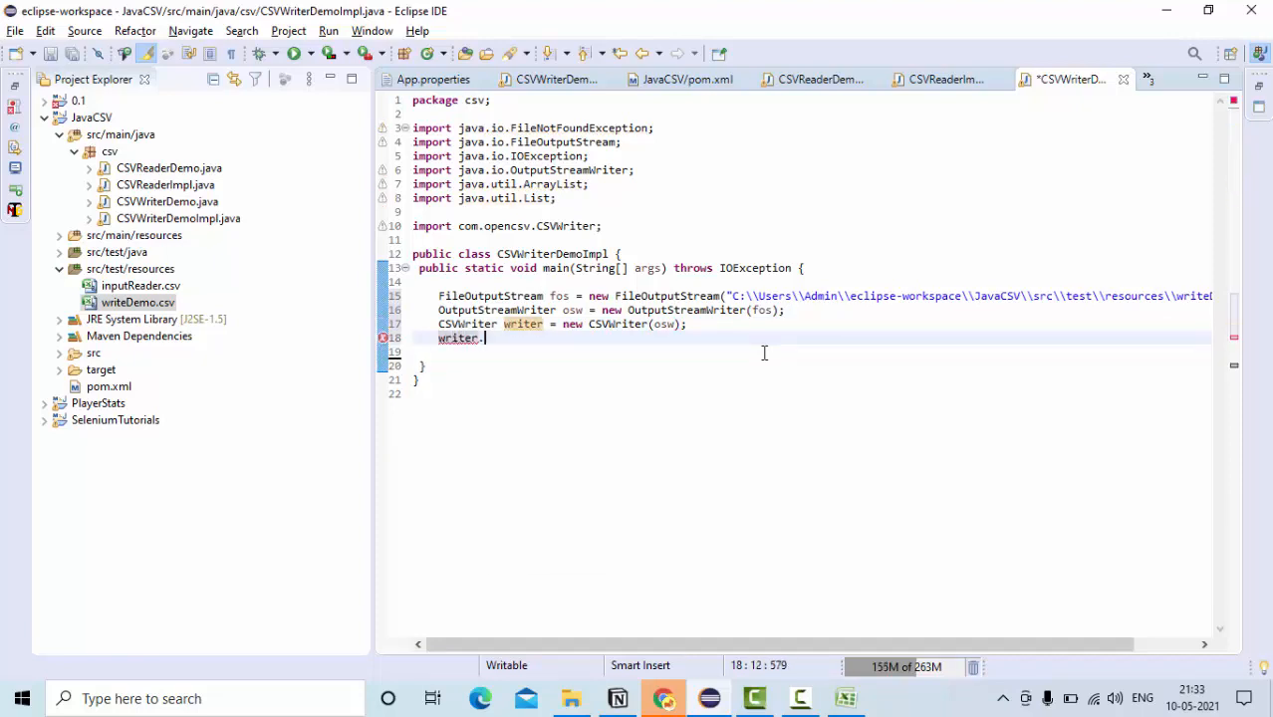
type("All")
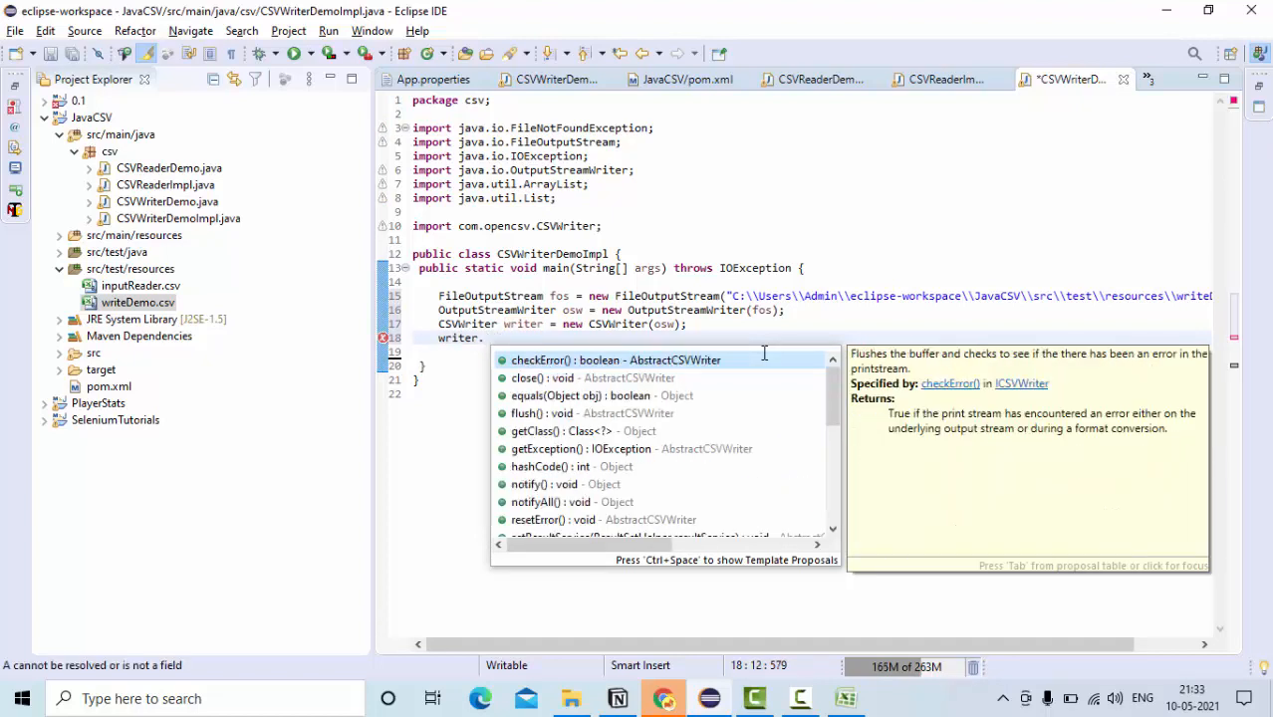
type("wri")
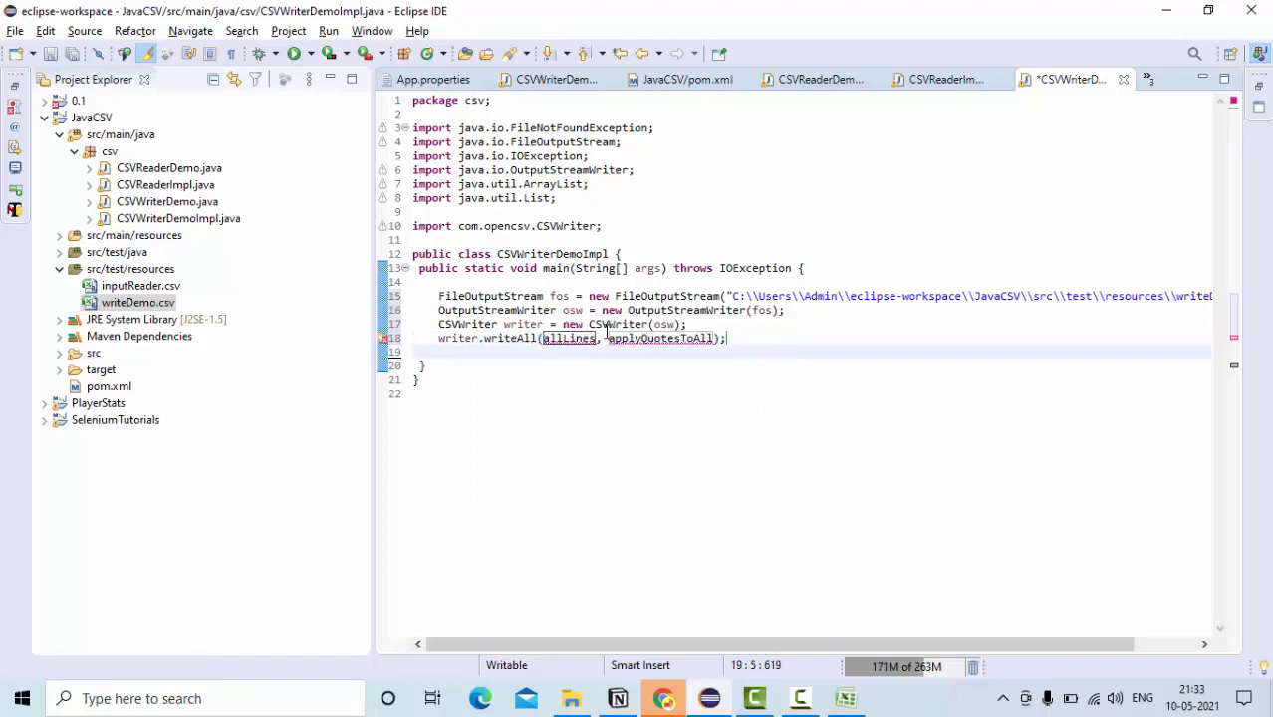
double_click(568, 339)
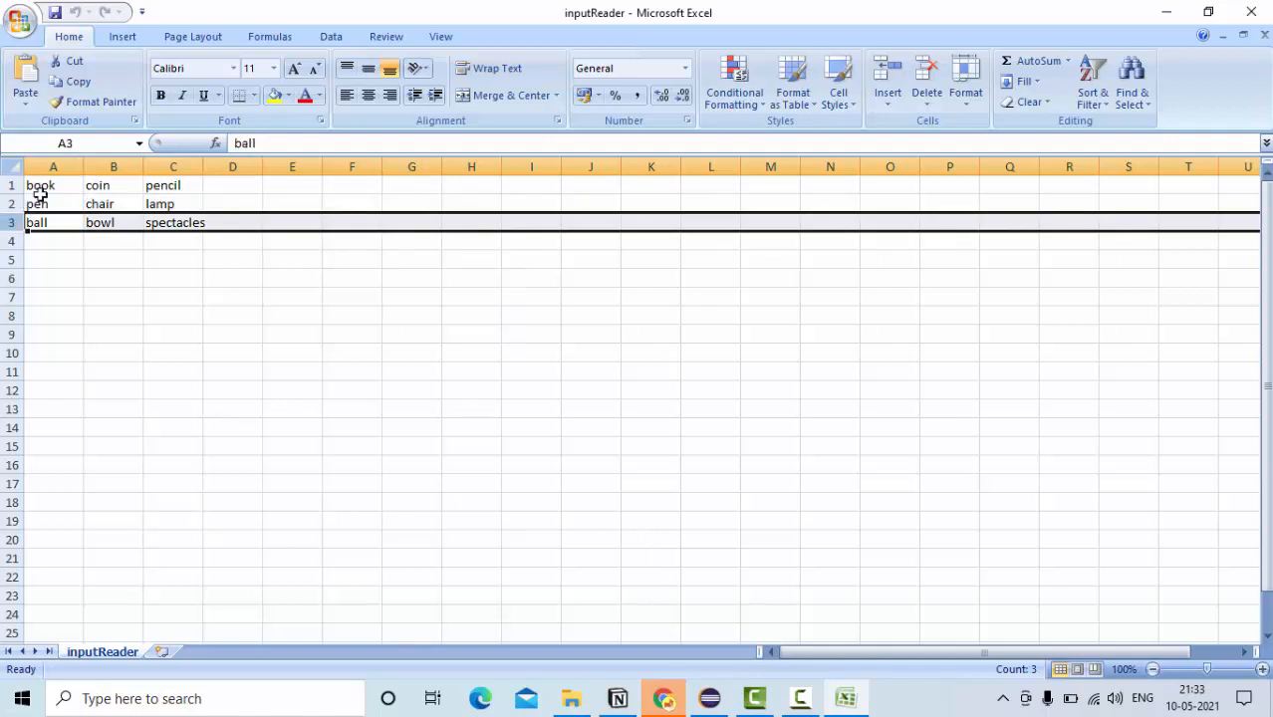
left_click(174, 168)
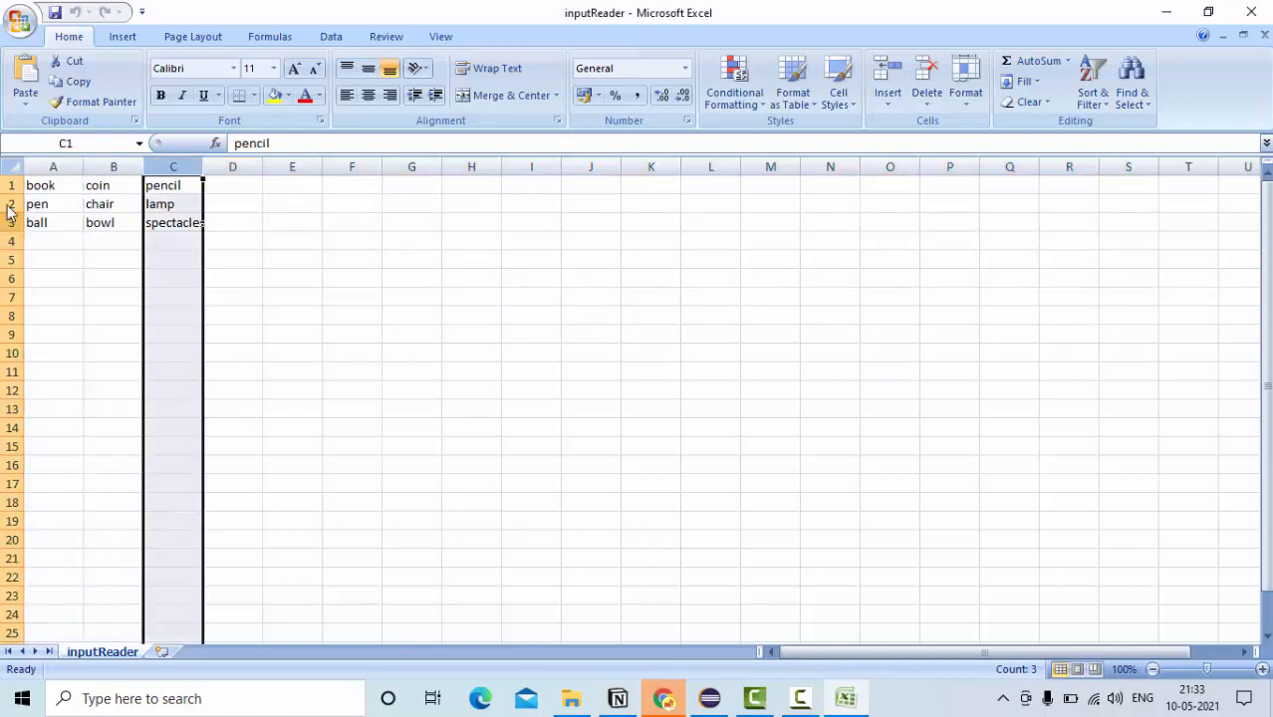
left_click(40, 183)
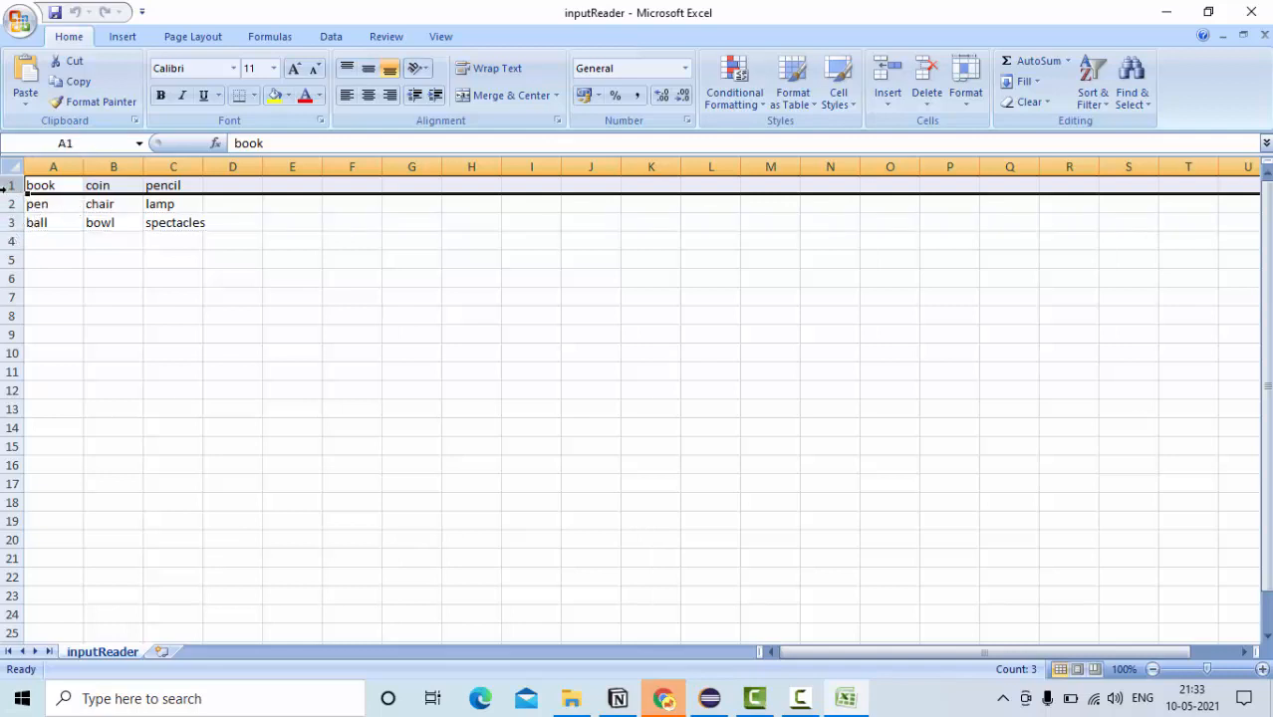
left_click(52, 203)
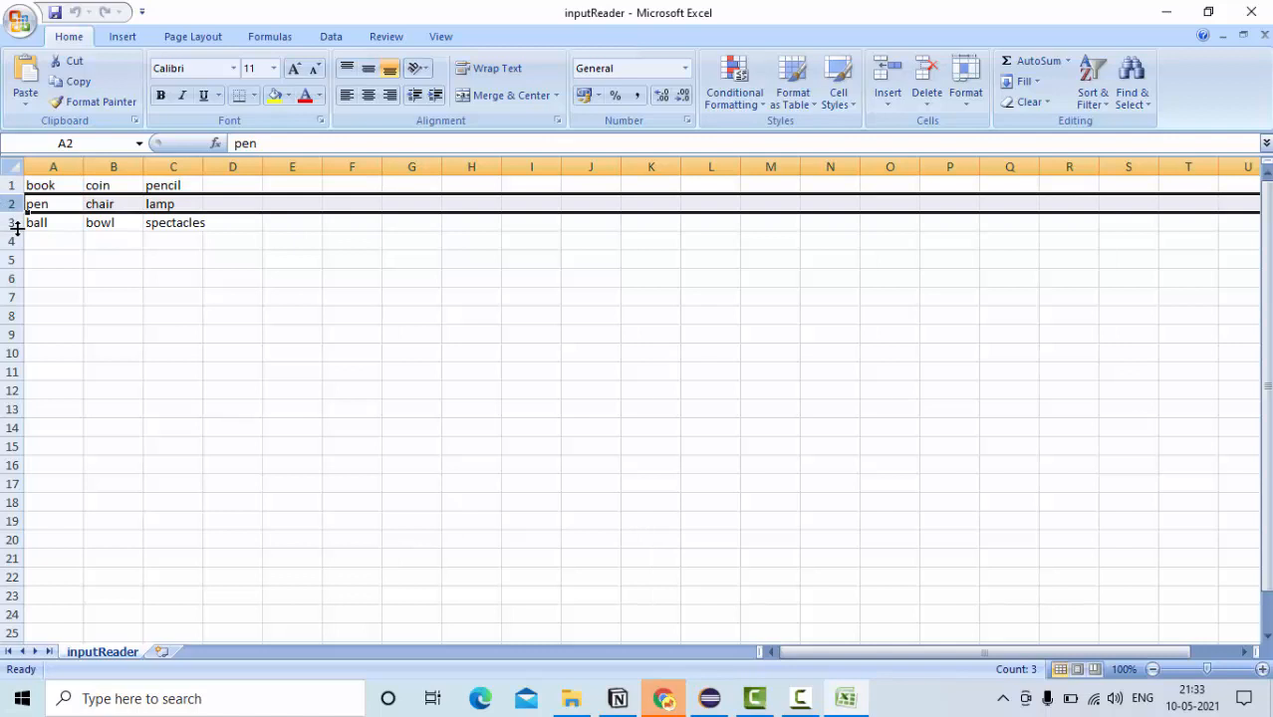
left_click(52, 223)
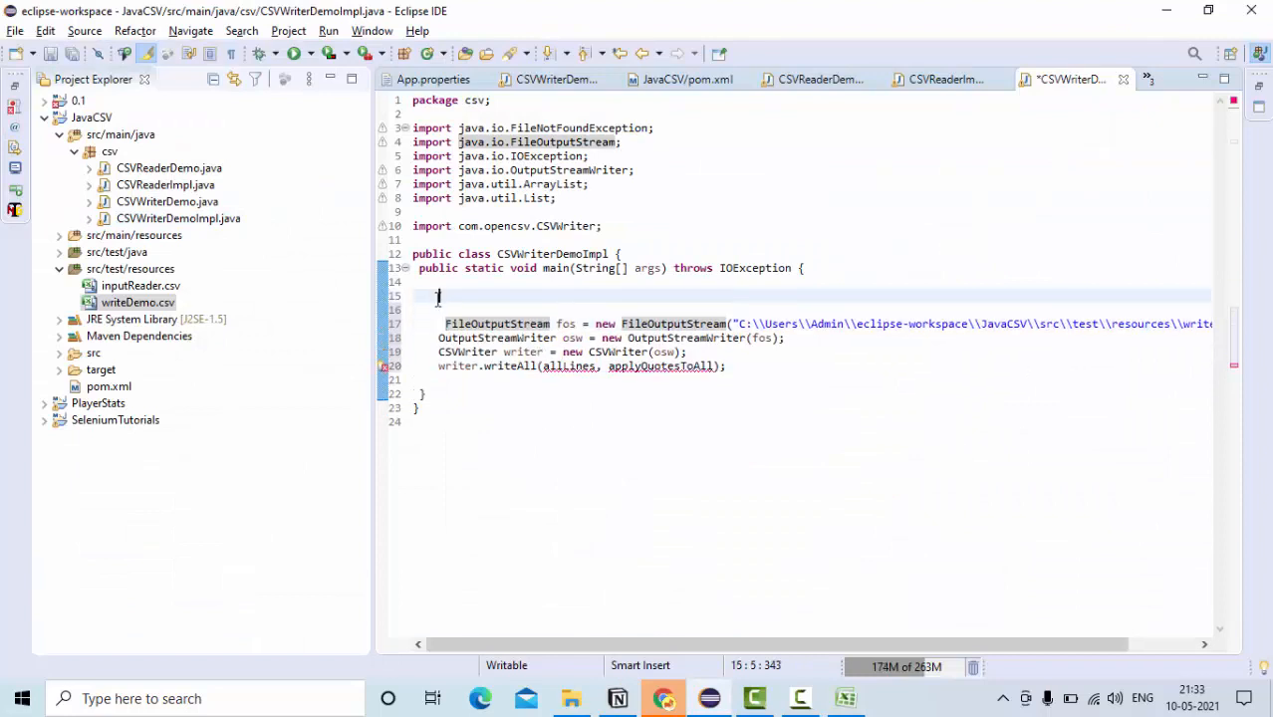
- Declare List<> s = new ArrayList<>(); above the FileOutputStream code
type("List<> s")
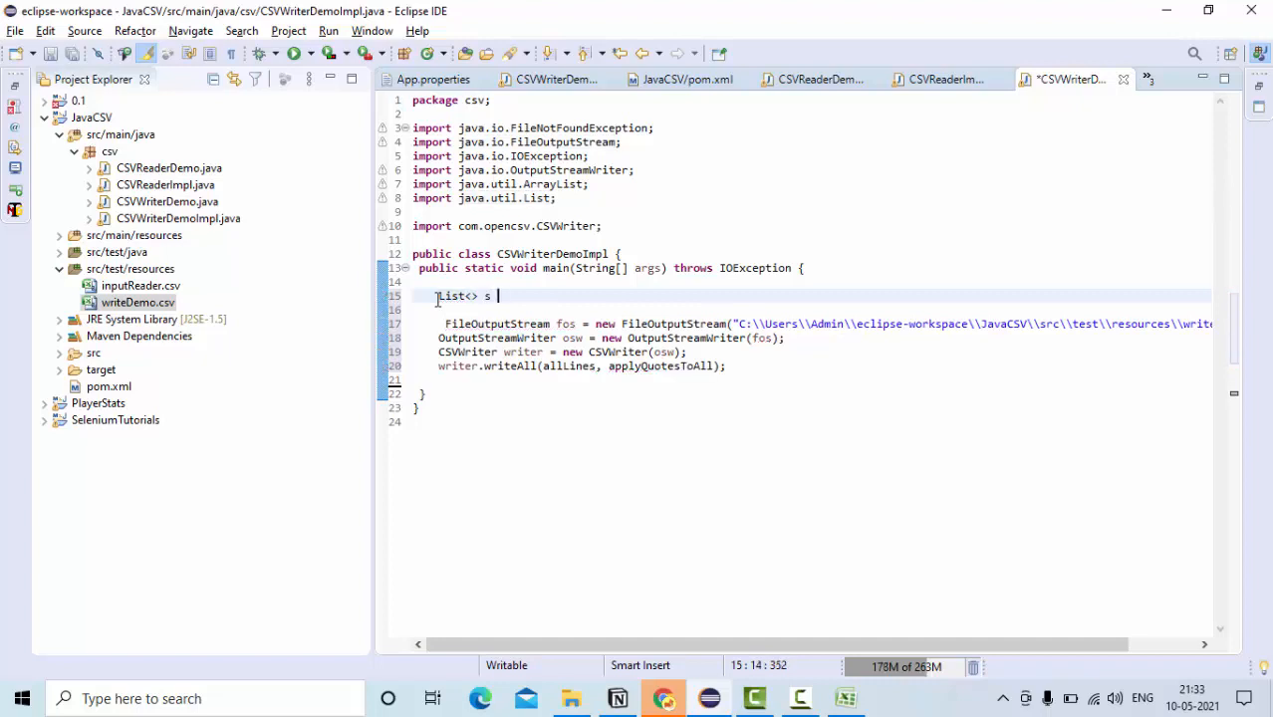
type("new")
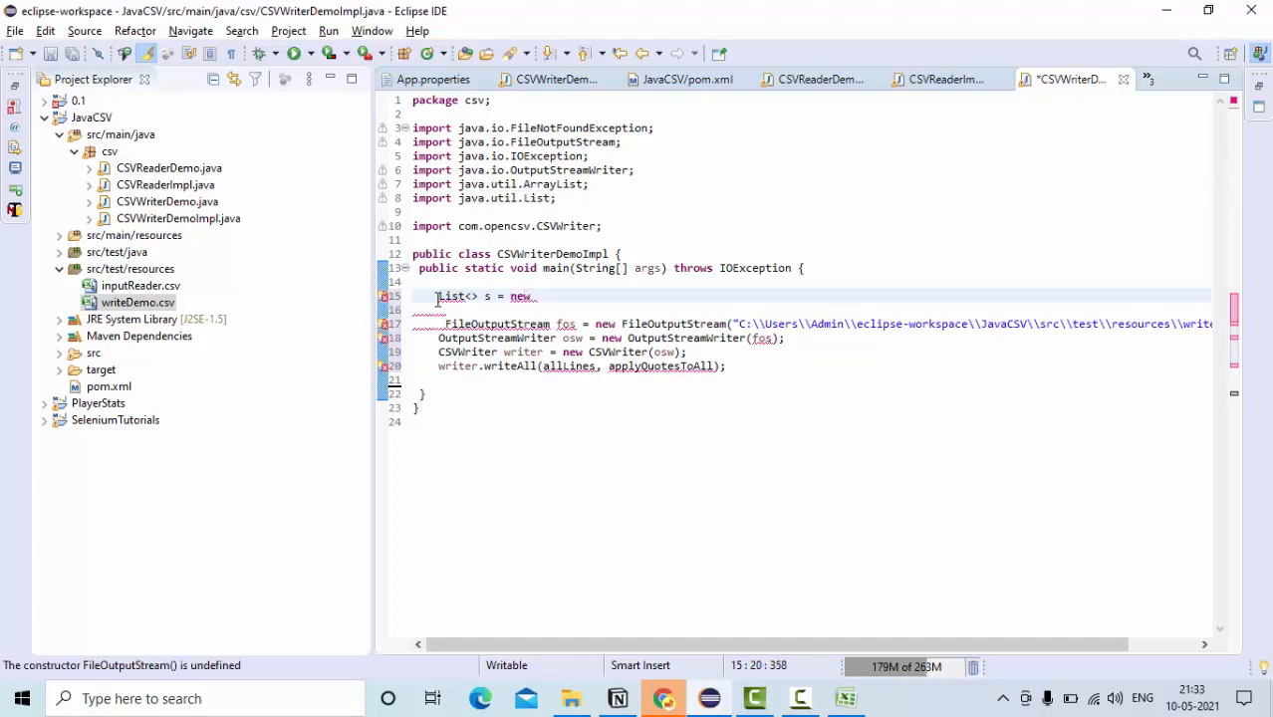
type("ArrayList")
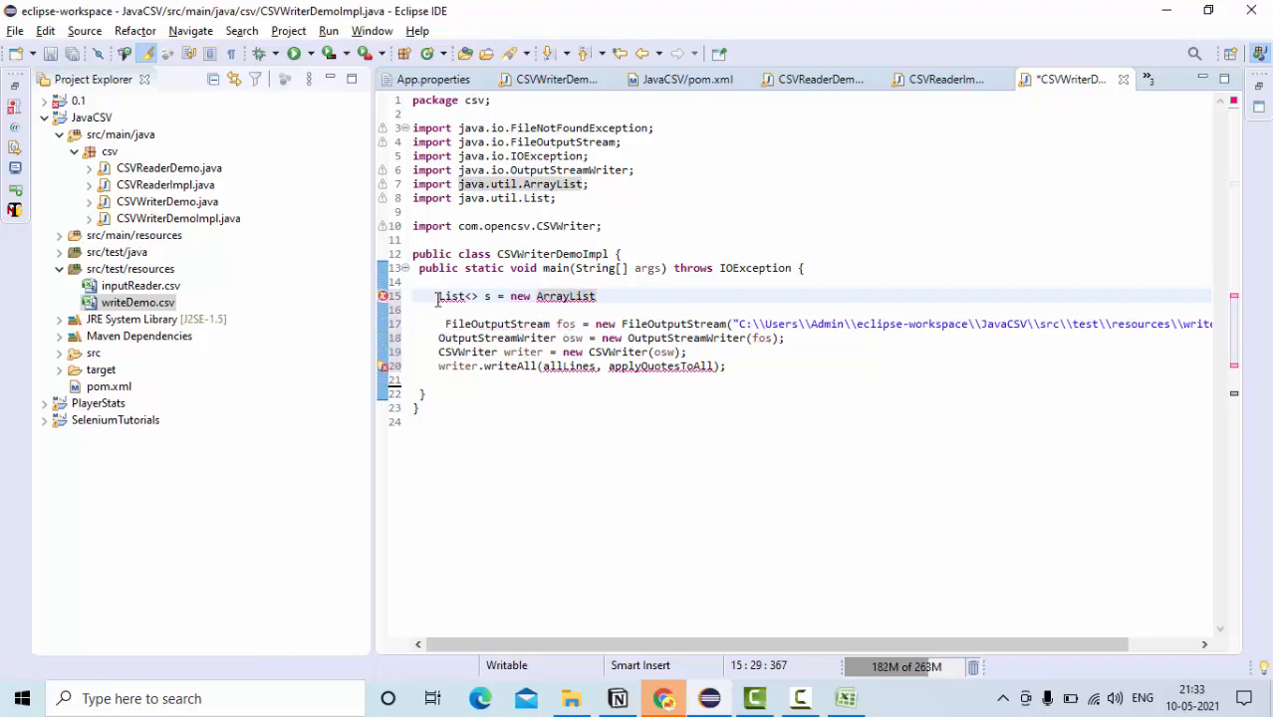
type("<>")
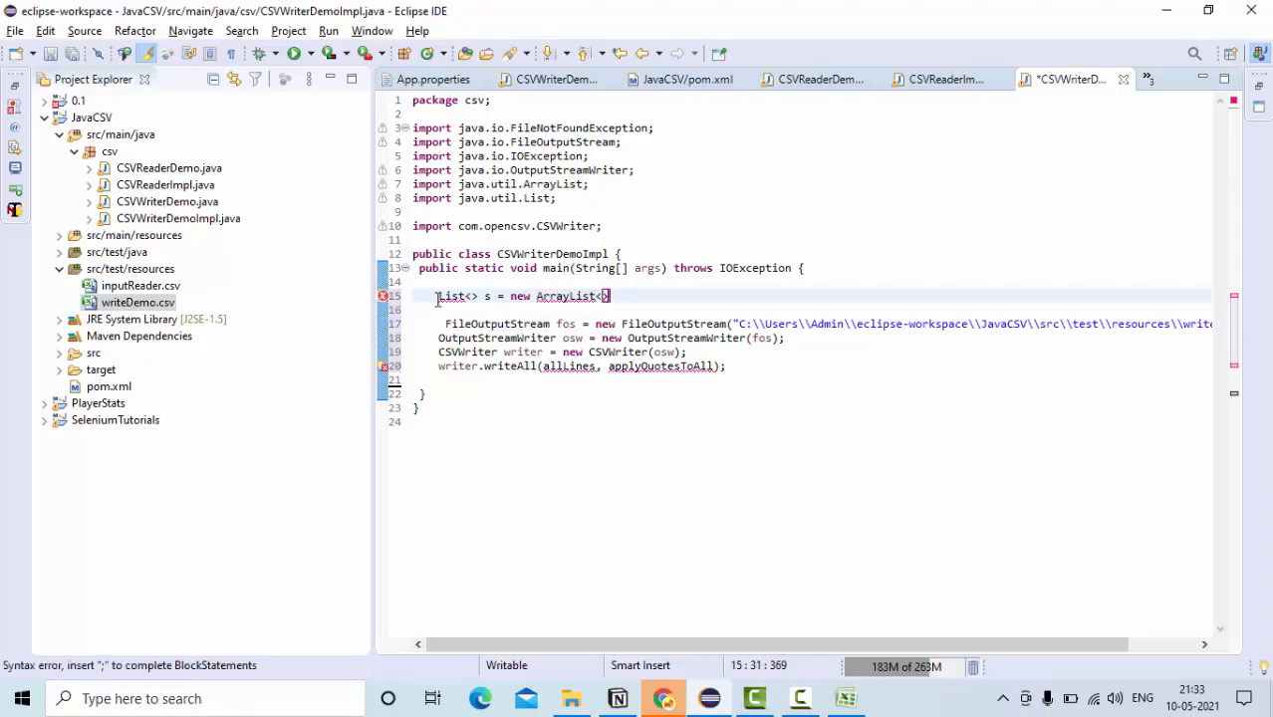
type("()")
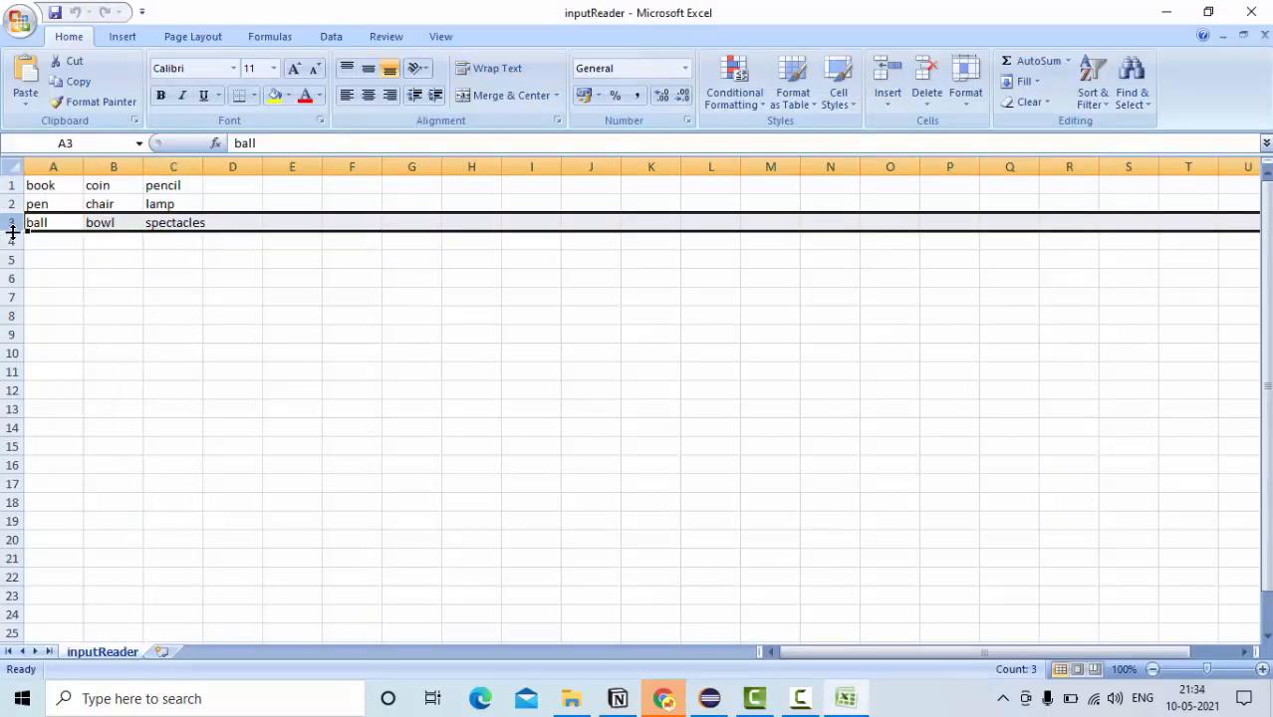
left_click(52, 185)
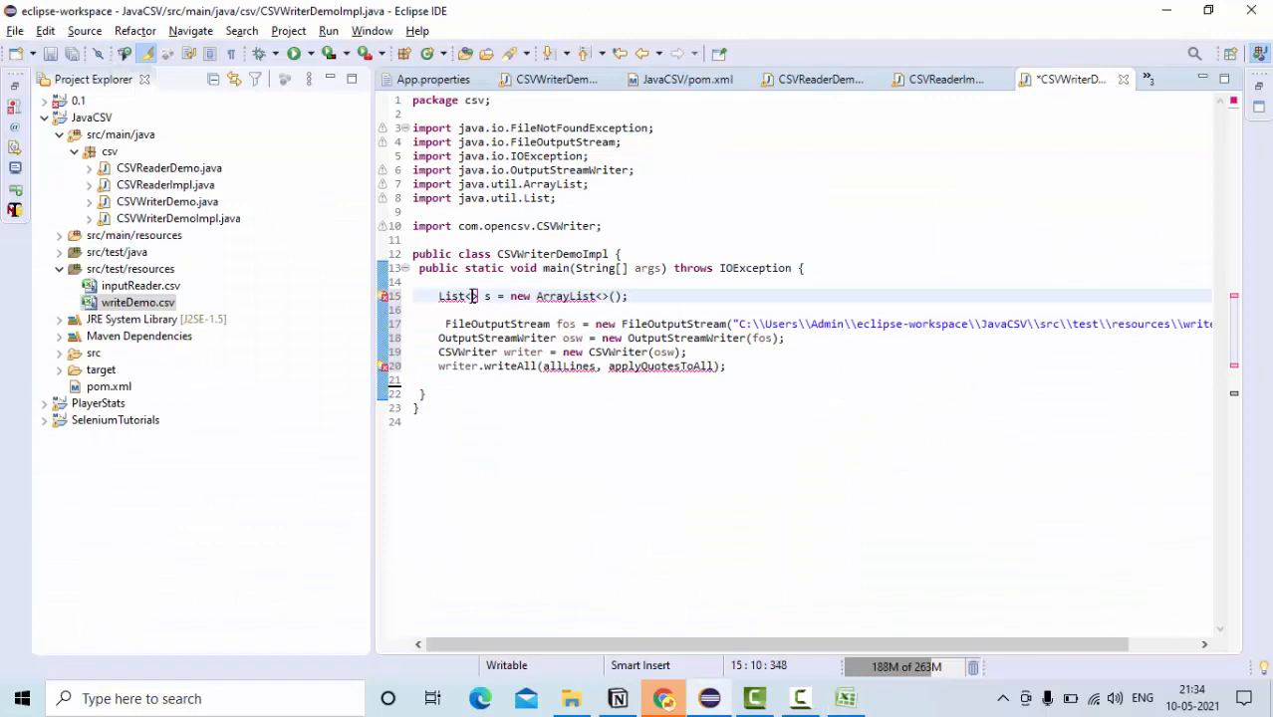
- Type the list as List<String[]> s = new ArrayList<String[]>();
type("String")
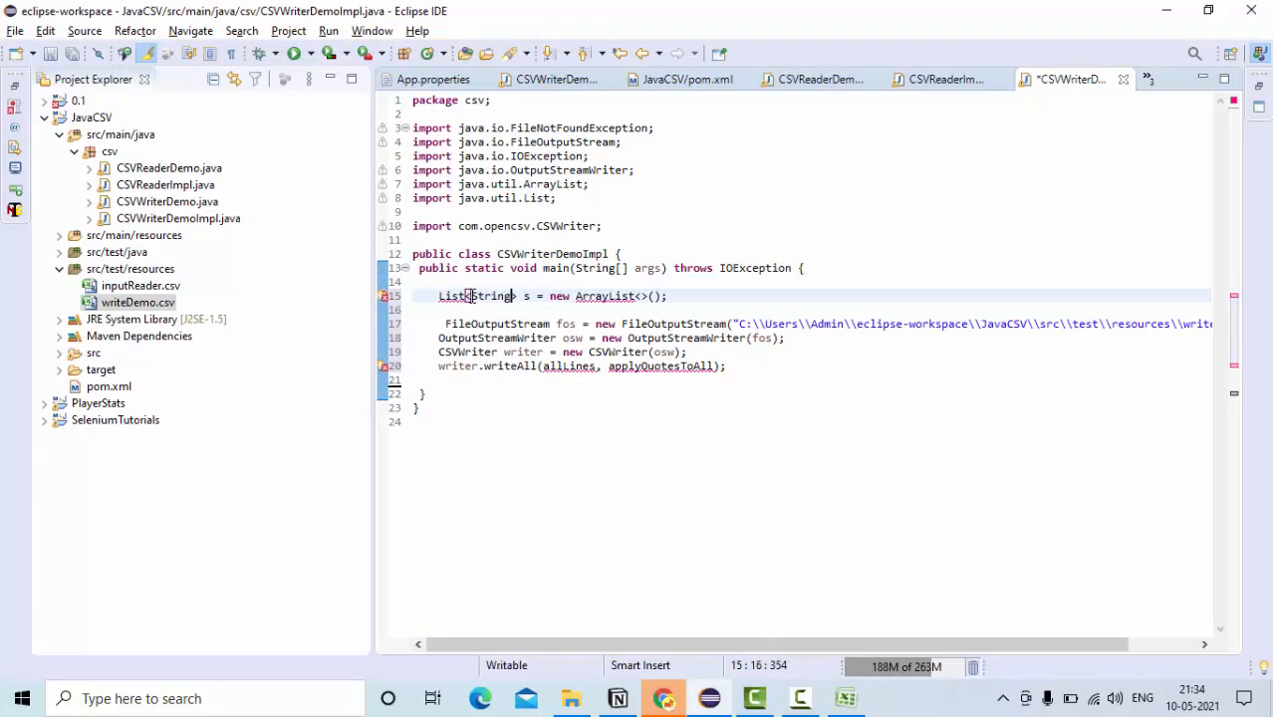
type("[]")
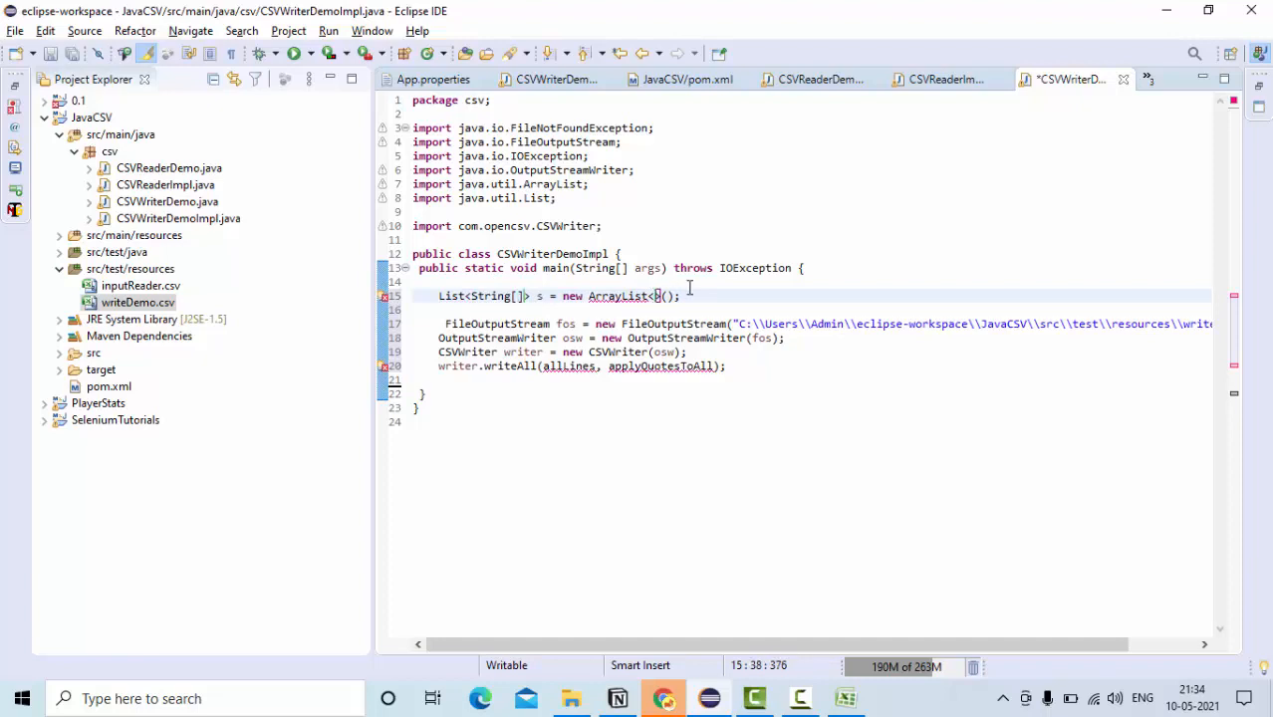
type("String[]")
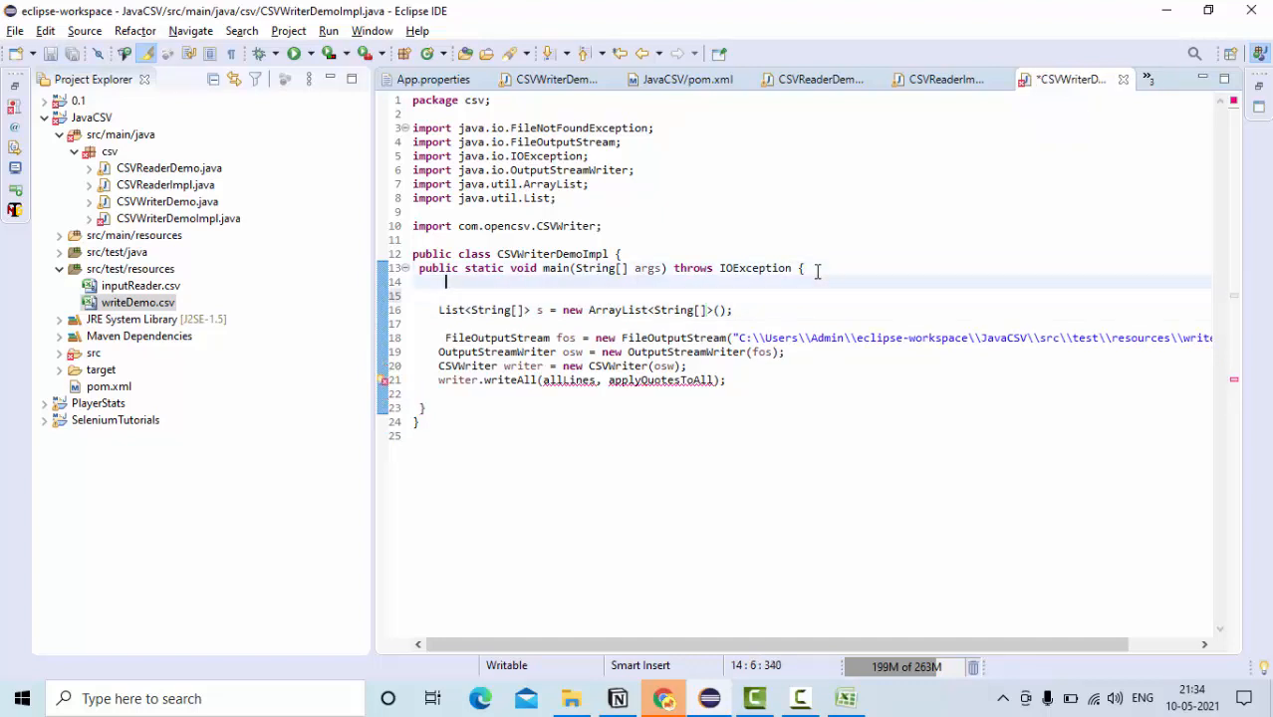
left_click(845, 697)
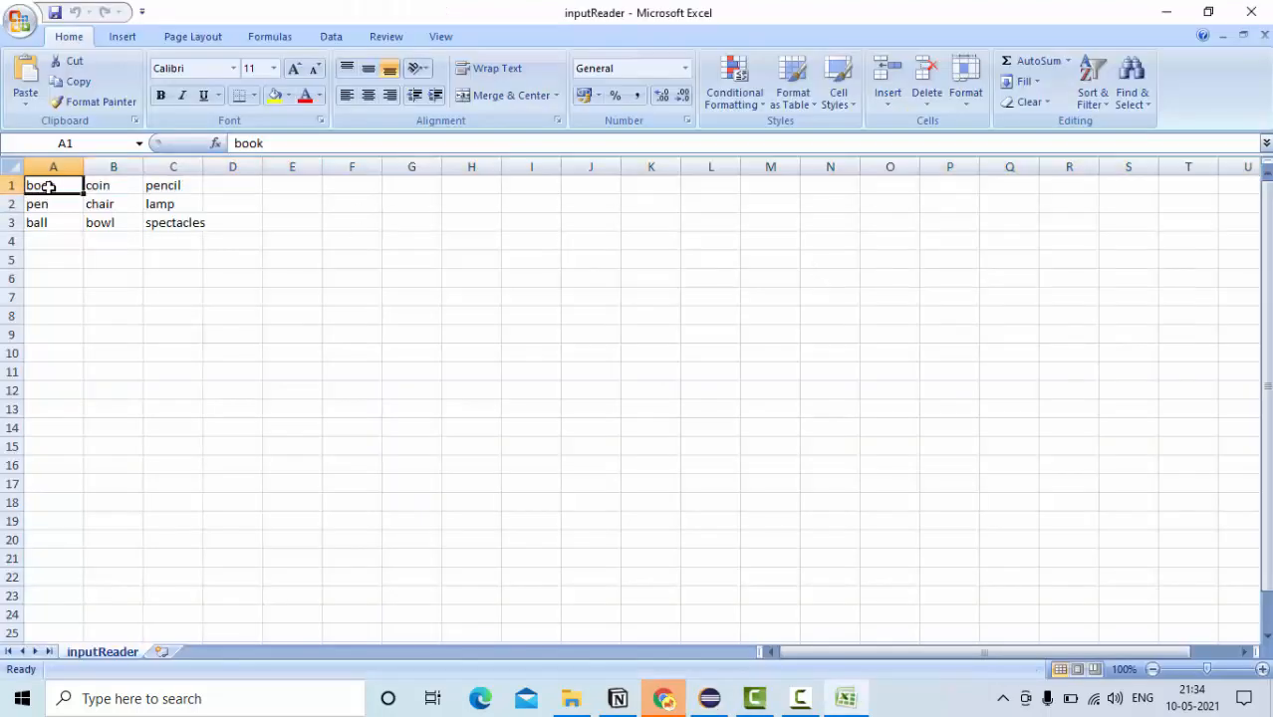
left_click(173, 185)
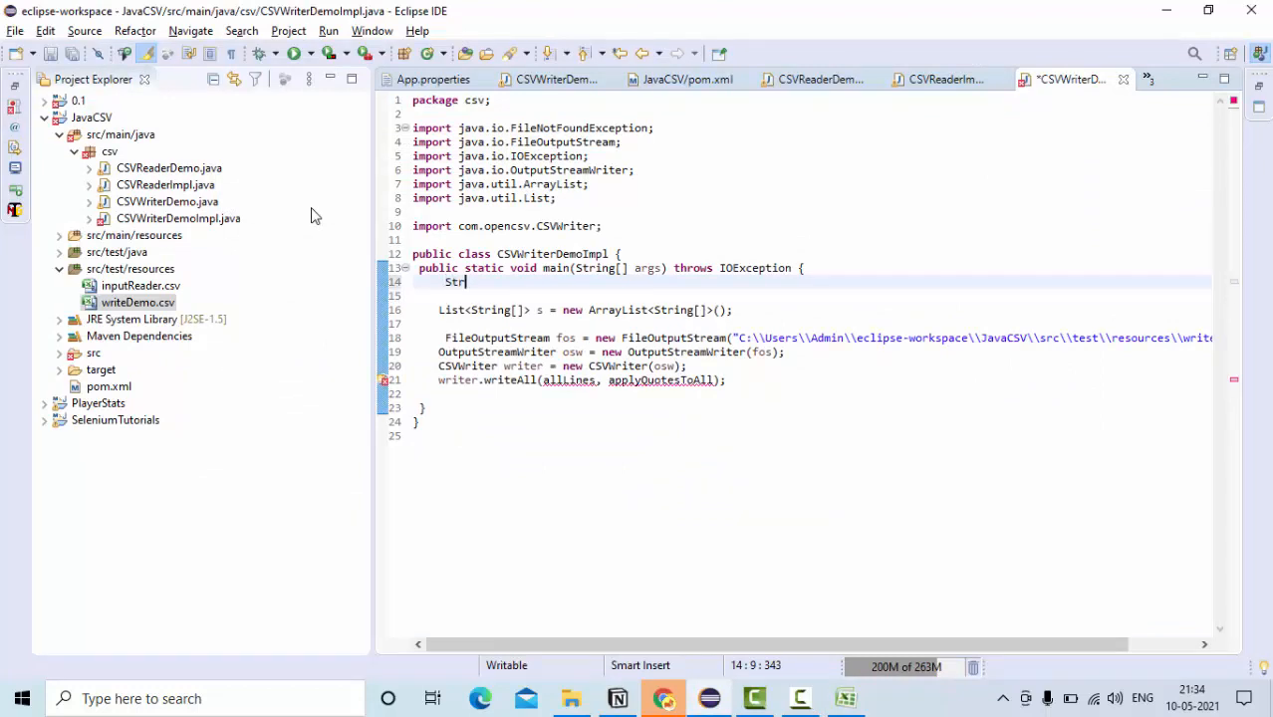
- Declare String[] bookHeader {"BookName","Author"} and the bookName row arrays
type("ing")
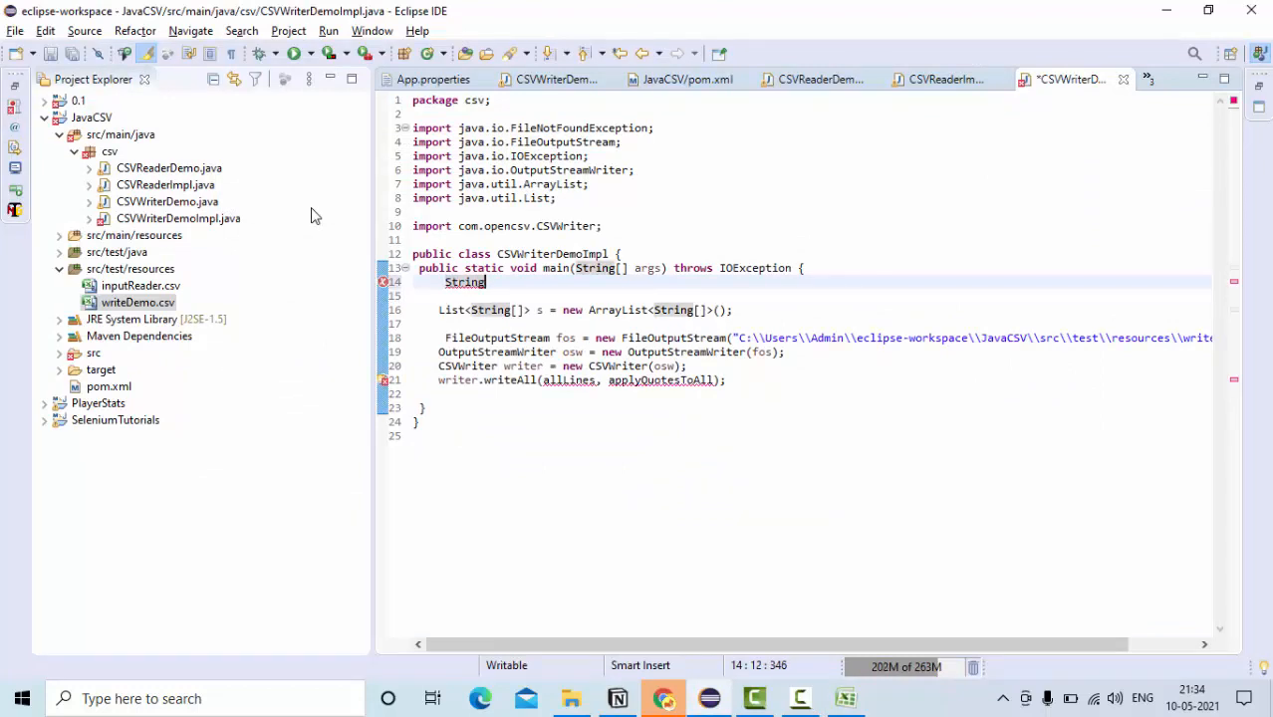
type("[] s")
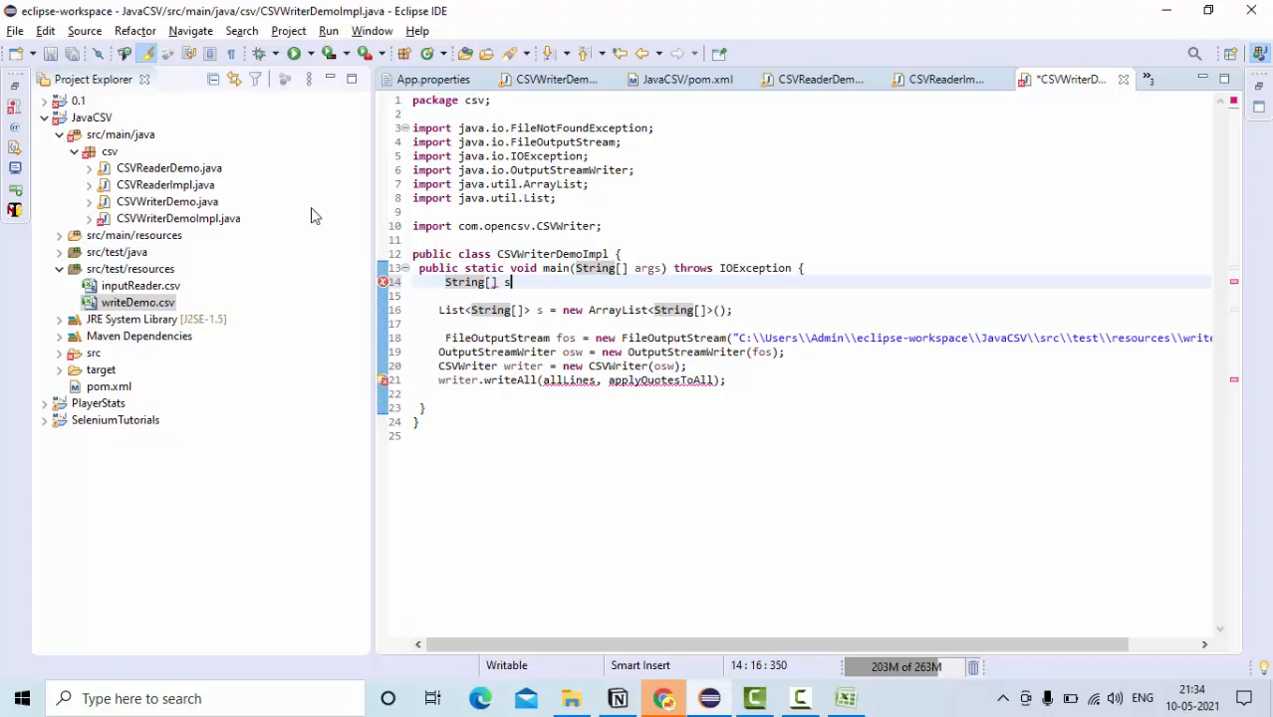
type("=")
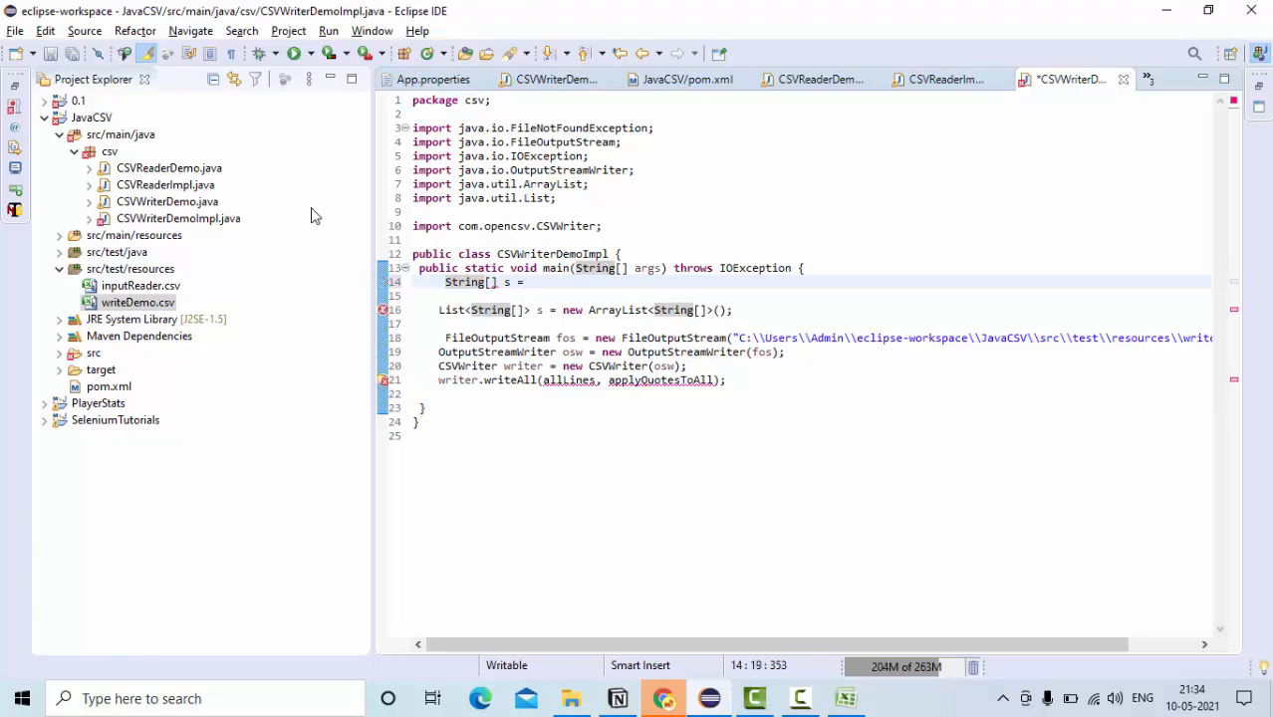
type("{\"8\"};")
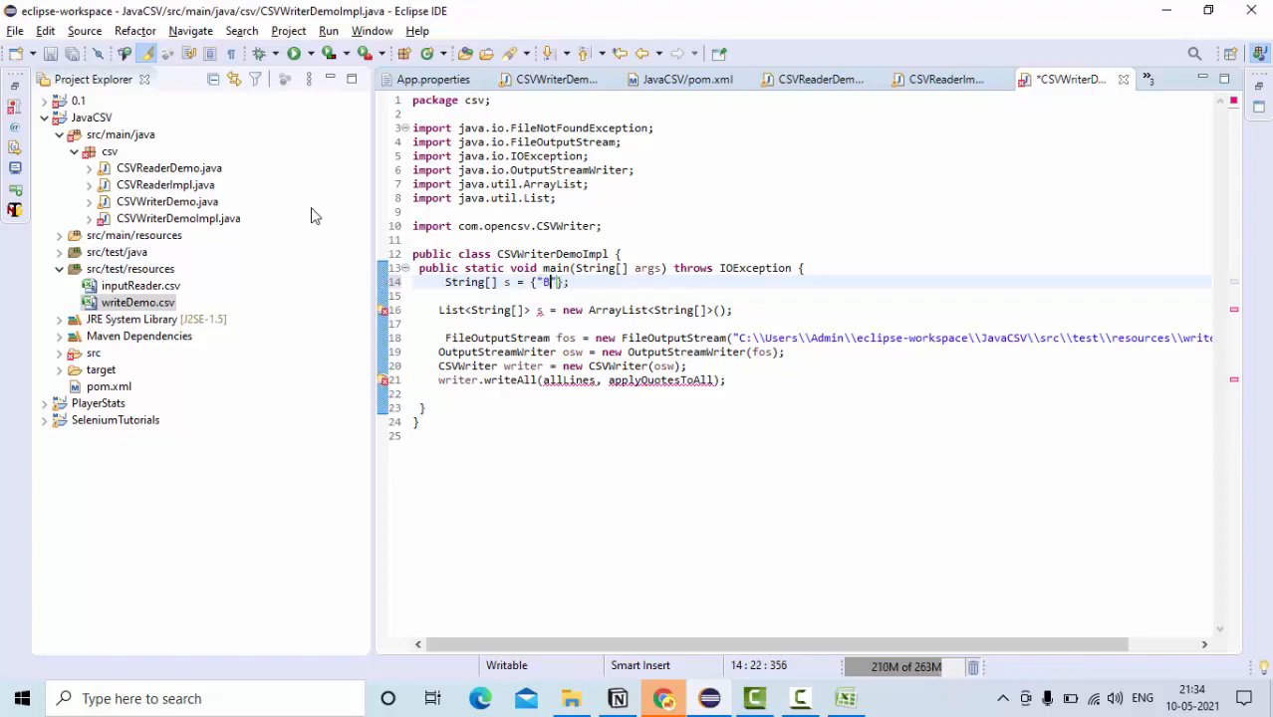
type("ookName")
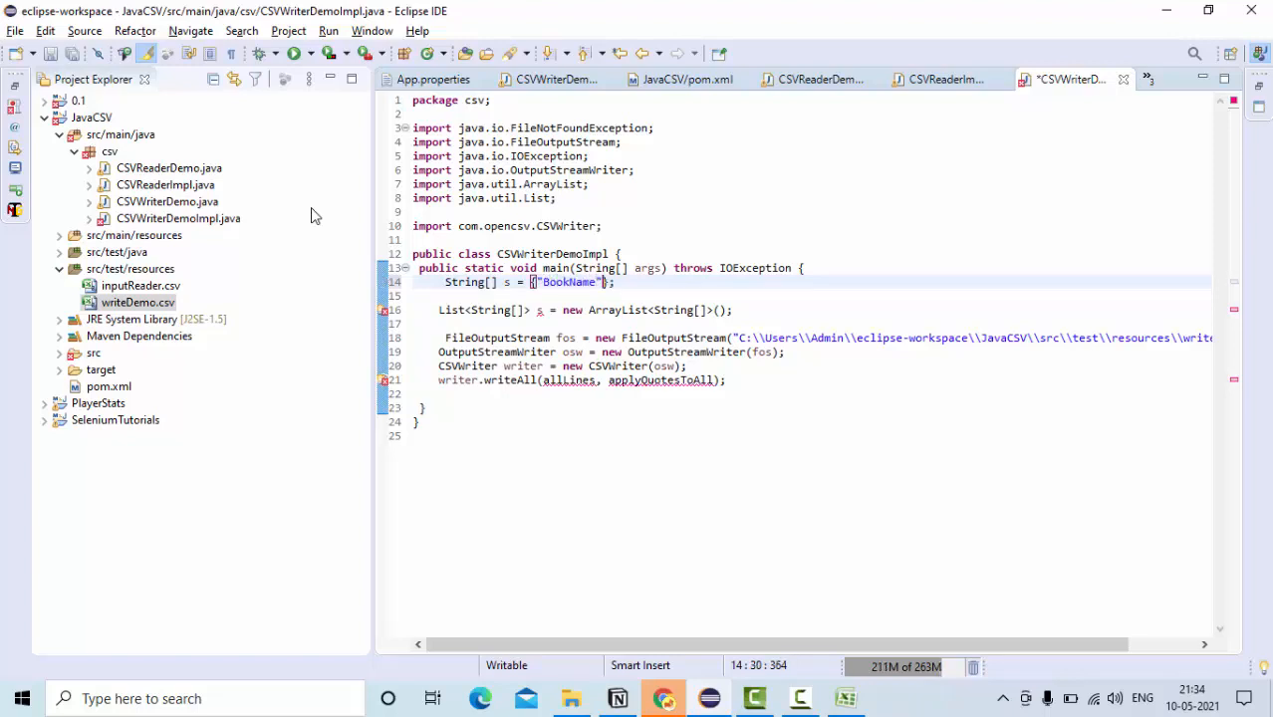
type(",\"Author\"")
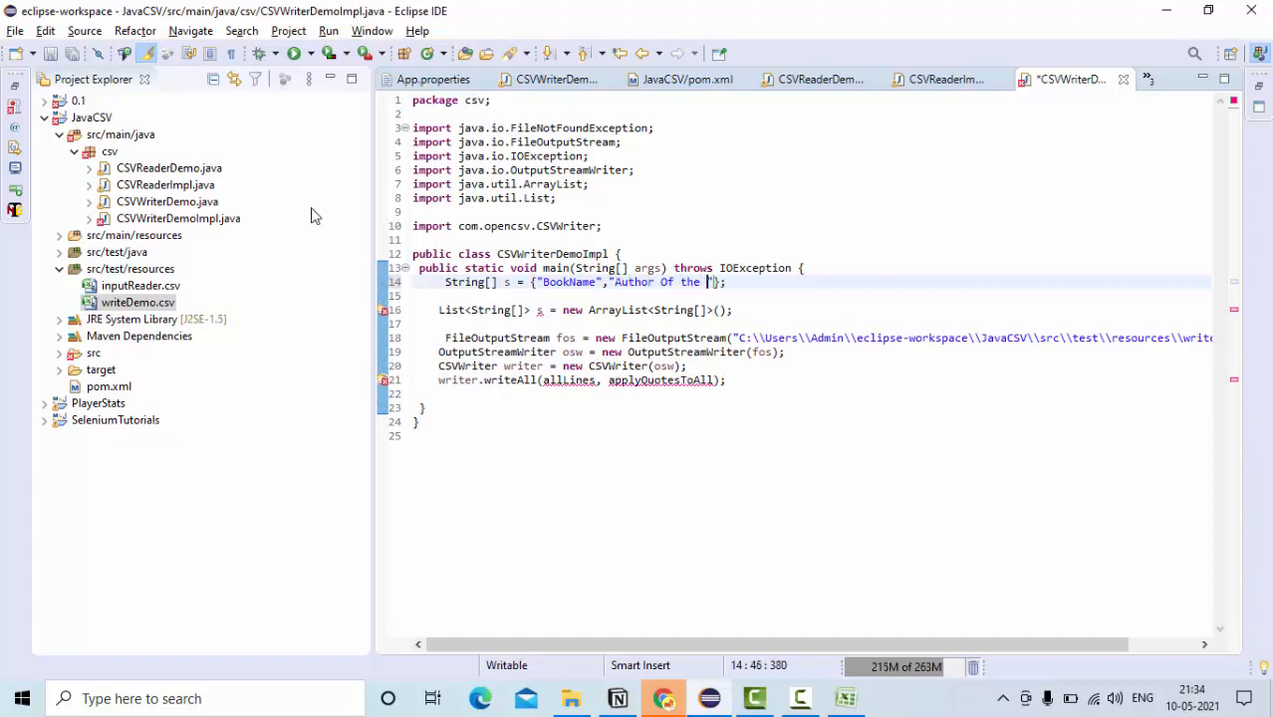
type("book")
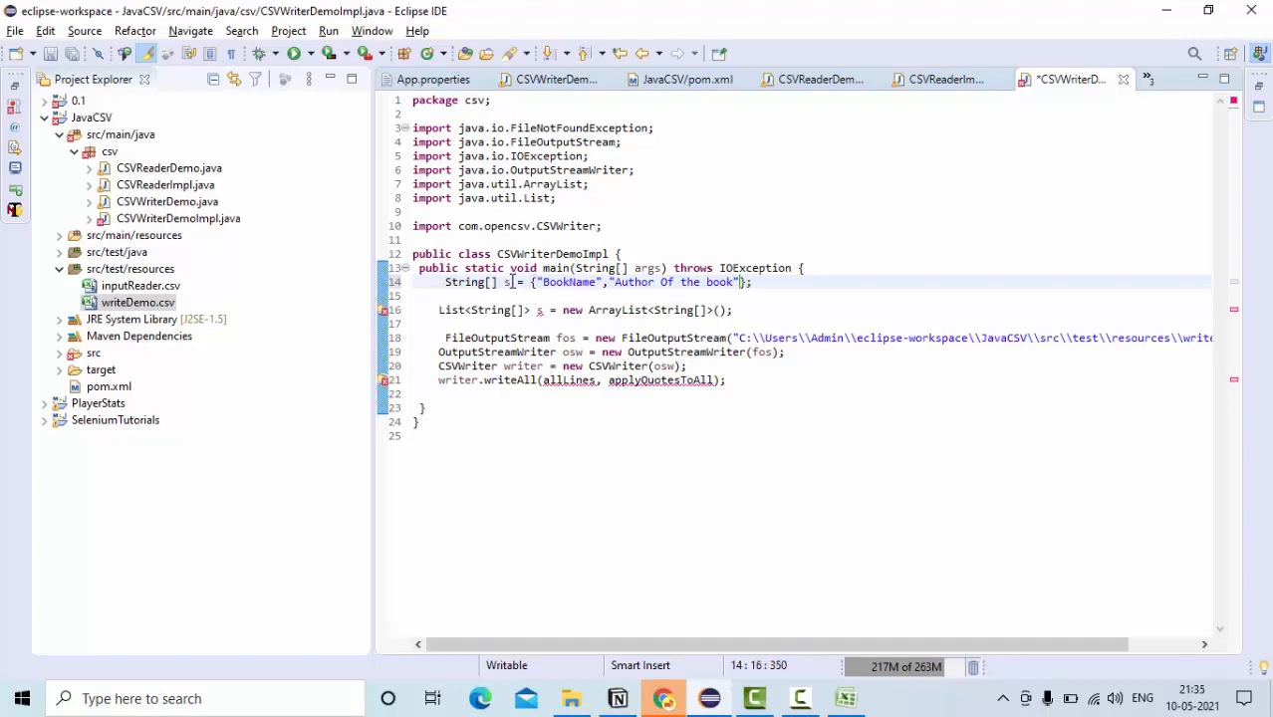
key("BackSpace")
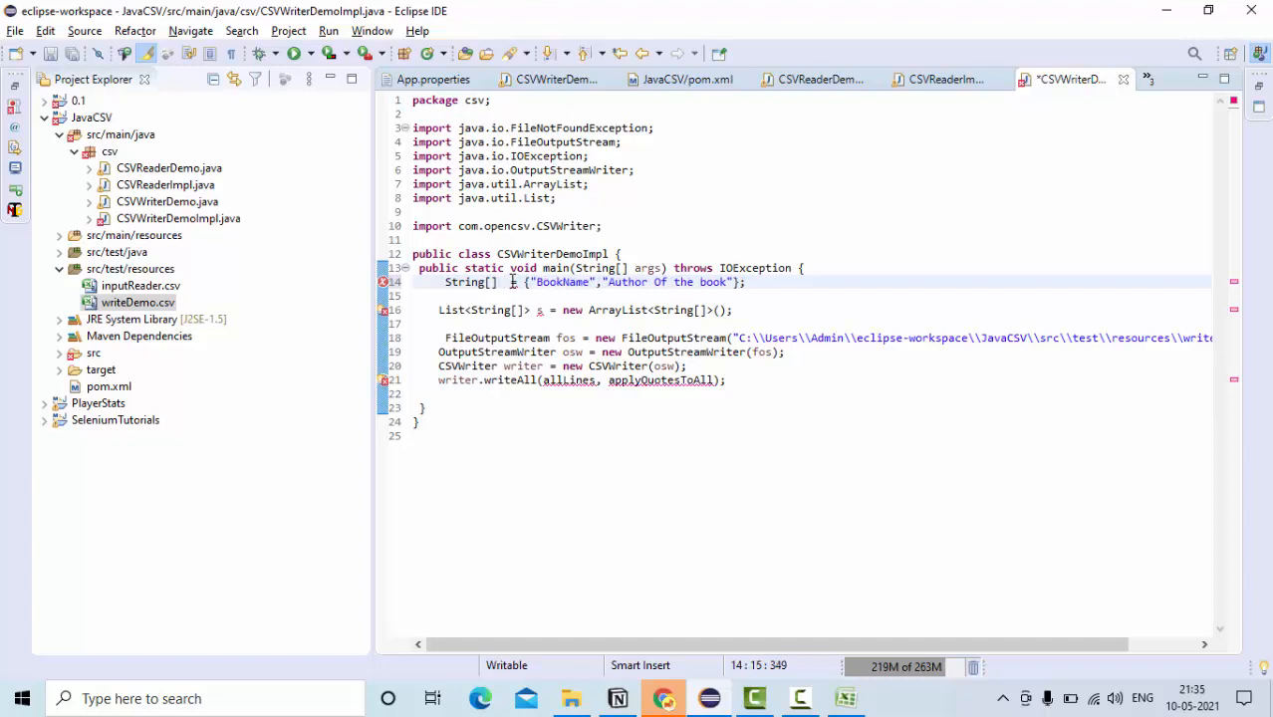
type("bookh")
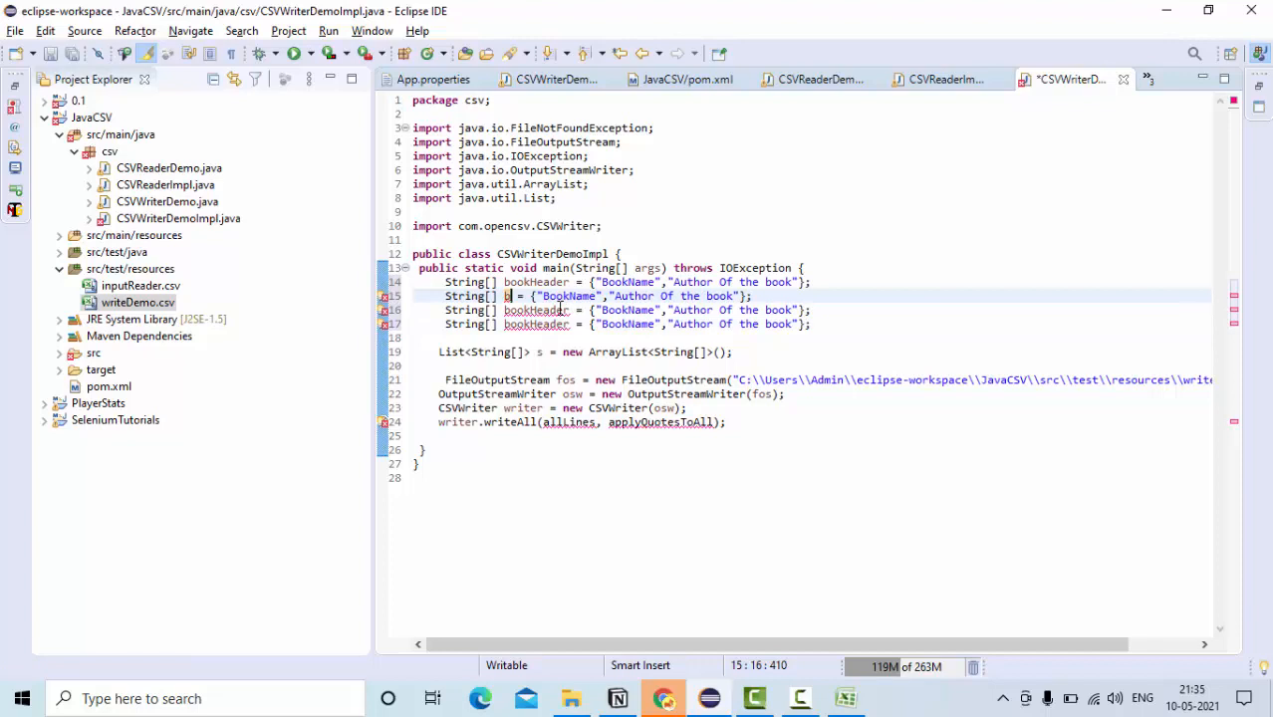
type("ook")
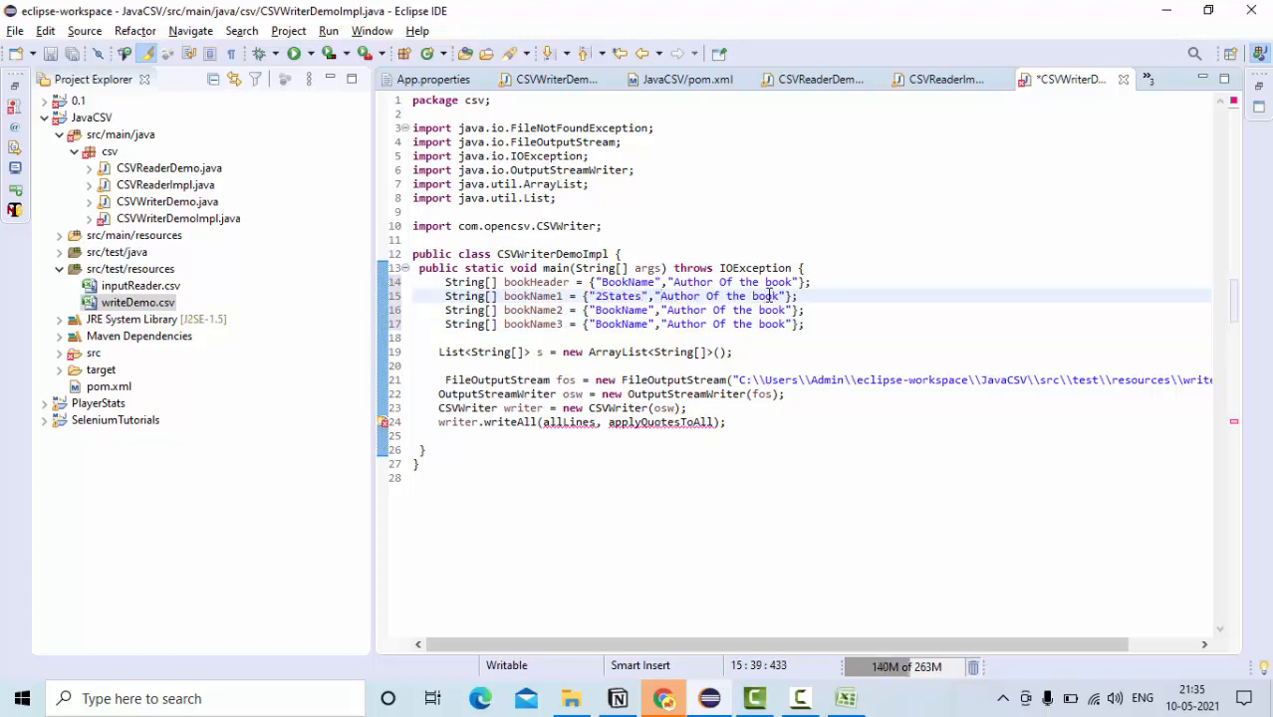
- Fill rows with 2States–Chetan Bhagat, Open–Andrew Agassi, Power Of Atomic Habits–James clear
type("Chetan")
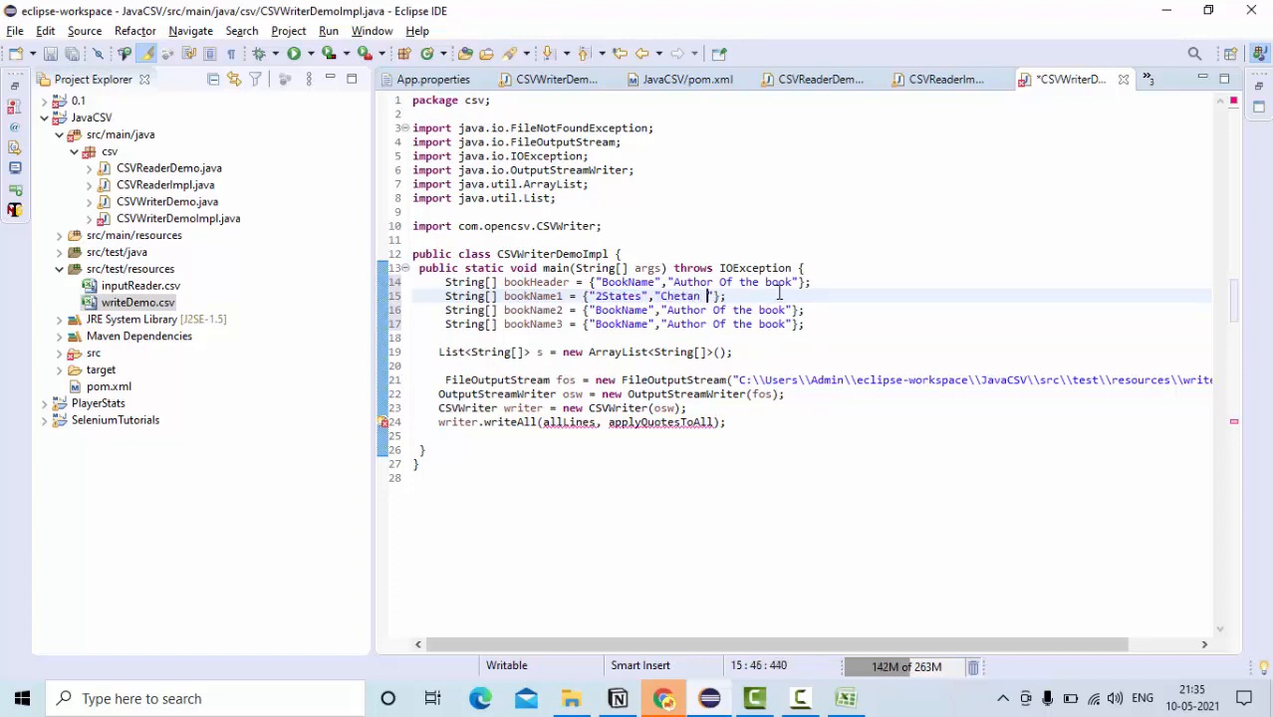
type("Bhagat")
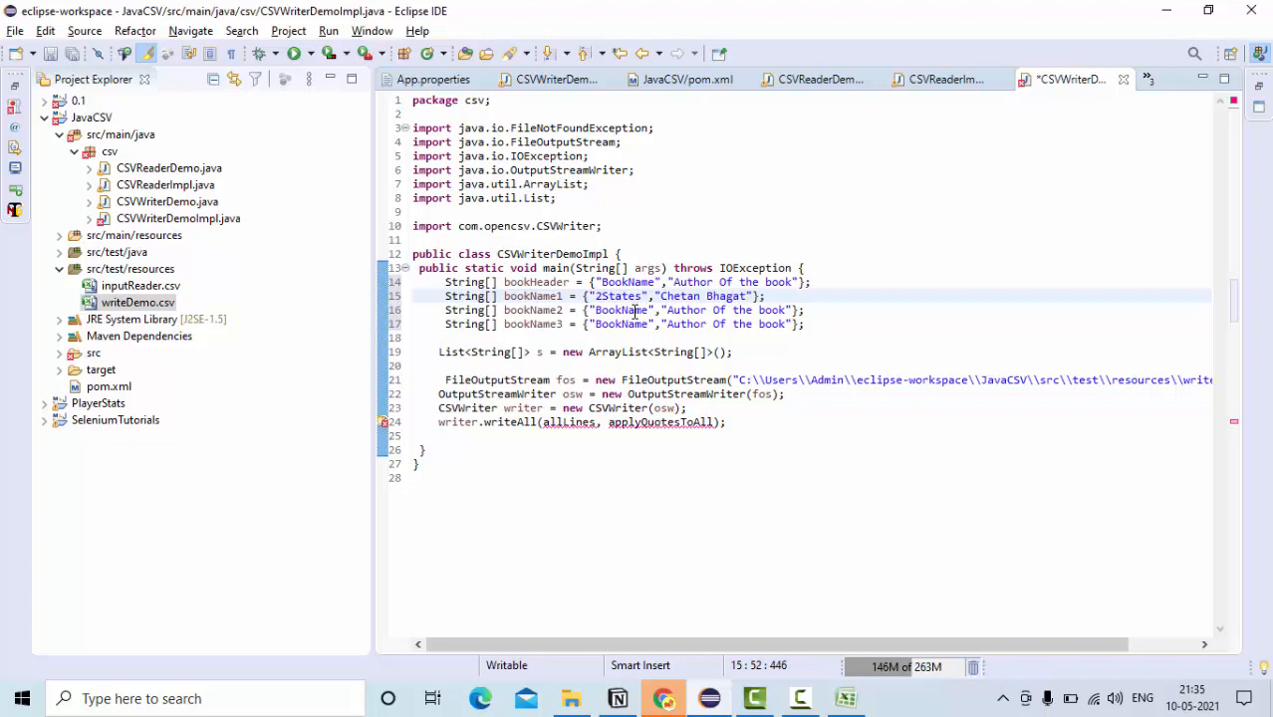
type("Open")
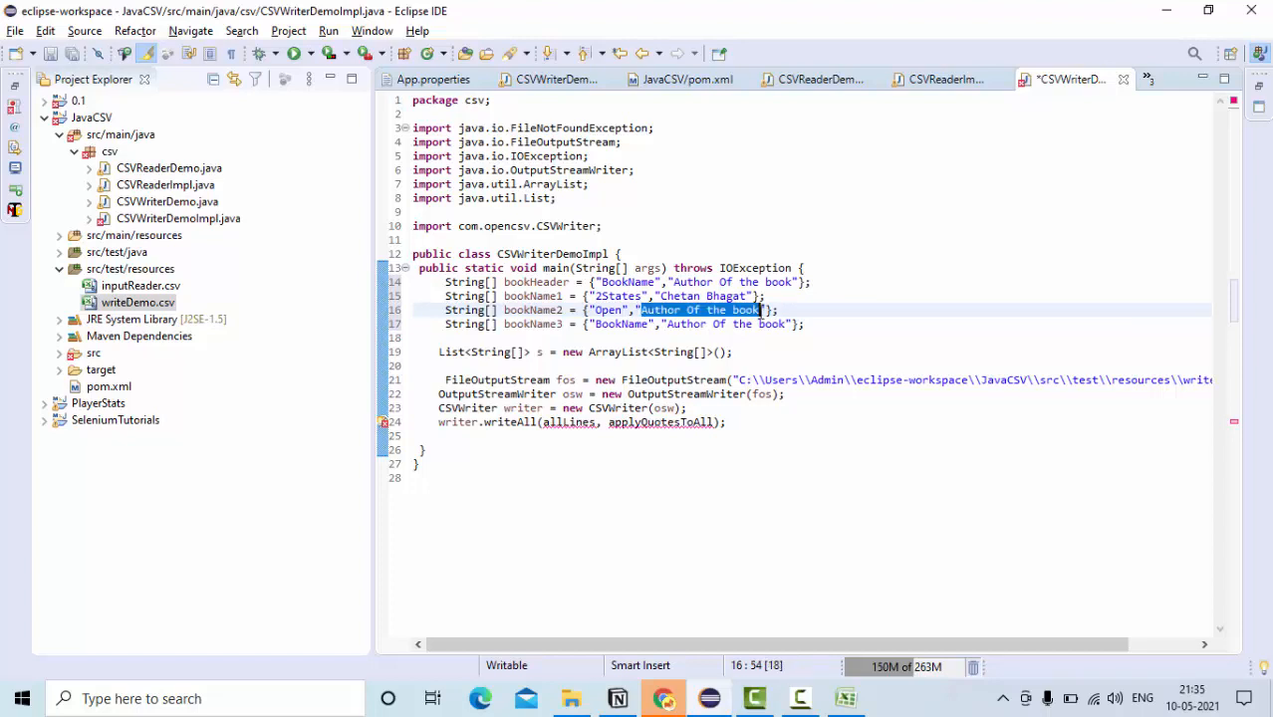
type("Andrew Agassi")
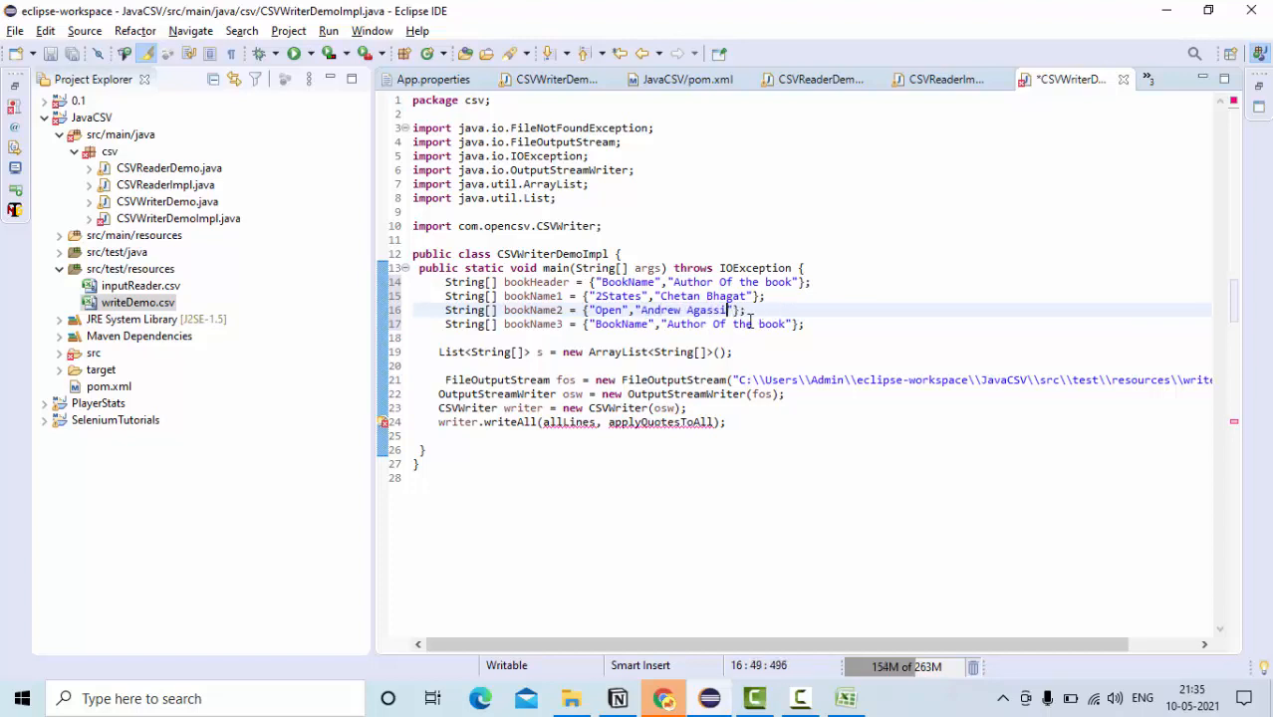
double_click(620, 322)
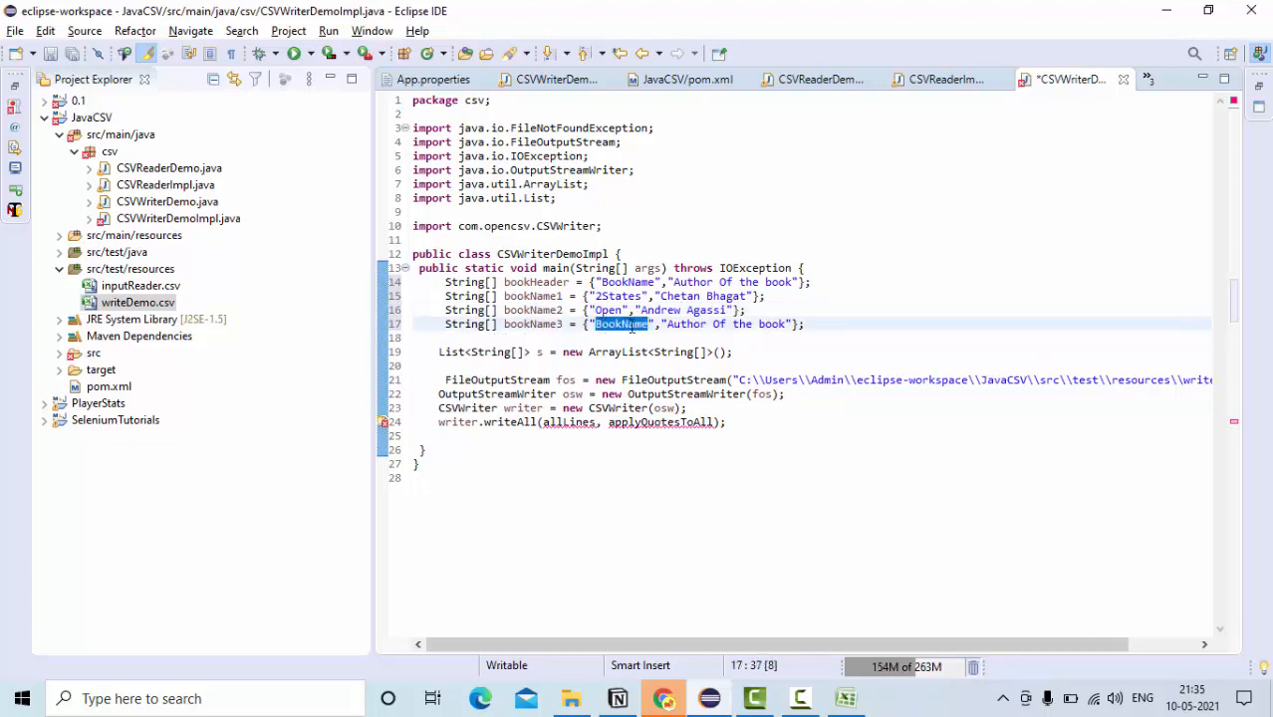
type("Power Of Atomic Hab")
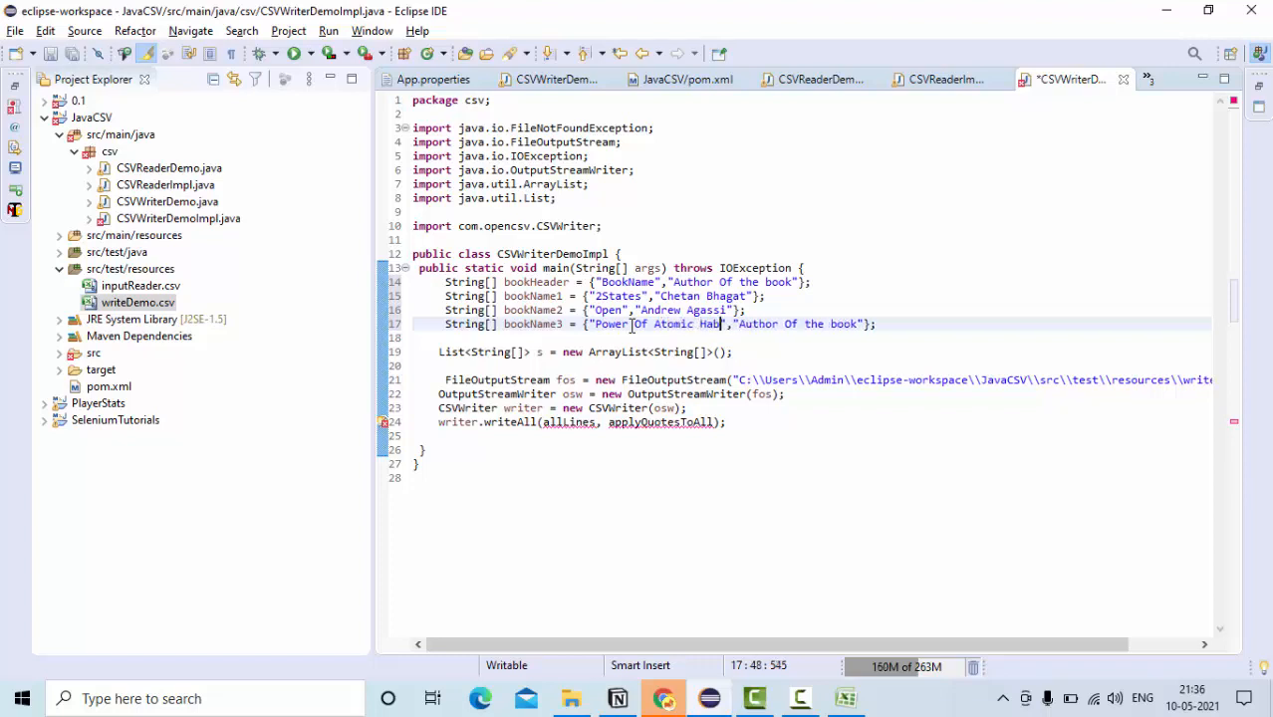
type("its")
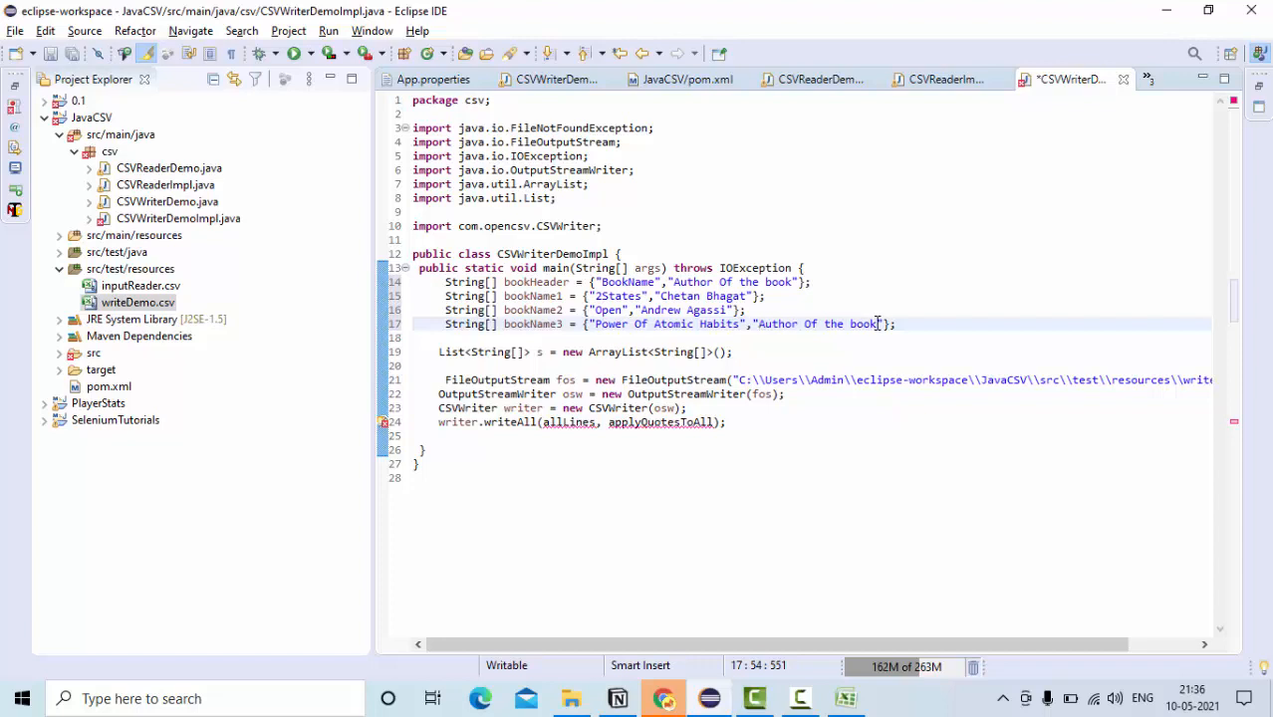
type("James clea")
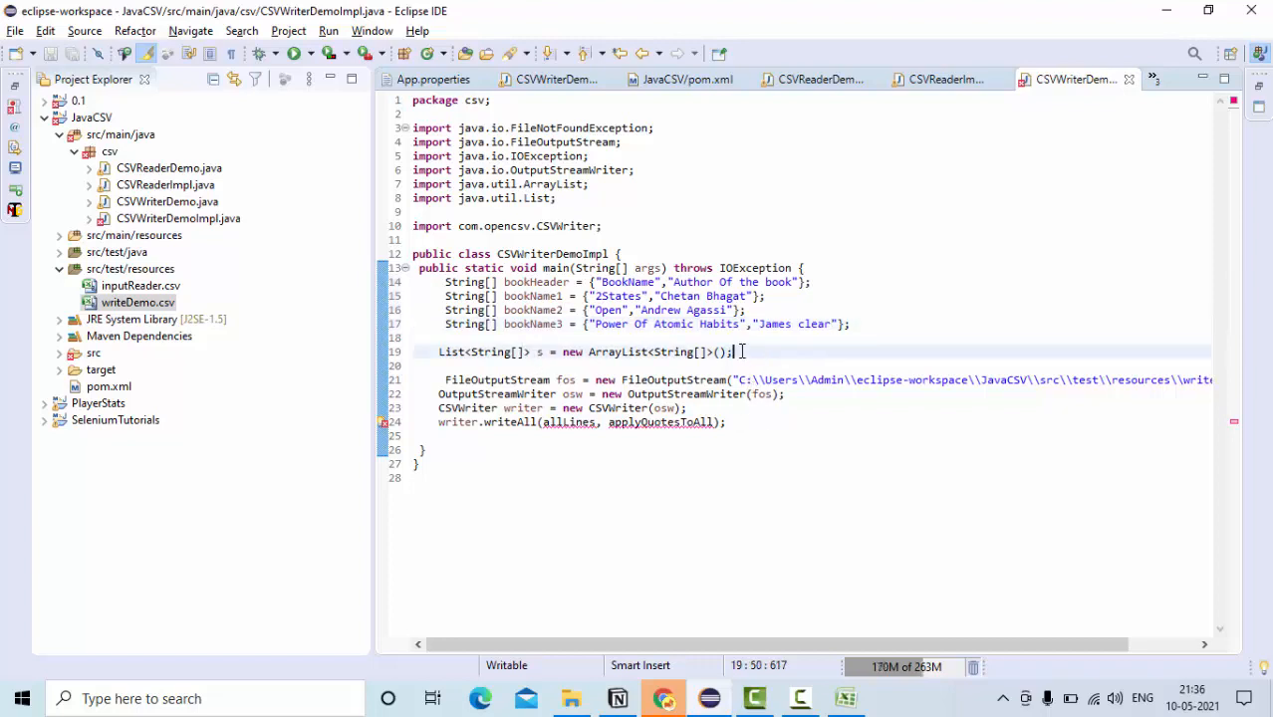
- Add bookHeader and bookName1–3 to s with s.add calls and pass s to writeAll
key("alt+tab")
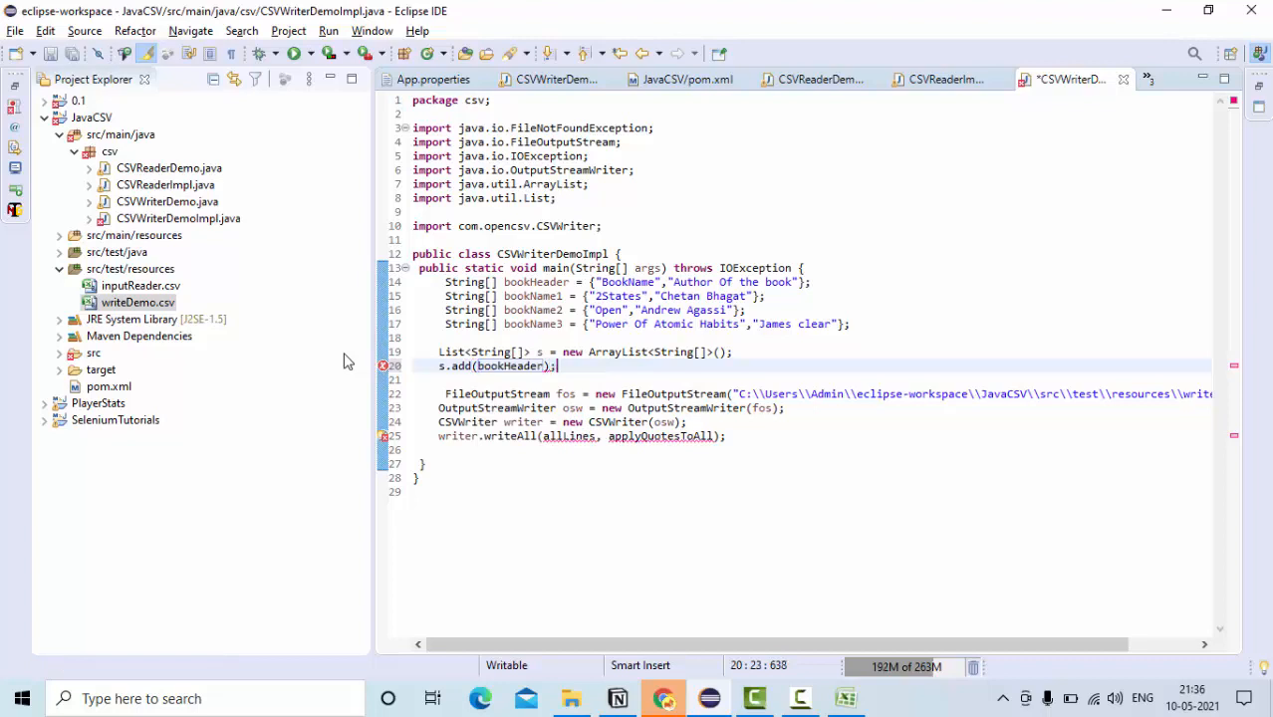
type("s.add(bookName1")
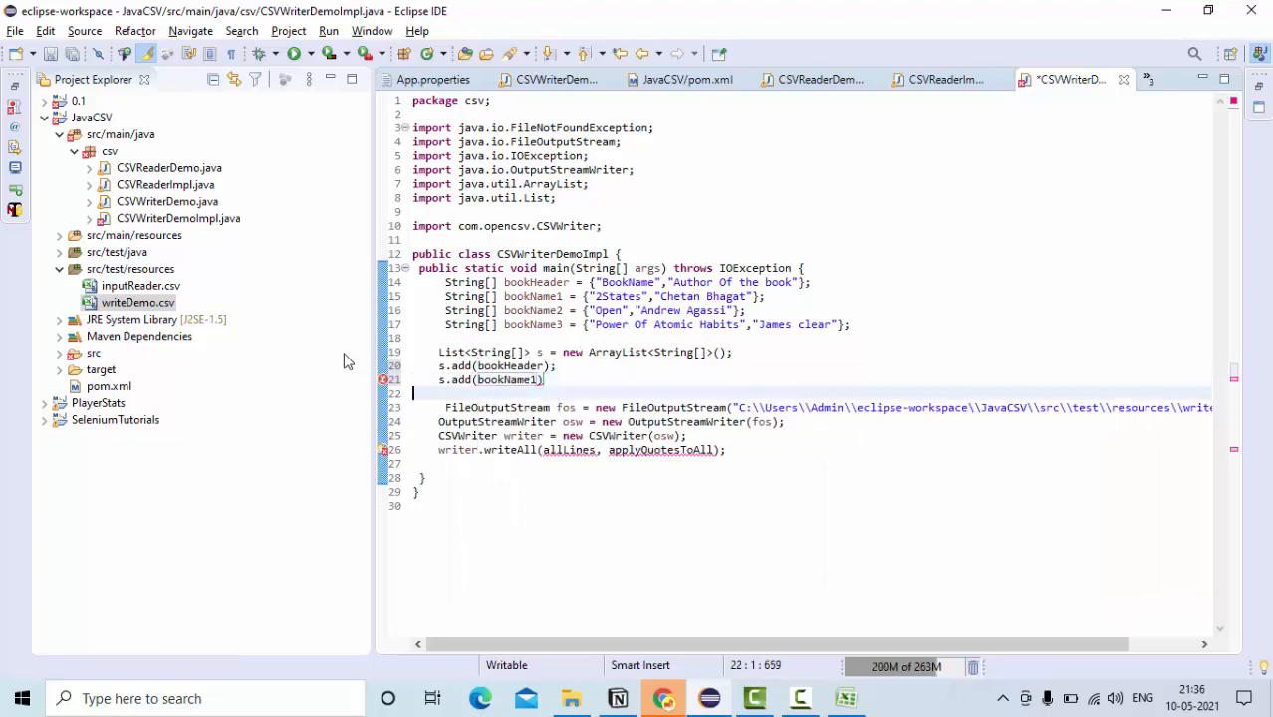
left_click(565, 378)
type("s")
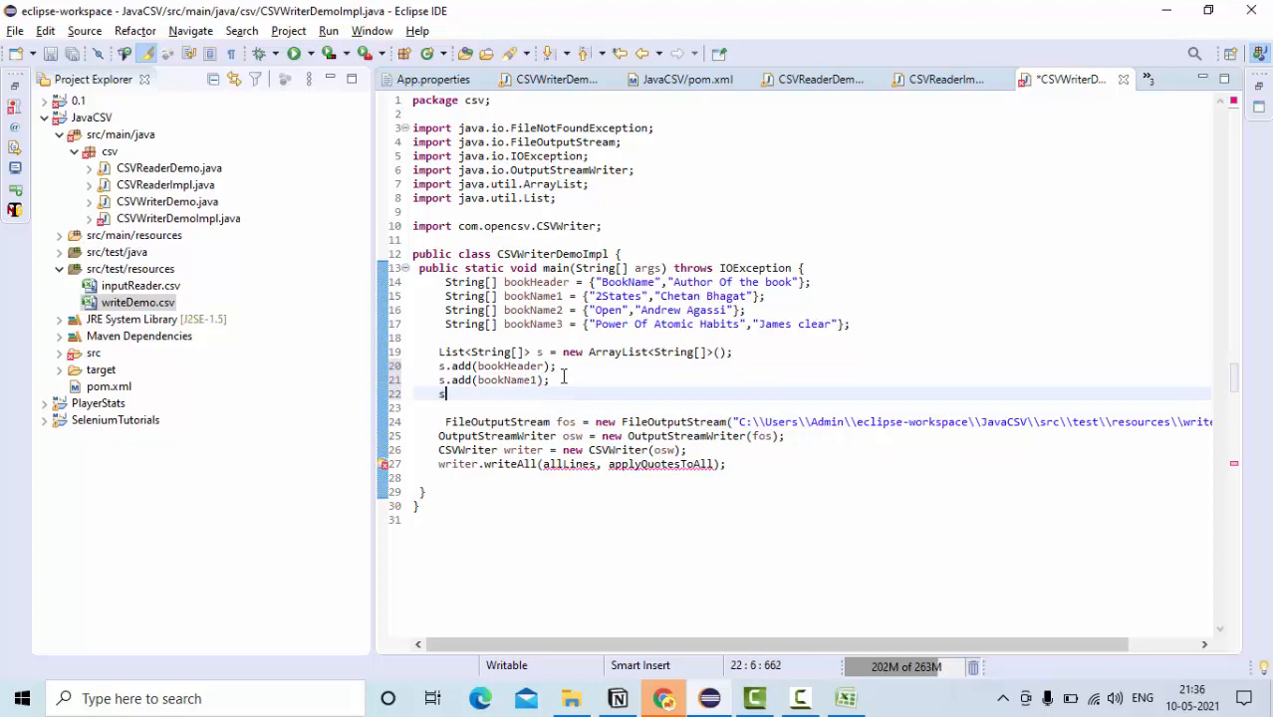
type(".add")
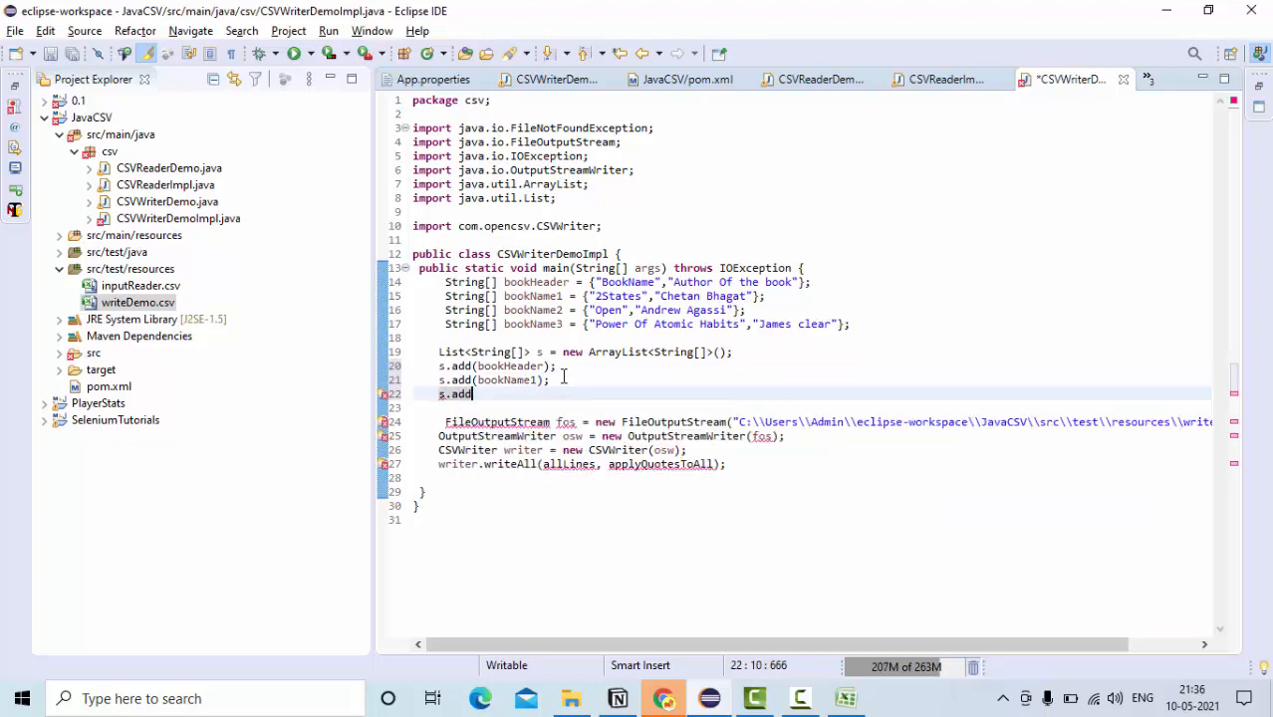
type("bookName2);")
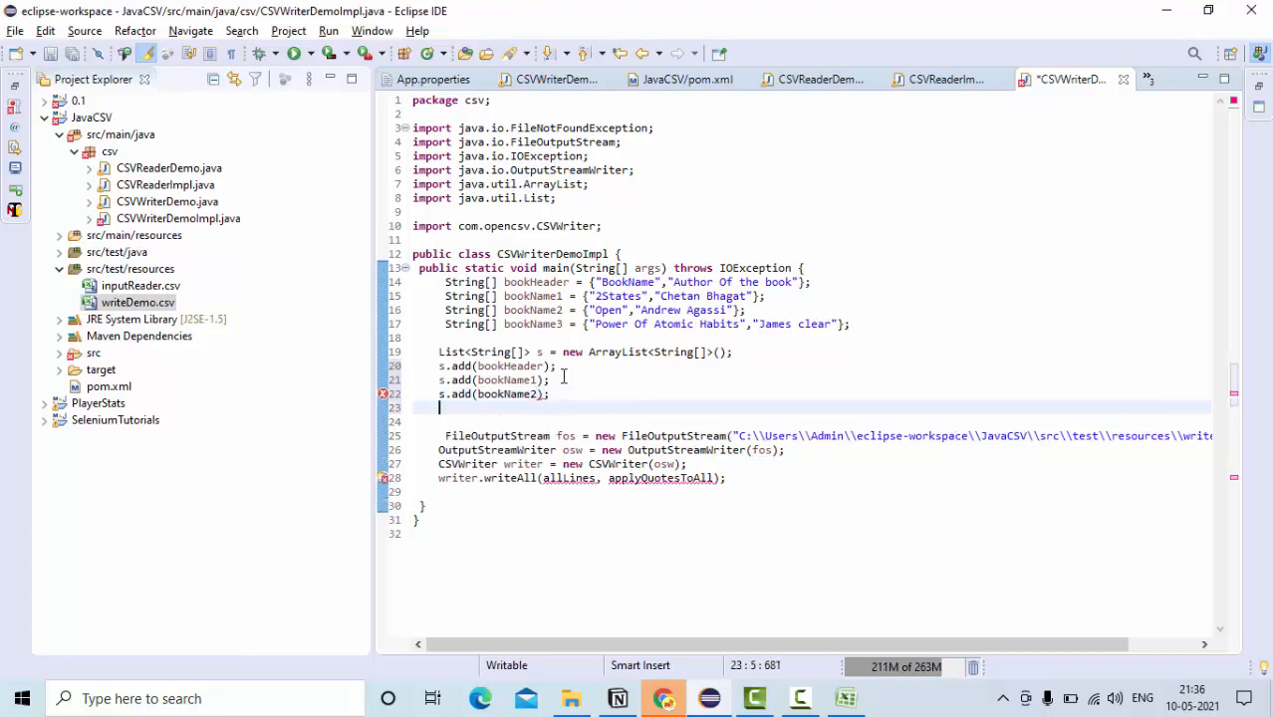
type("s.add(bookName3);")
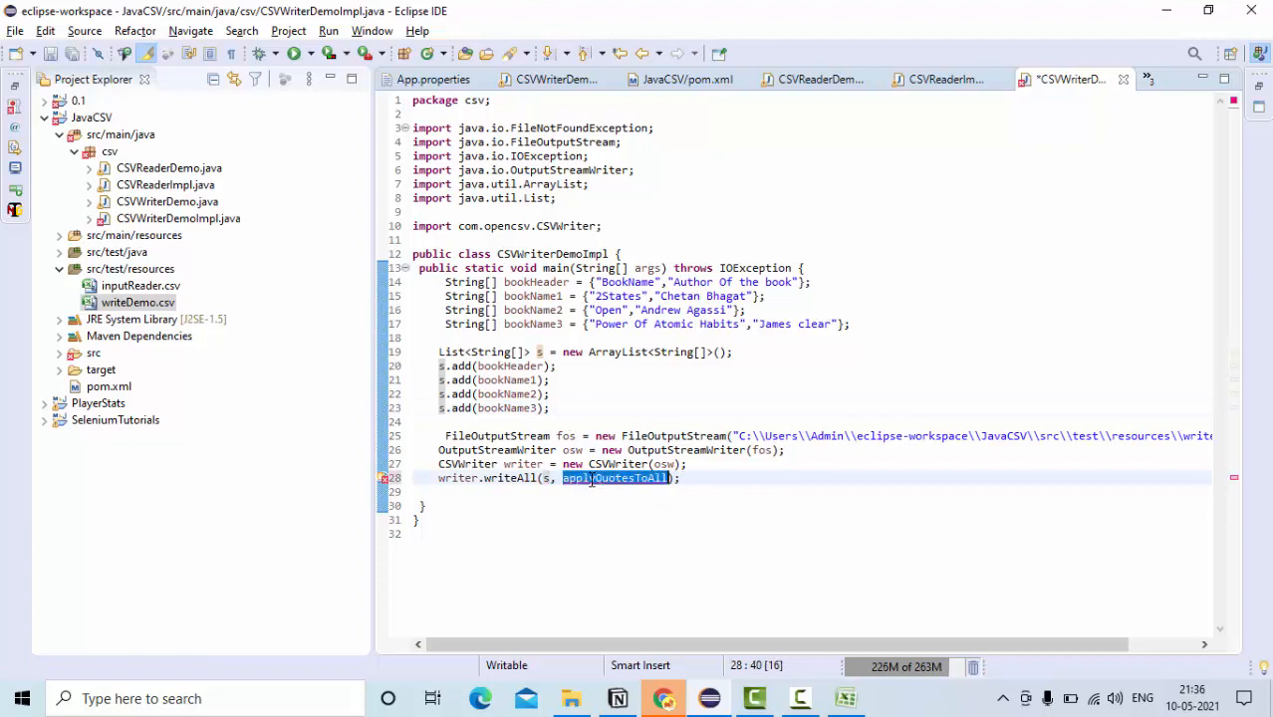
- Remove the applyQuotesToAll argument and close writer, osw and fos
key("Delete")
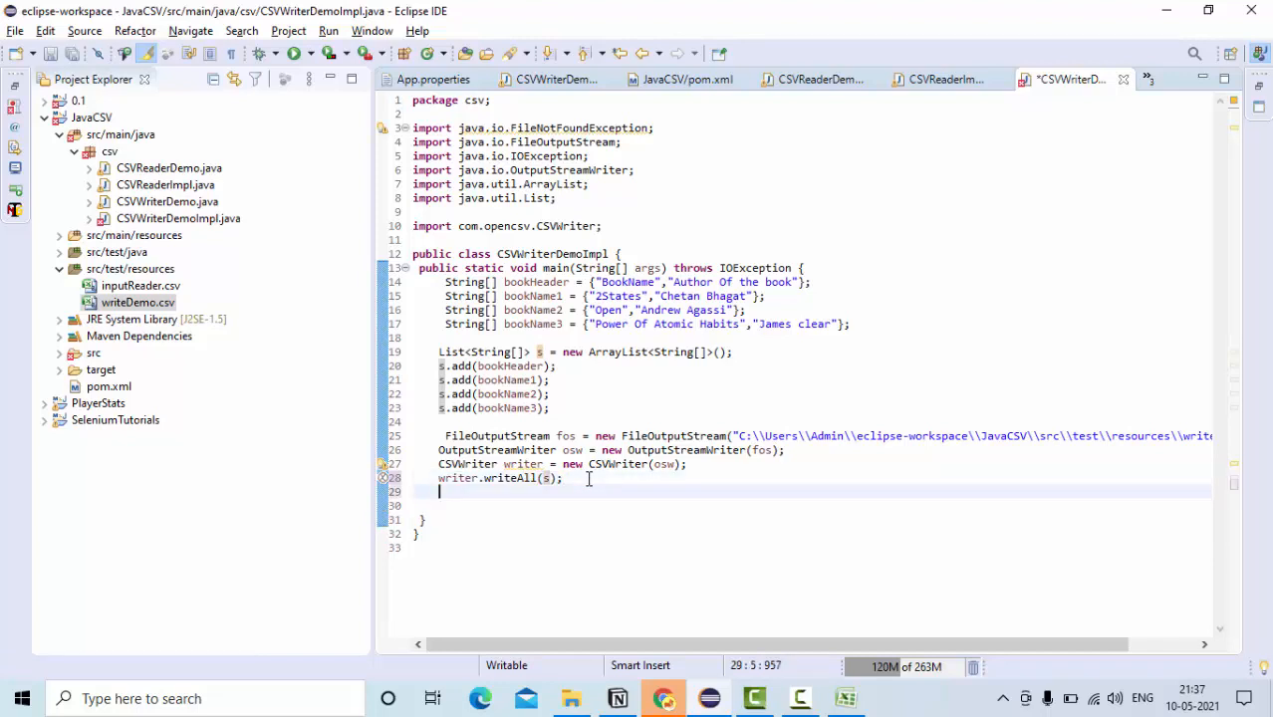
type("writer")
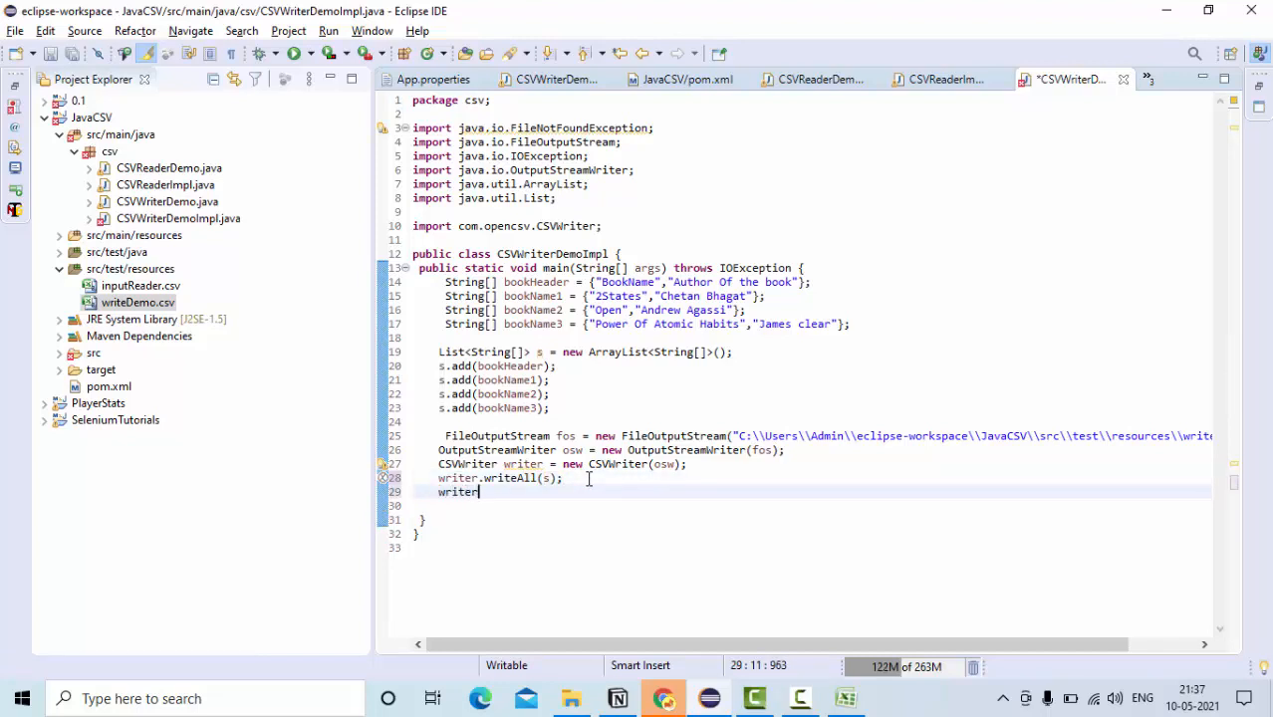
type(".close();")
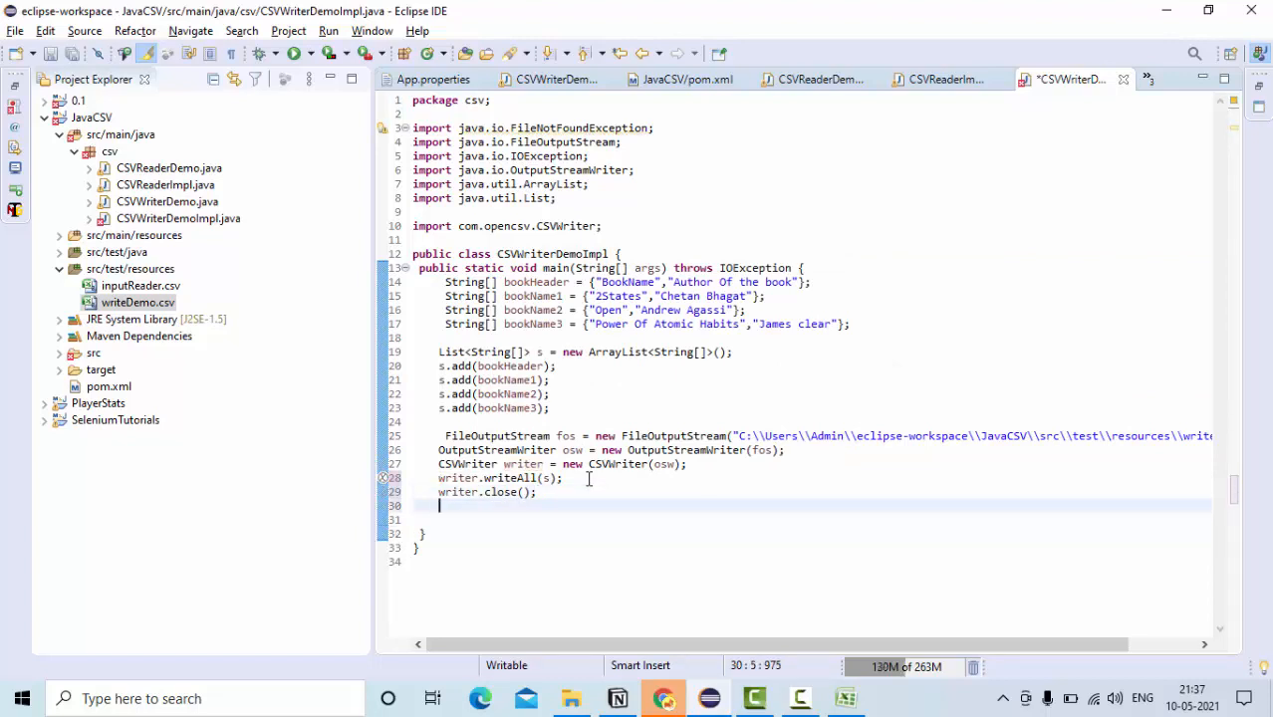
type("osw")
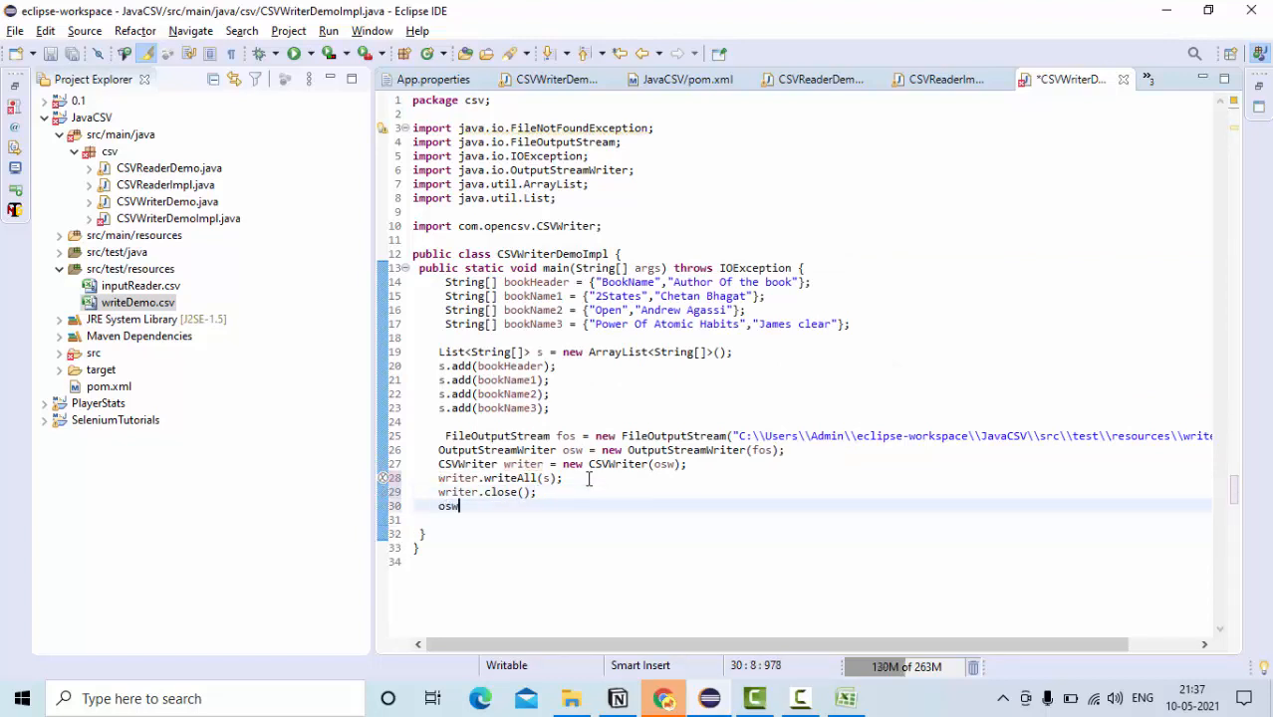
type(".close();")
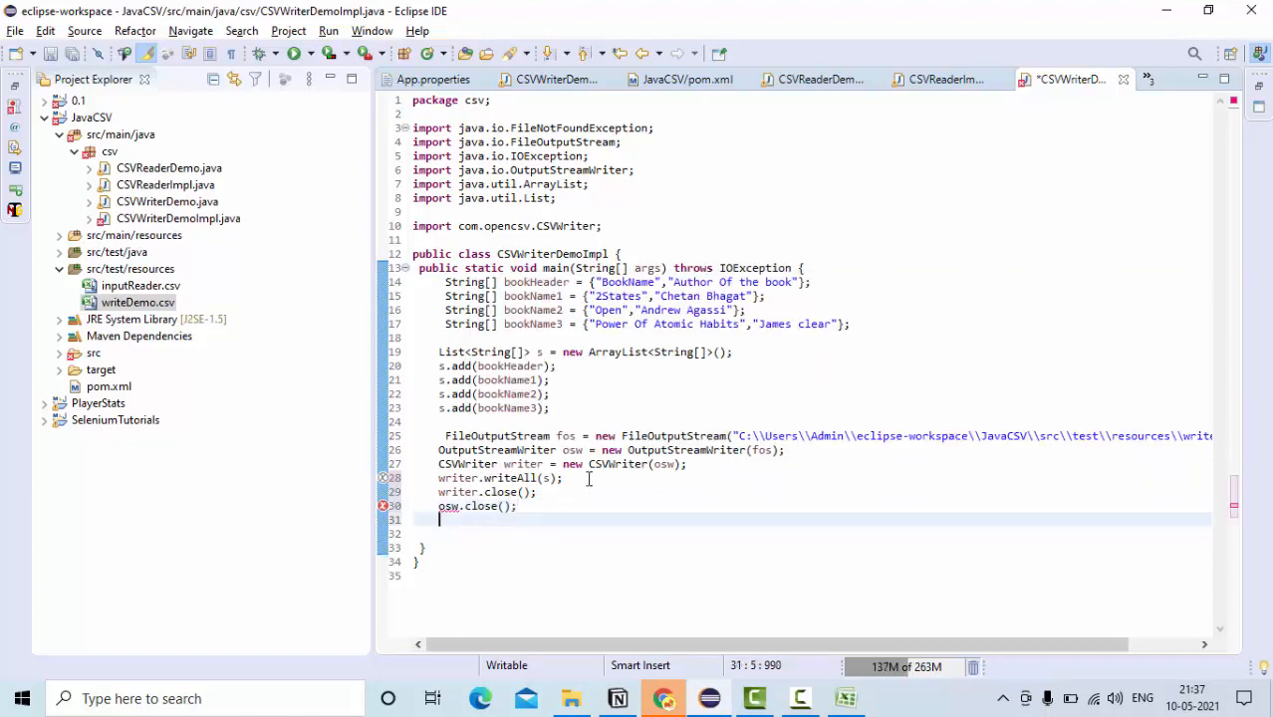
type("fos")
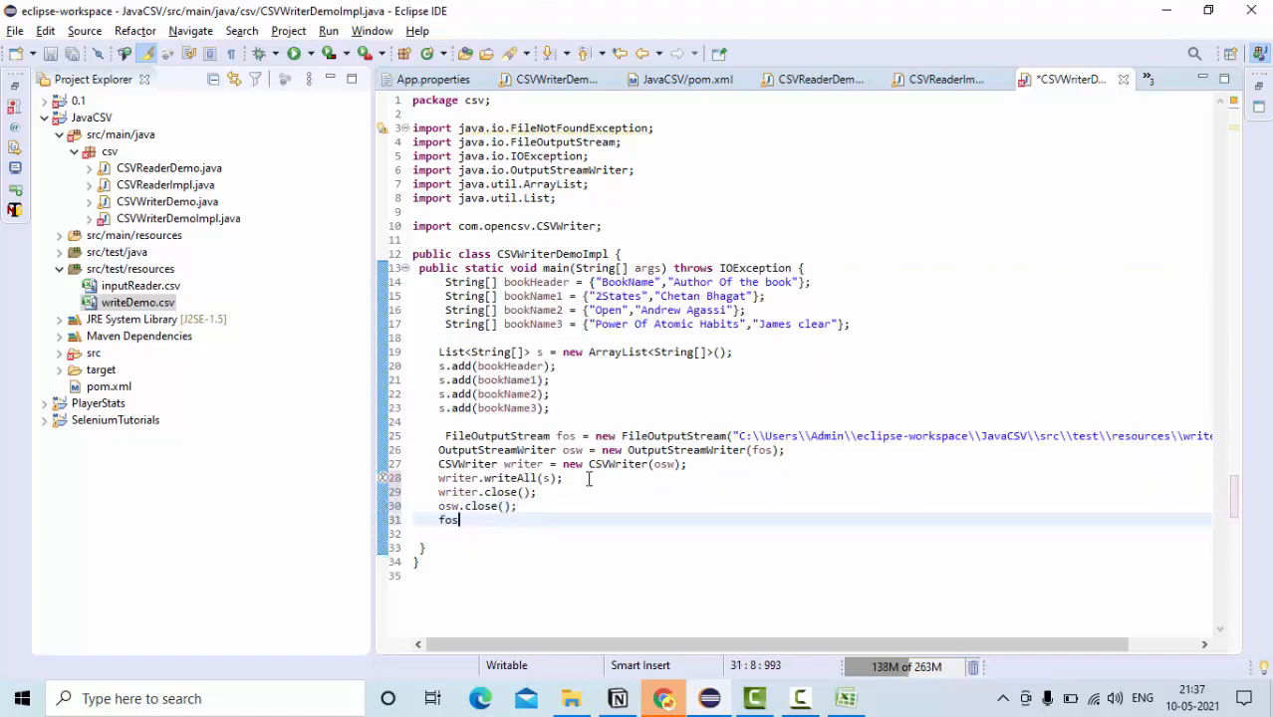
type(".clos")
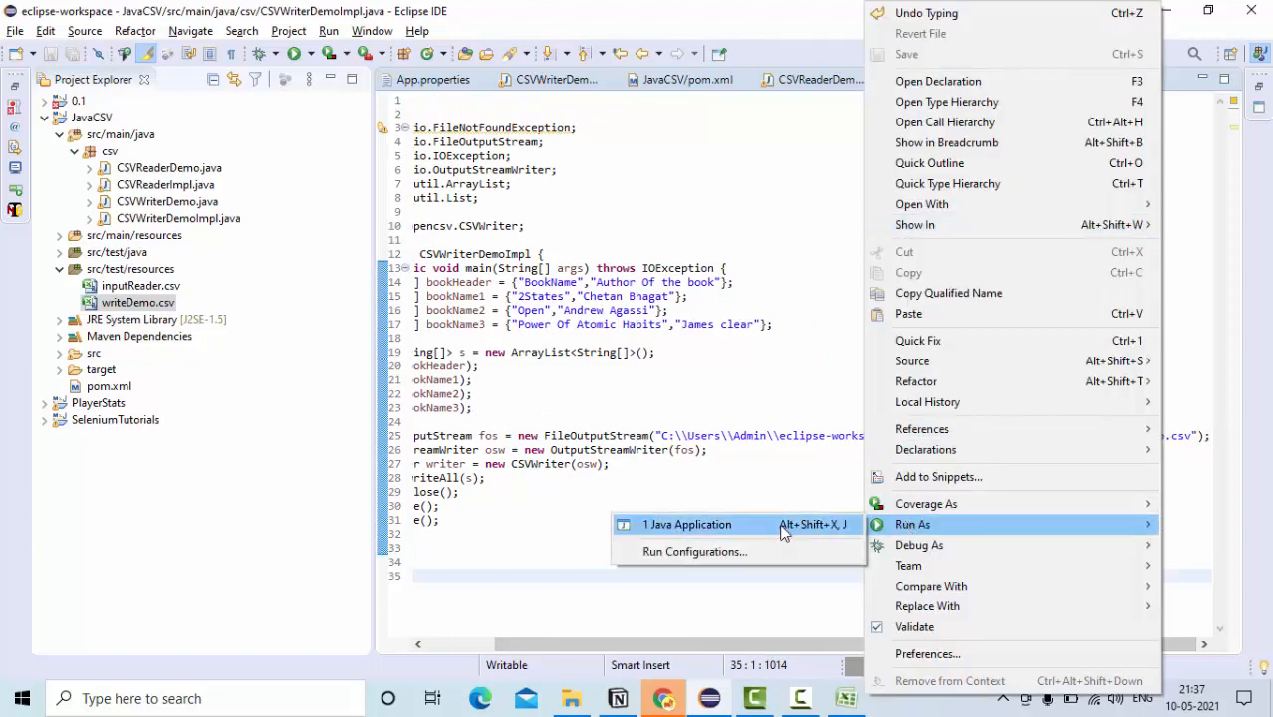
- Run CSVWriterDemoImpl as a Java application and view the FileNotFoundException in the Console
left_click(686, 524)
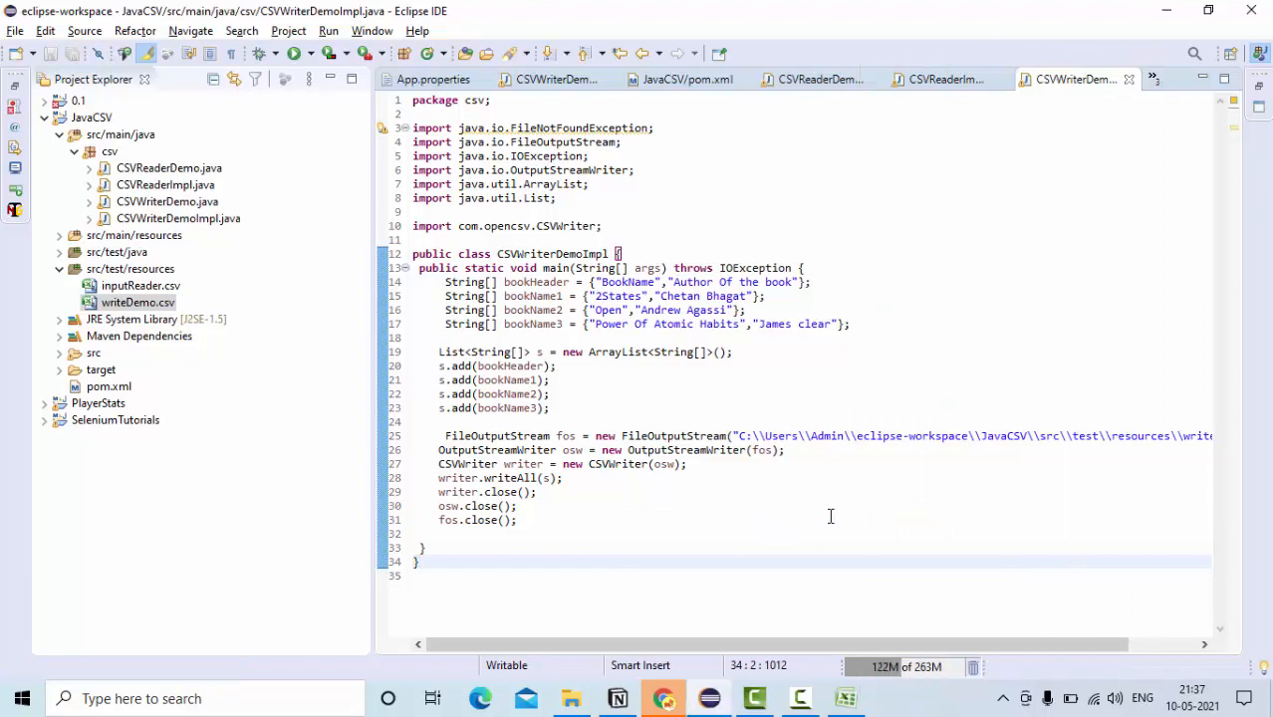
left_click(299, 52)
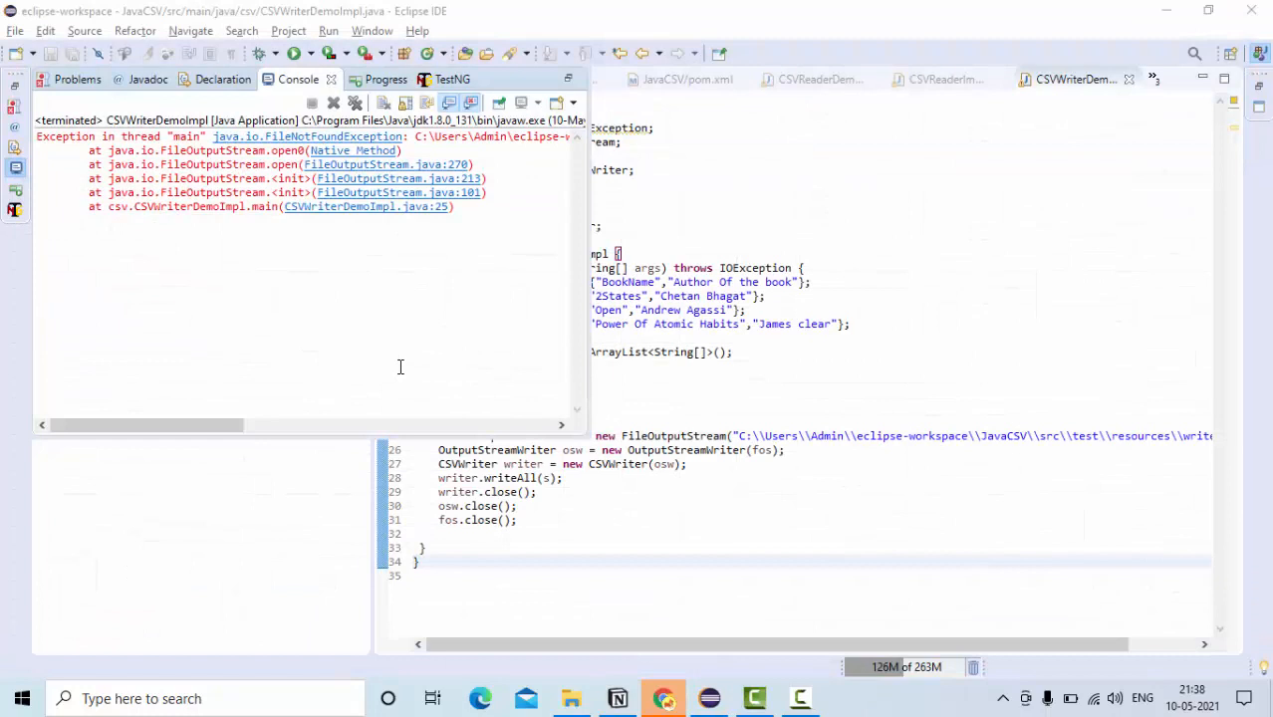
mouse_move(814, 410)
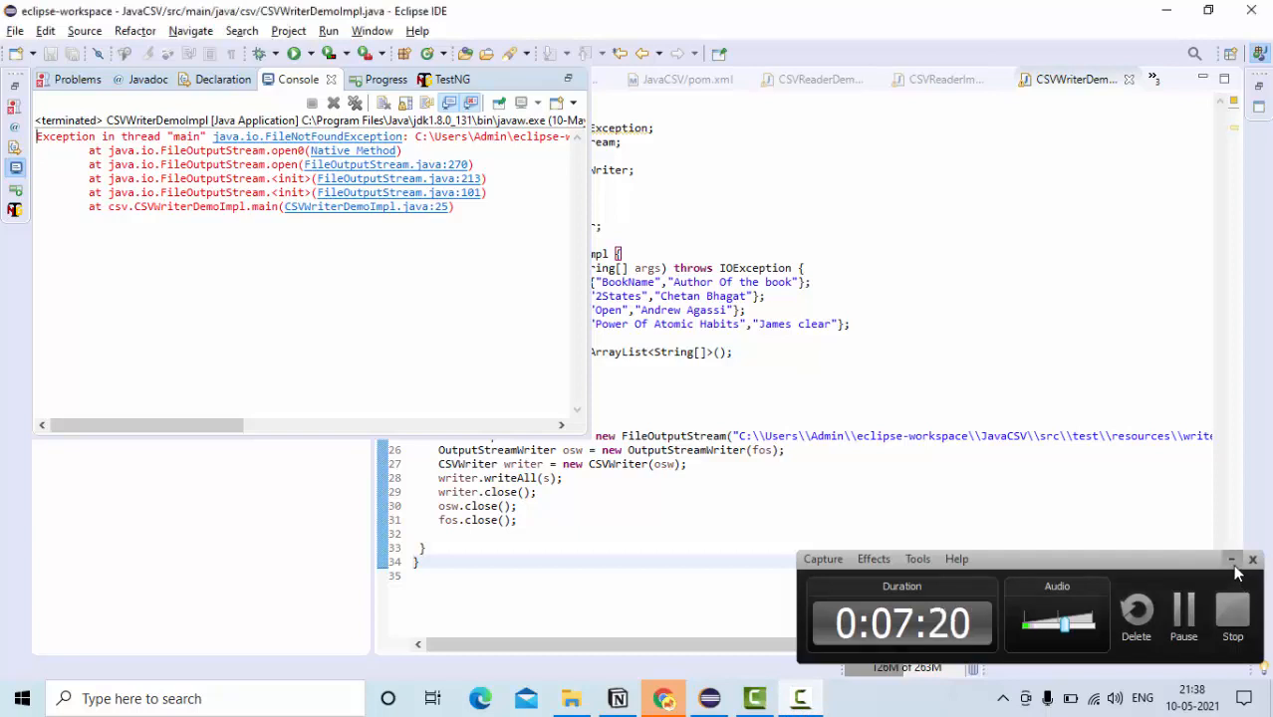
- Close the Console error output, revealing the CSVReaderDemo.java source in the editor
left_click(1231, 558)
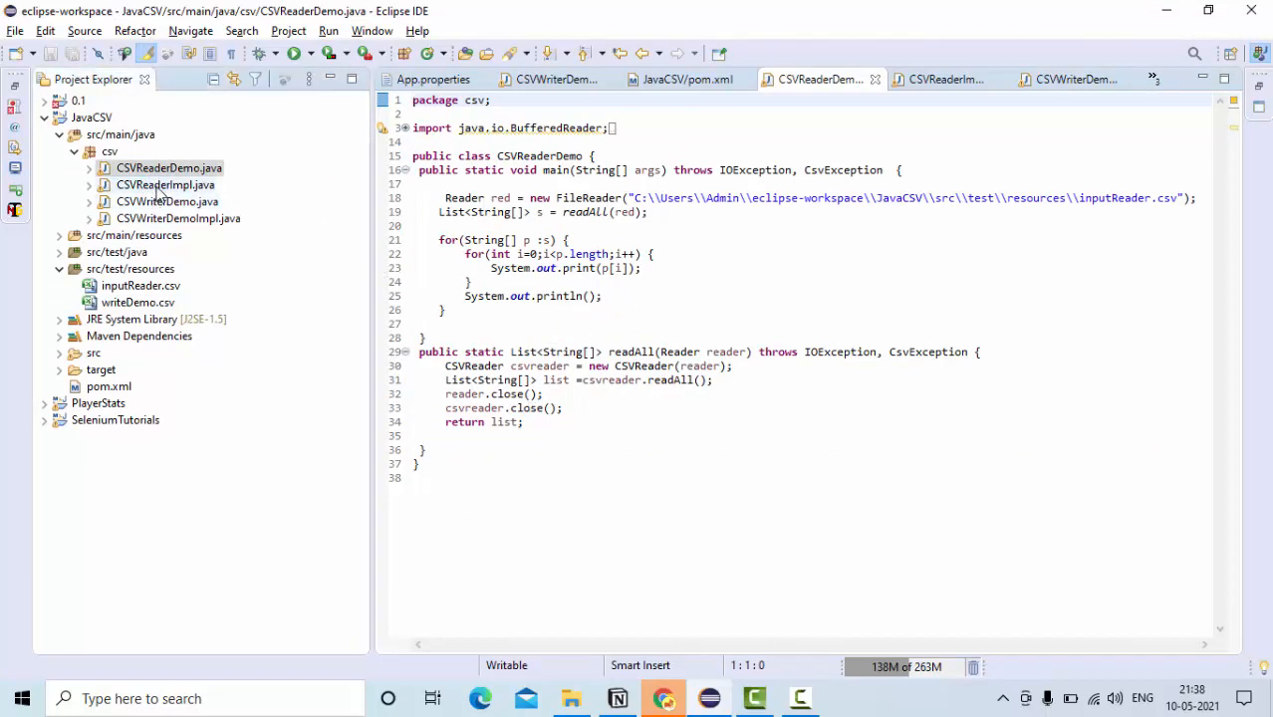
- Switch back to CSVWriterDemoImpl.java and select the writeAll call in main
left_click(163, 183)
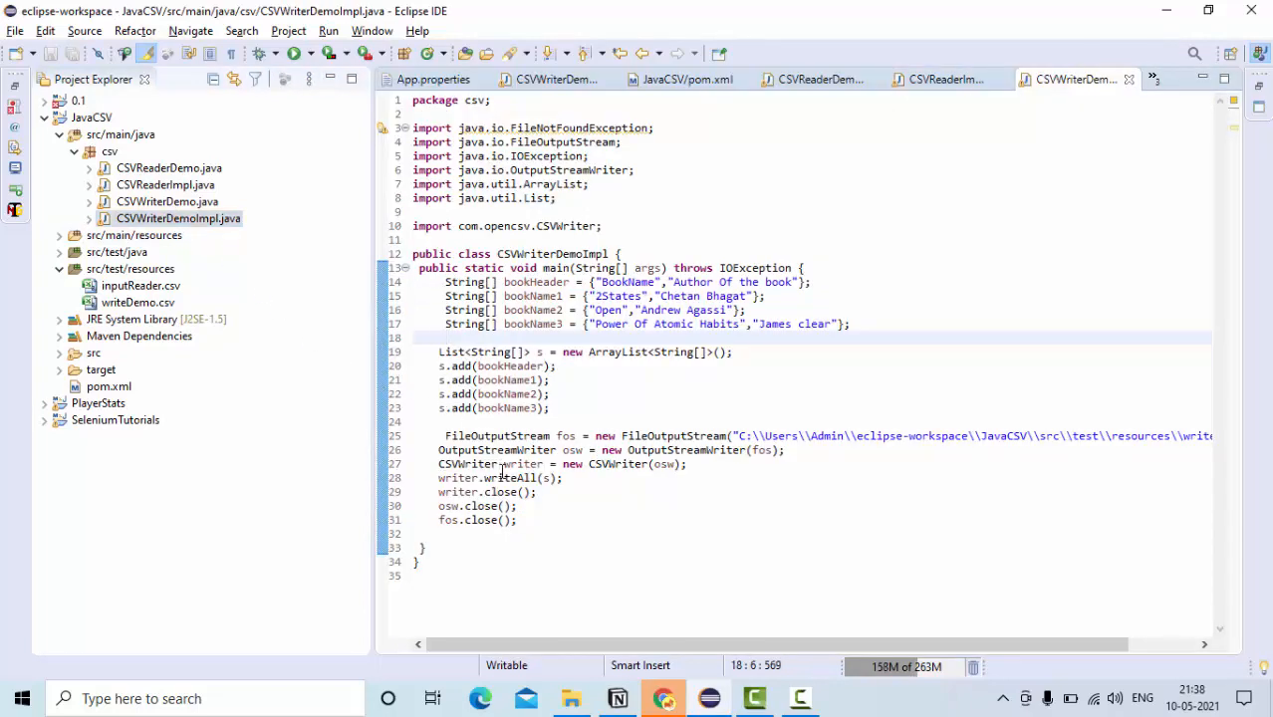
double_click(510, 478)
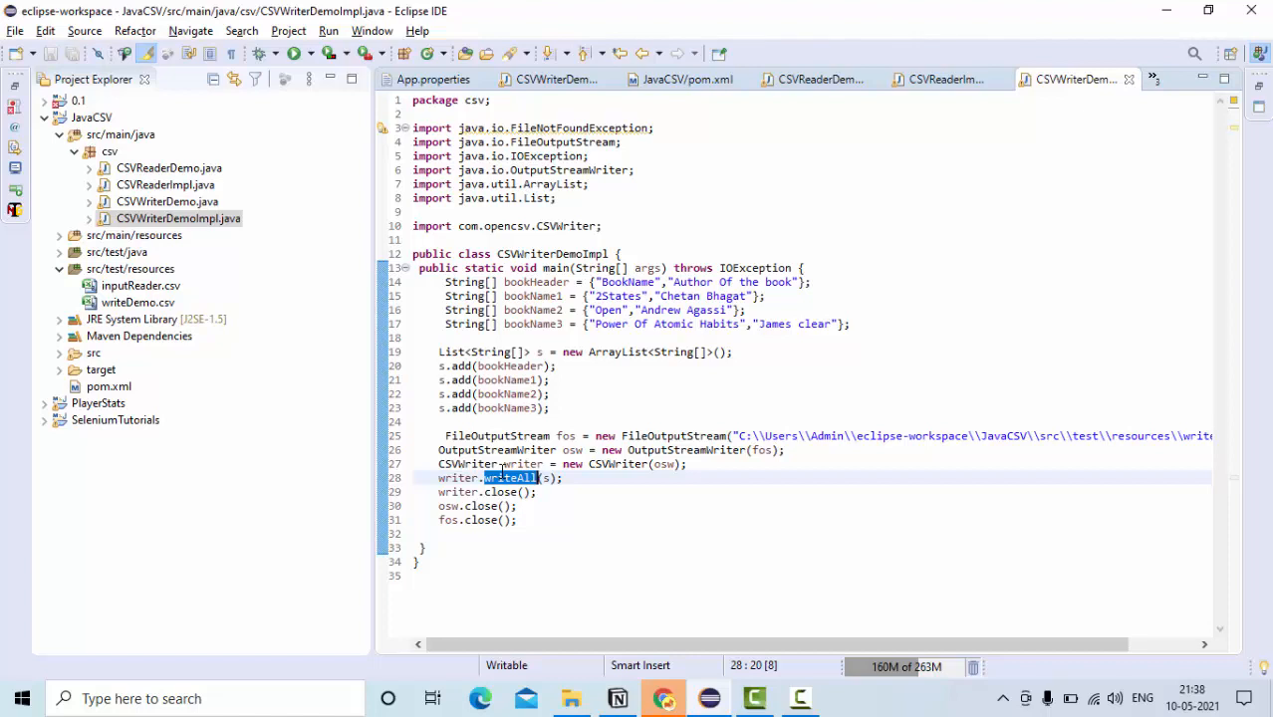
mouse_move(713, 584)
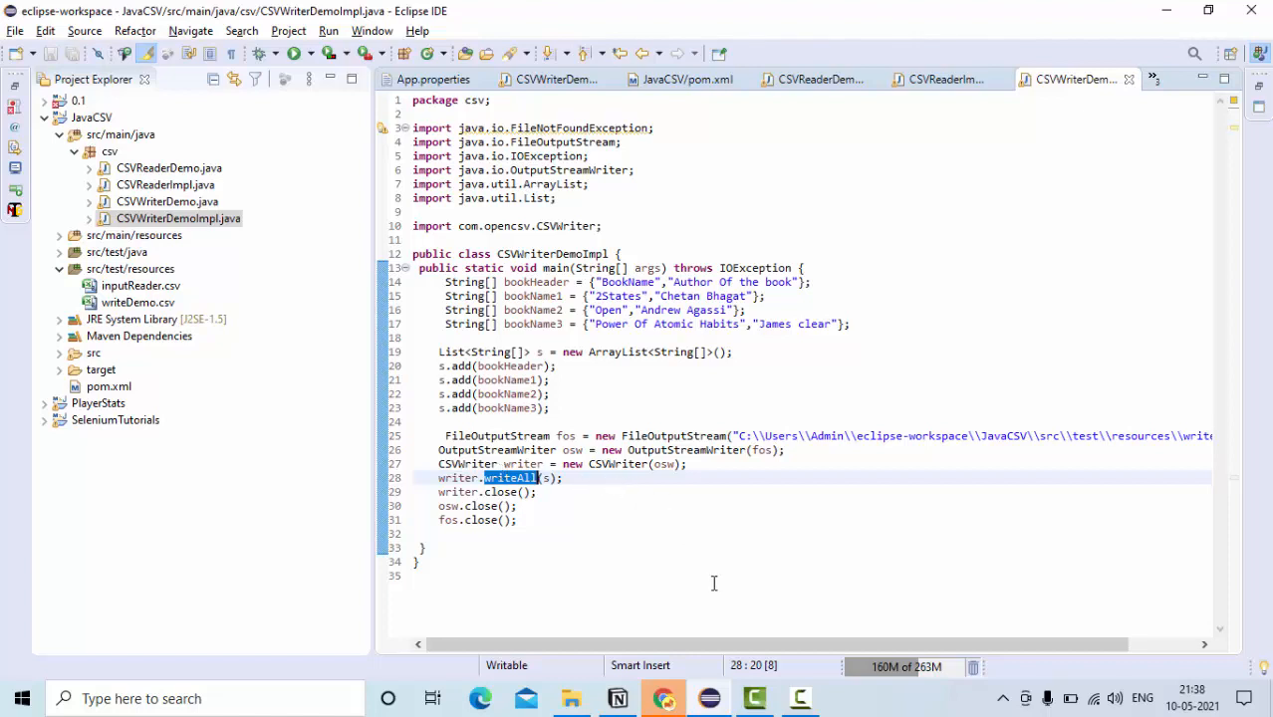
mouse_move(717, 585)
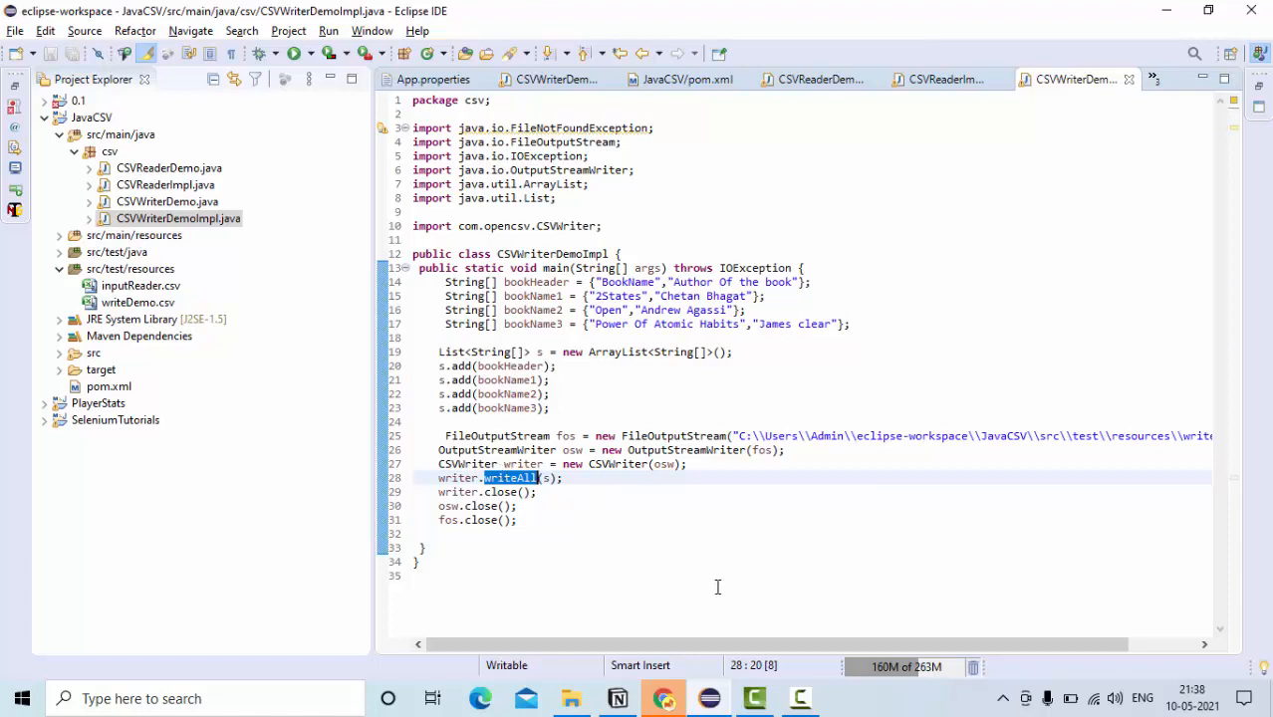